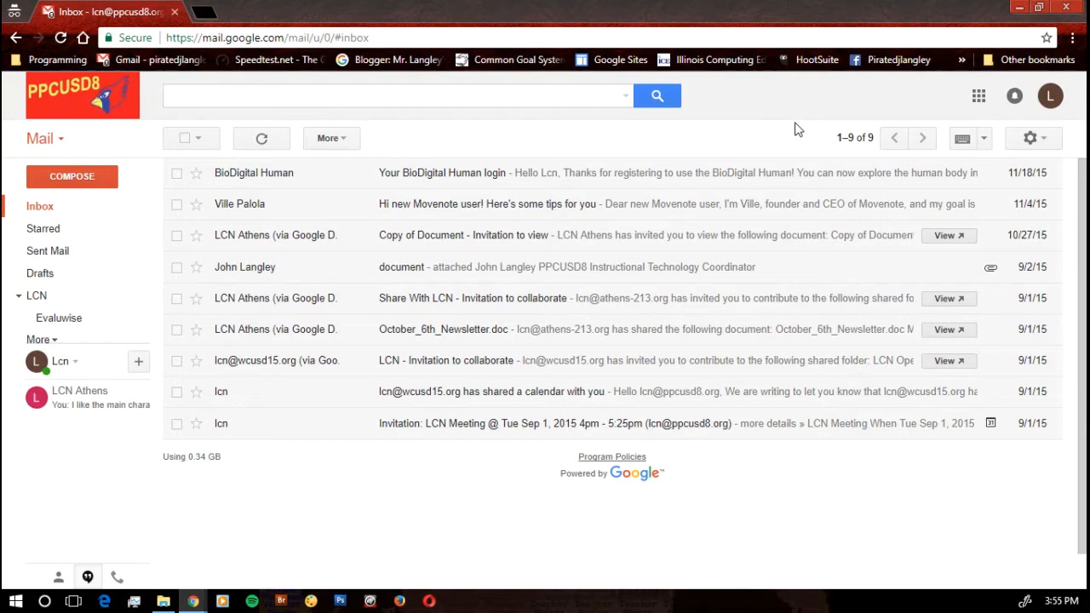
mouse_move(816, 116)
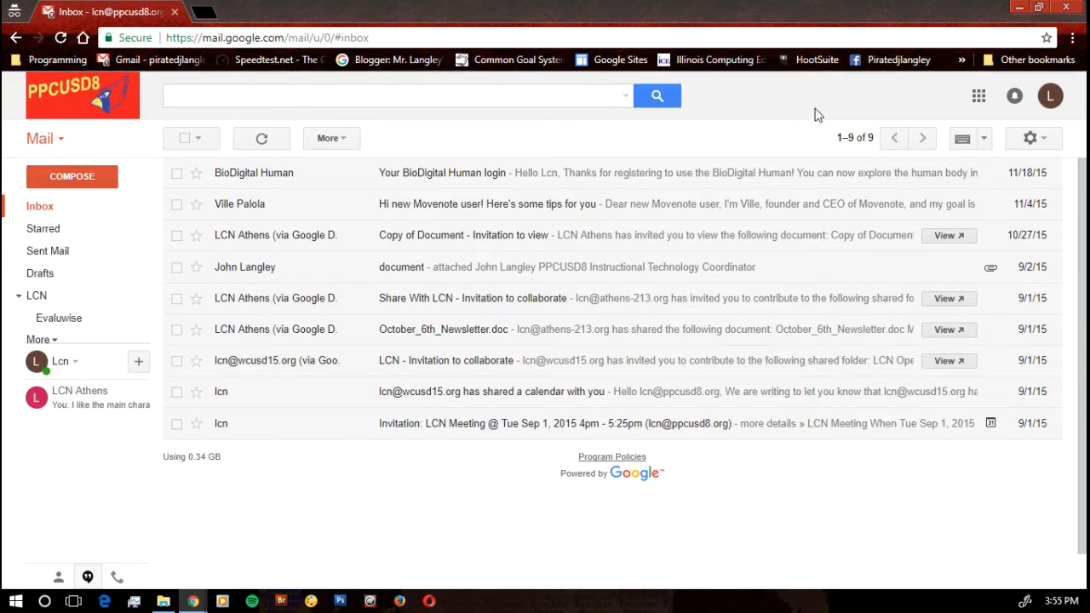
mouse_move(889, 104)
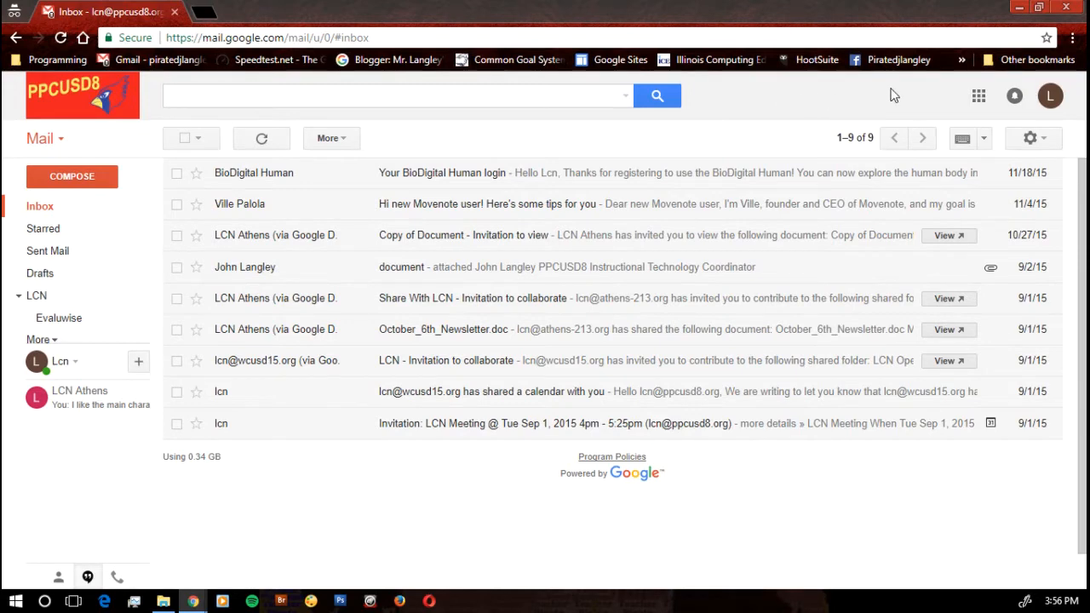
mouse_move(979, 95)
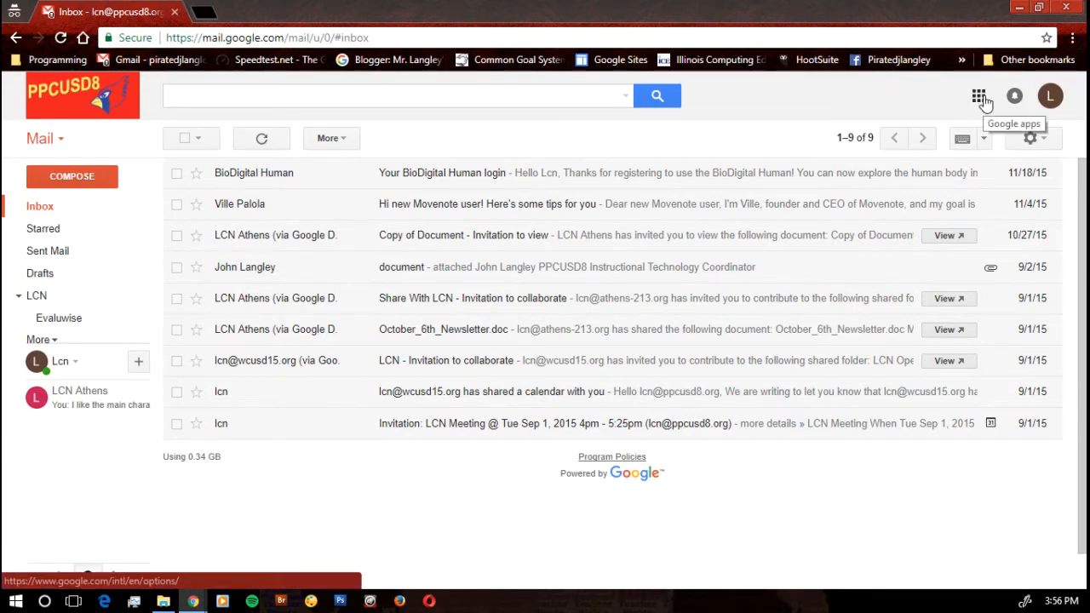
Bring up the Google apps launcher from Gmail and scroll it back to the top looking for Keep
click(979, 95)
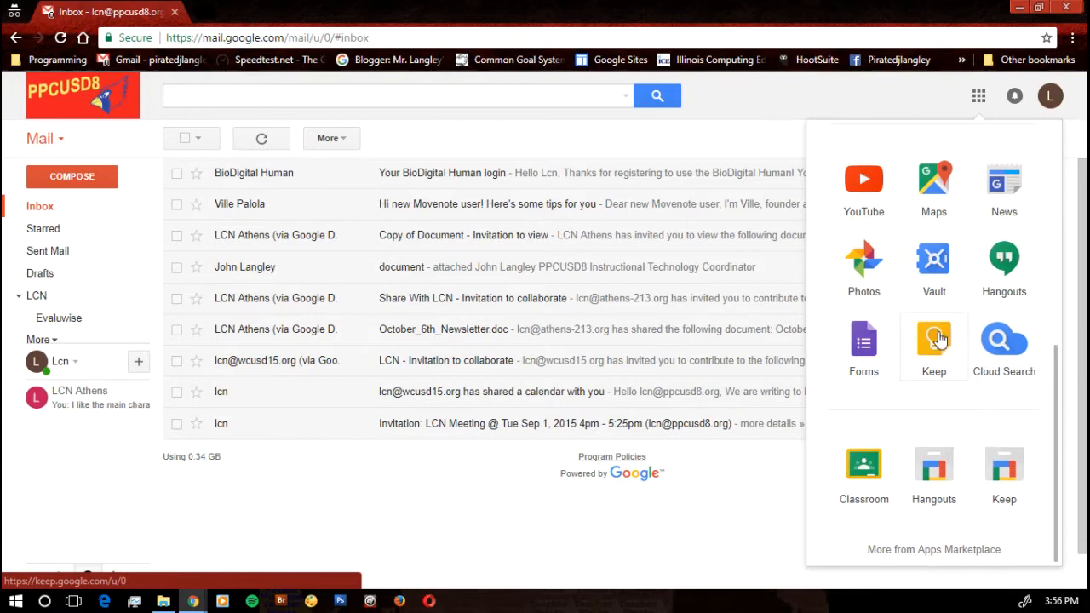
mouse_move(940, 344)
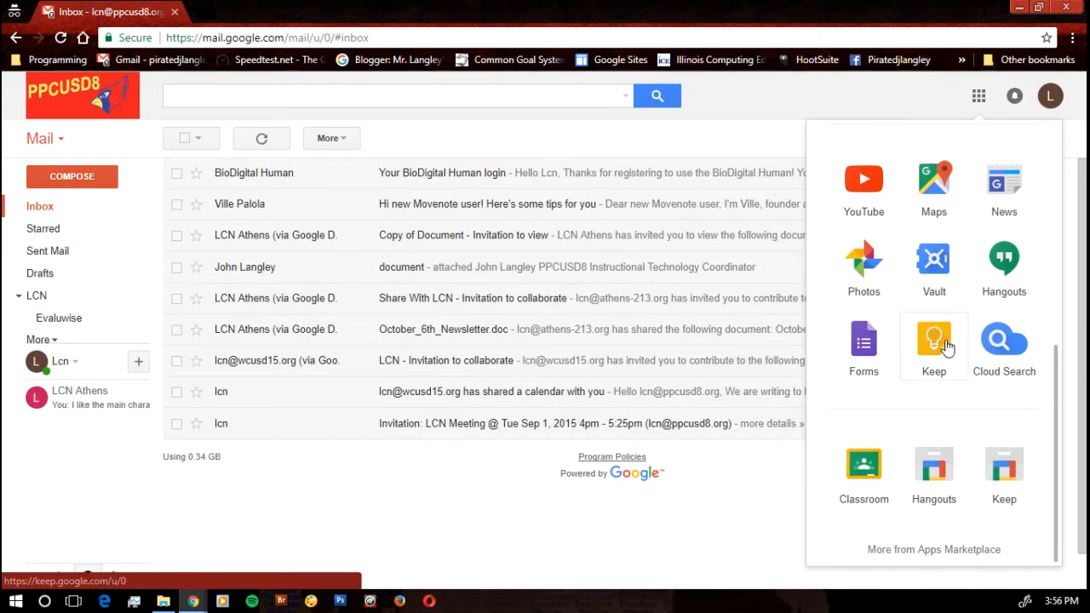
mouse_move(937, 356)
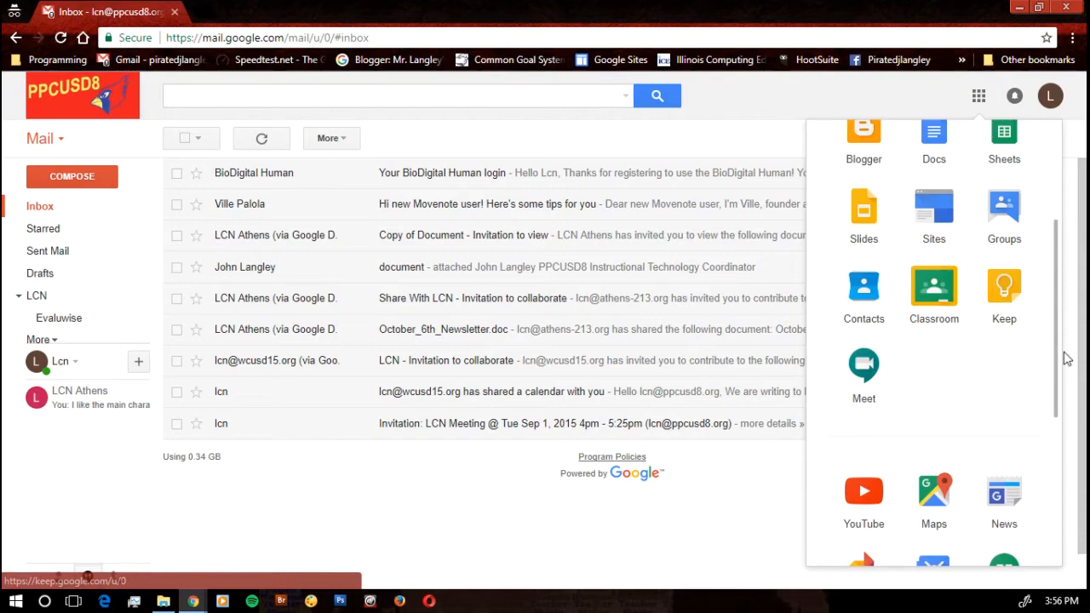
scroll(up, 3)
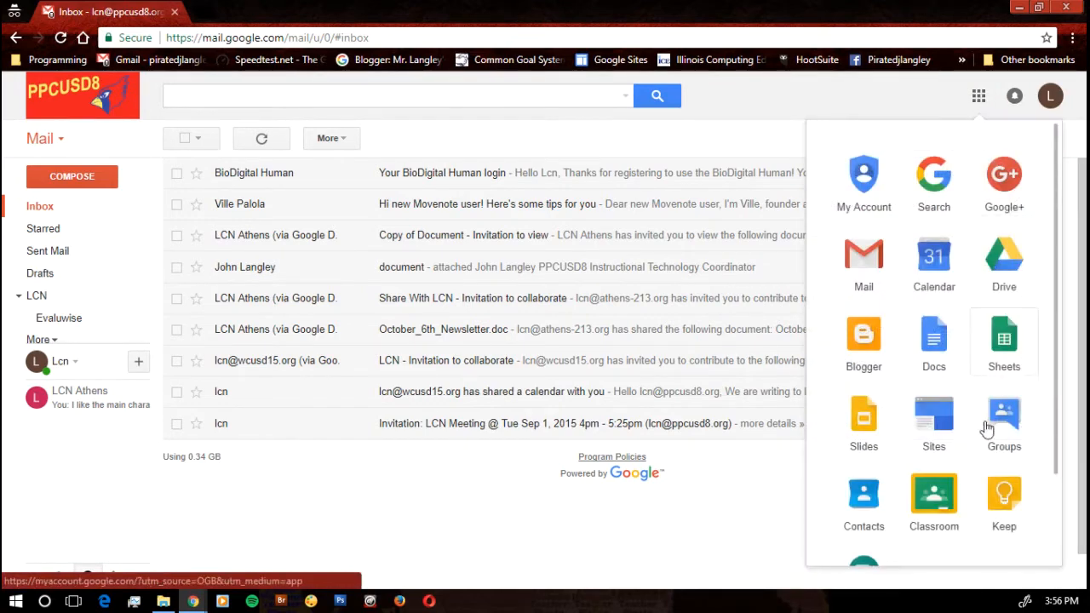
mouse_move(1003, 501)
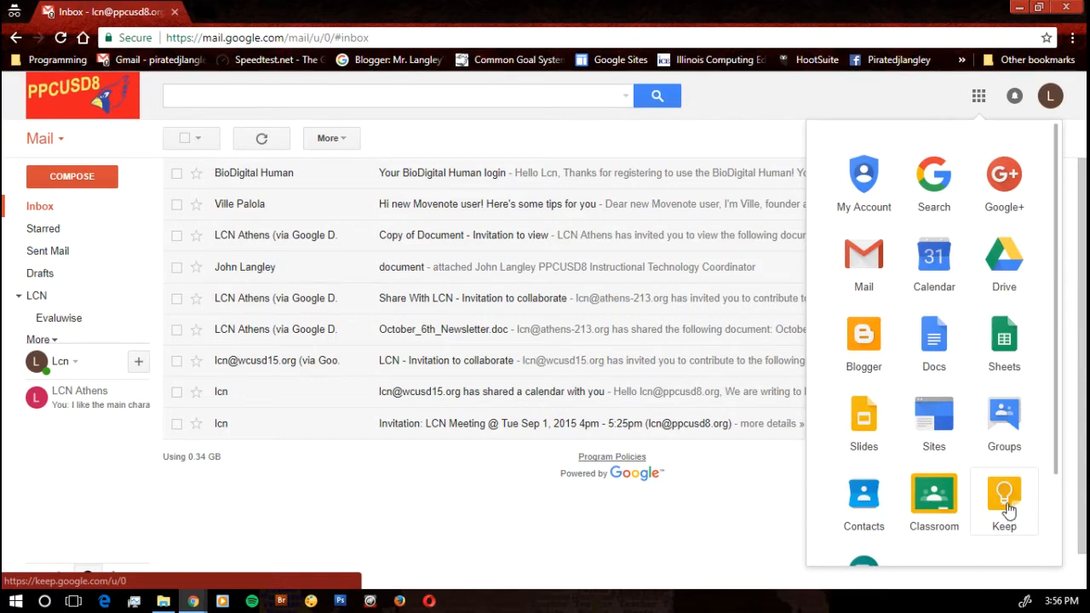
Launch Google Keep from the apps launcher into a new tab
click(1003, 501)
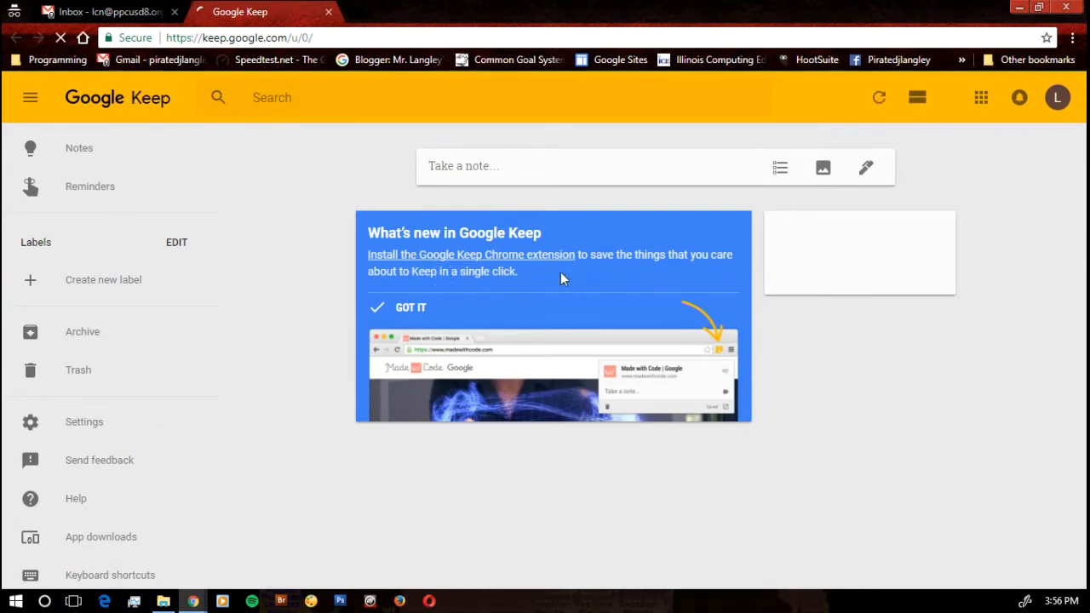
mouse_move(569, 263)
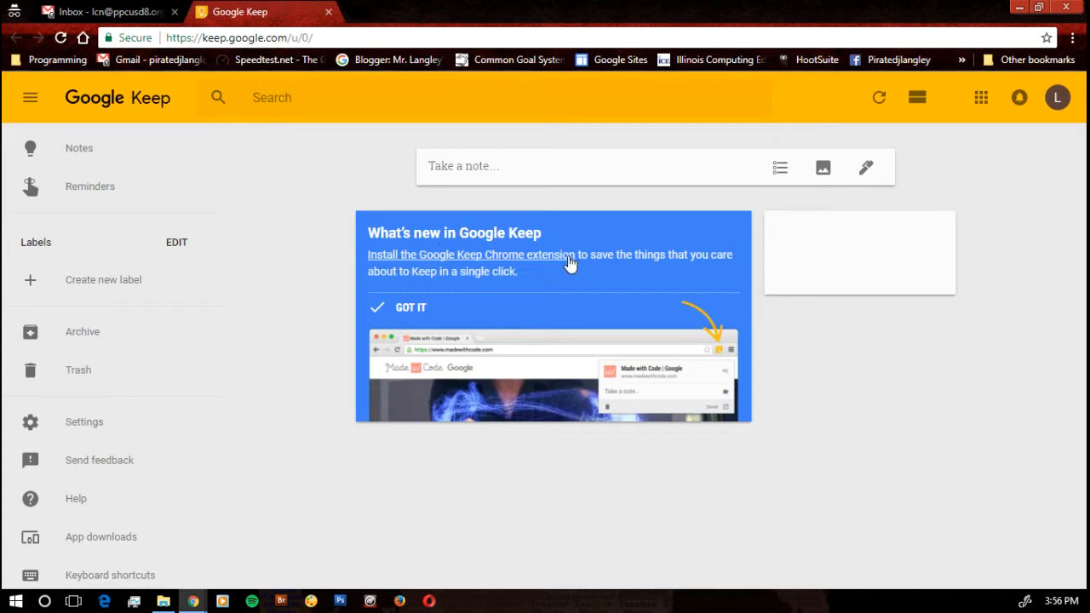
mouse_move(560, 279)
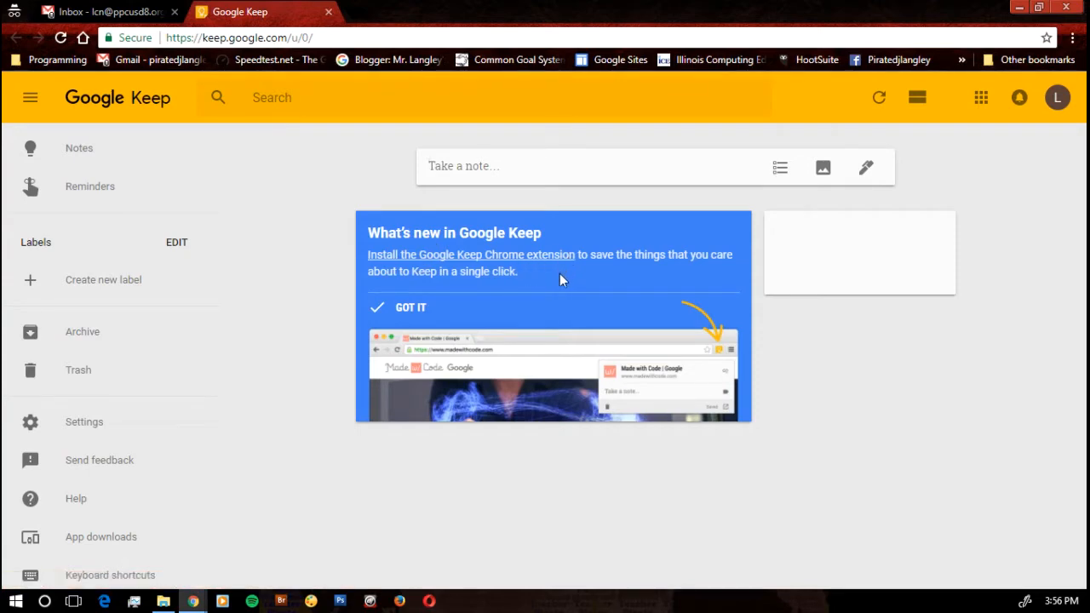
mouse_move(320, 315)
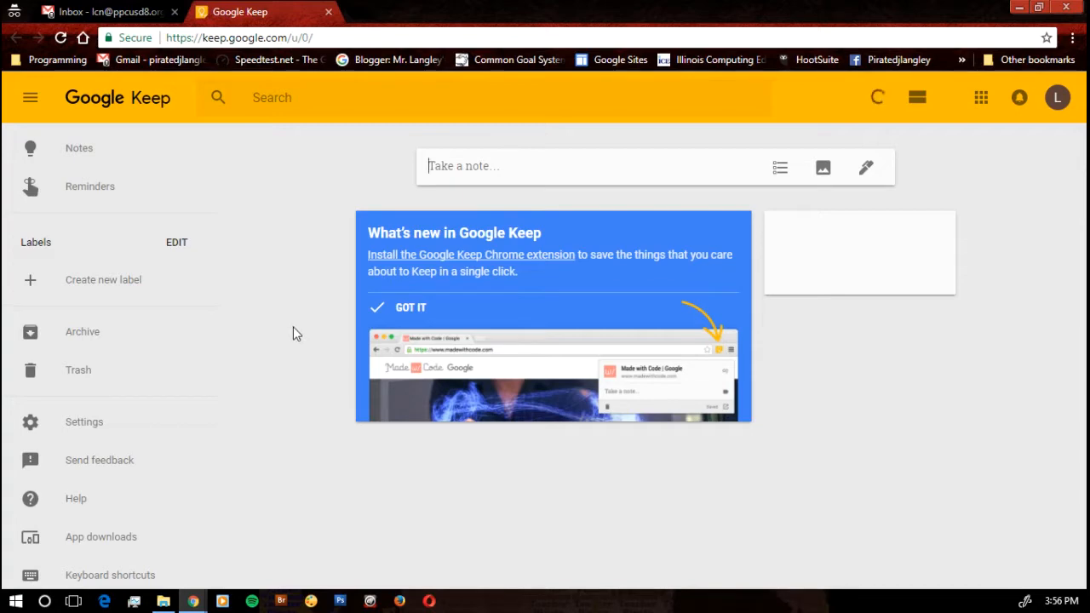
mouse_move(334, 325)
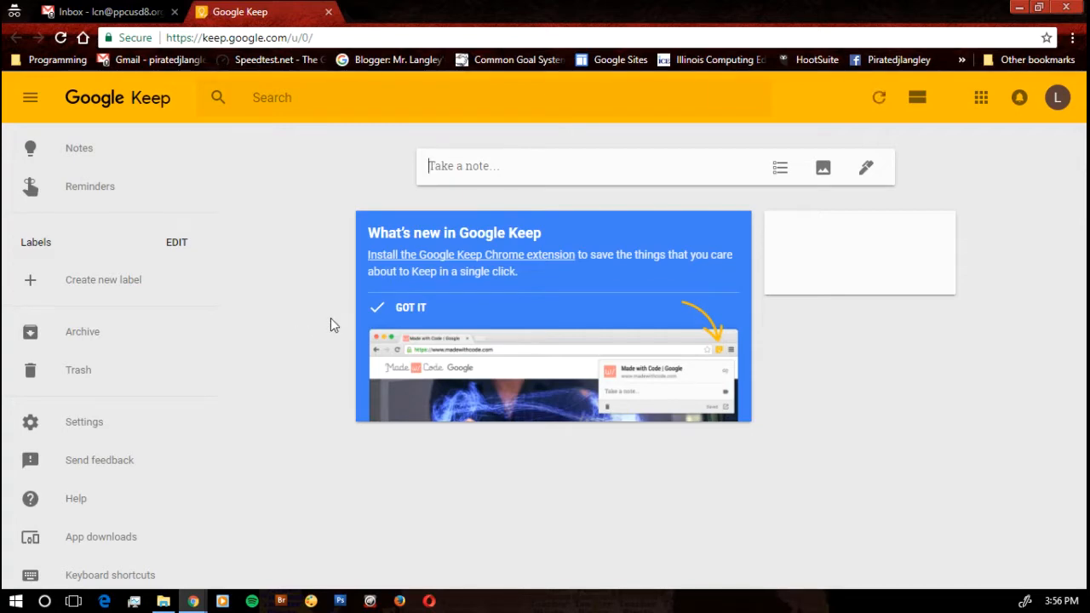
mouse_move(366, 315)
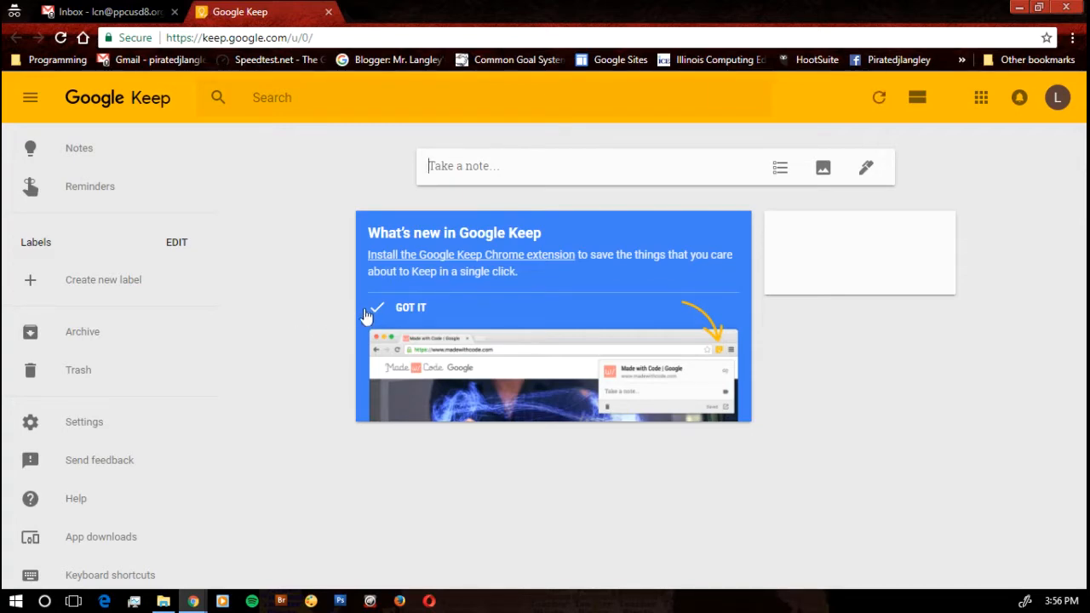
mouse_move(378, 310)
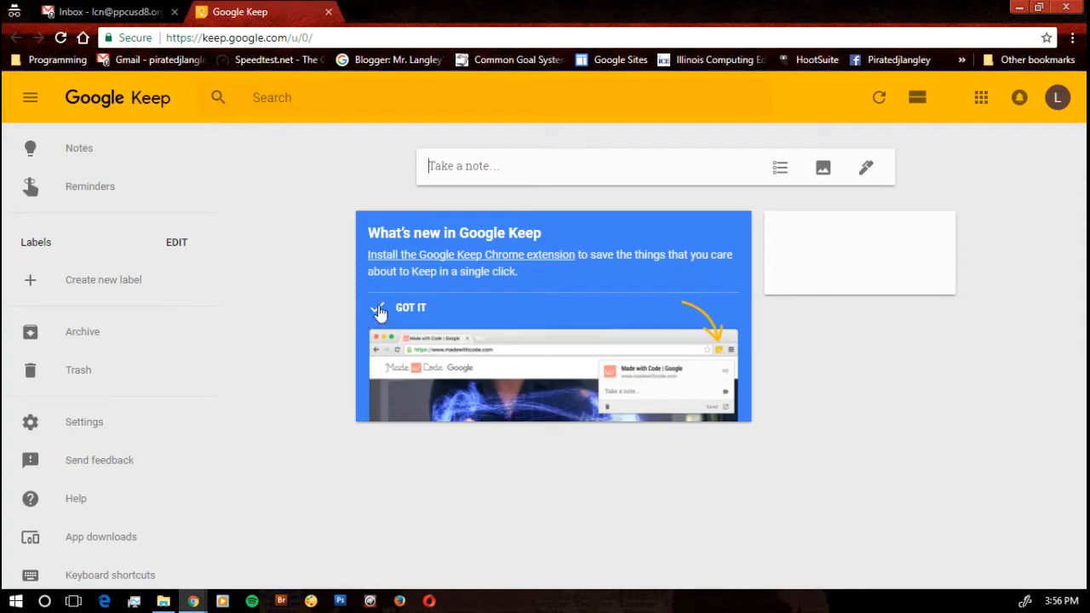
Dismiss the What's new card with GOT IT so only the empty note card remains
click(411, 306)
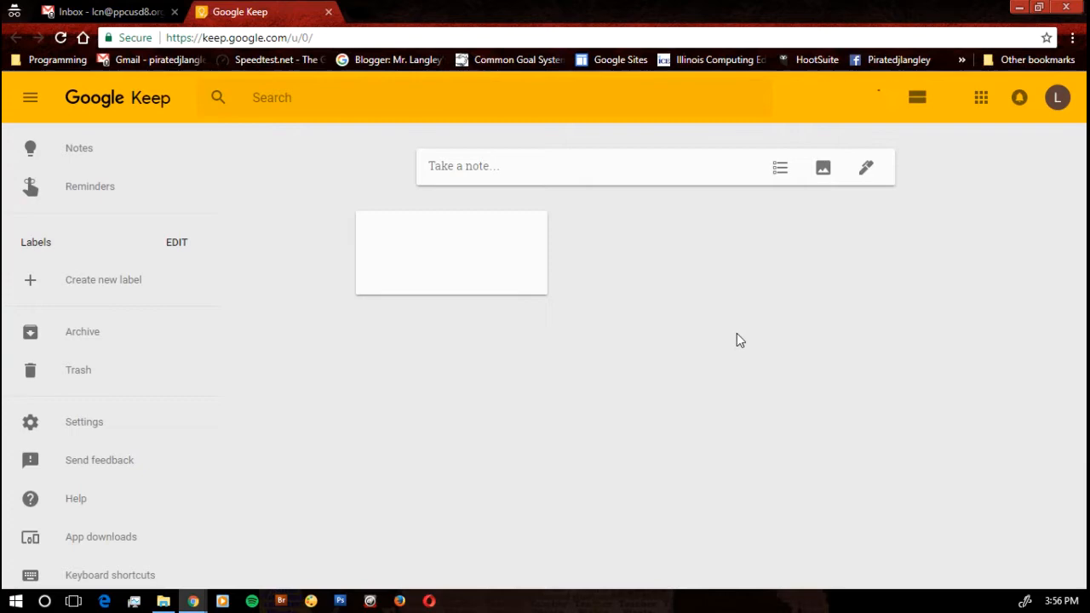
mouse_move(884, 262)
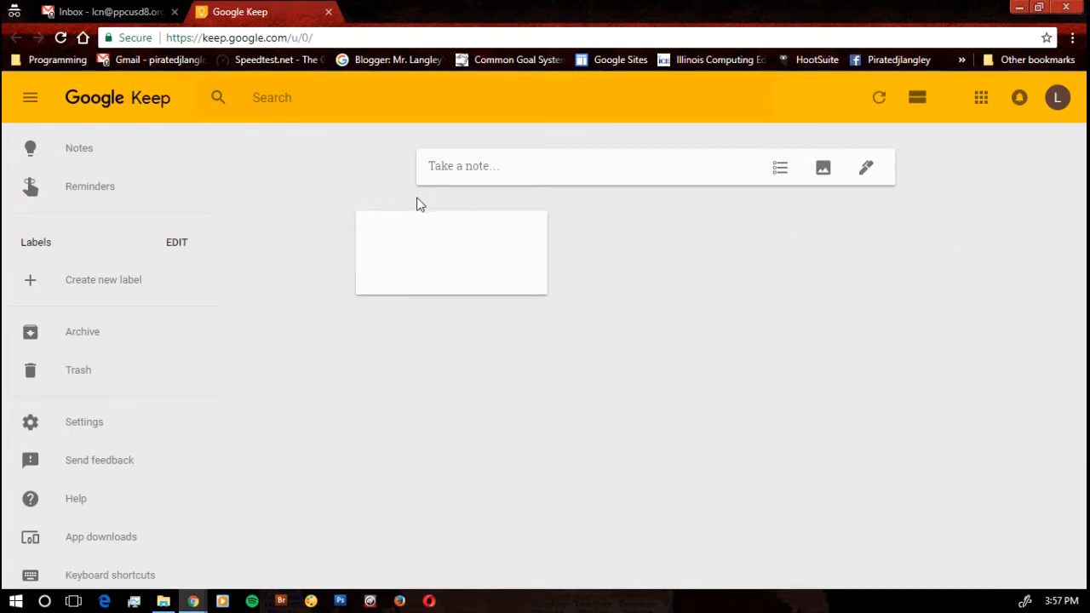
click(450, 252)
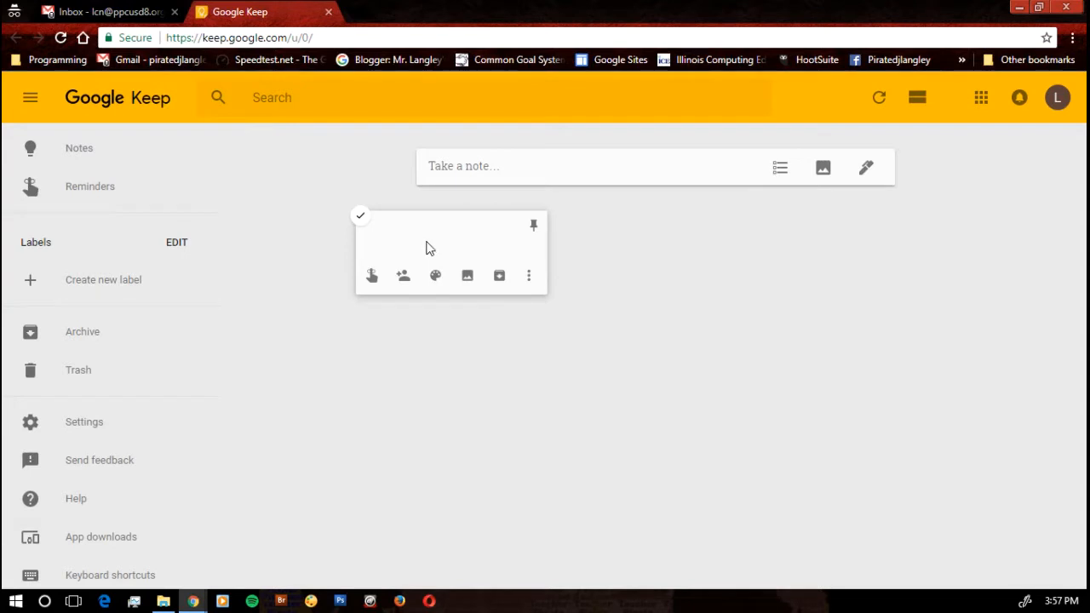
mouse_move(426, 247)
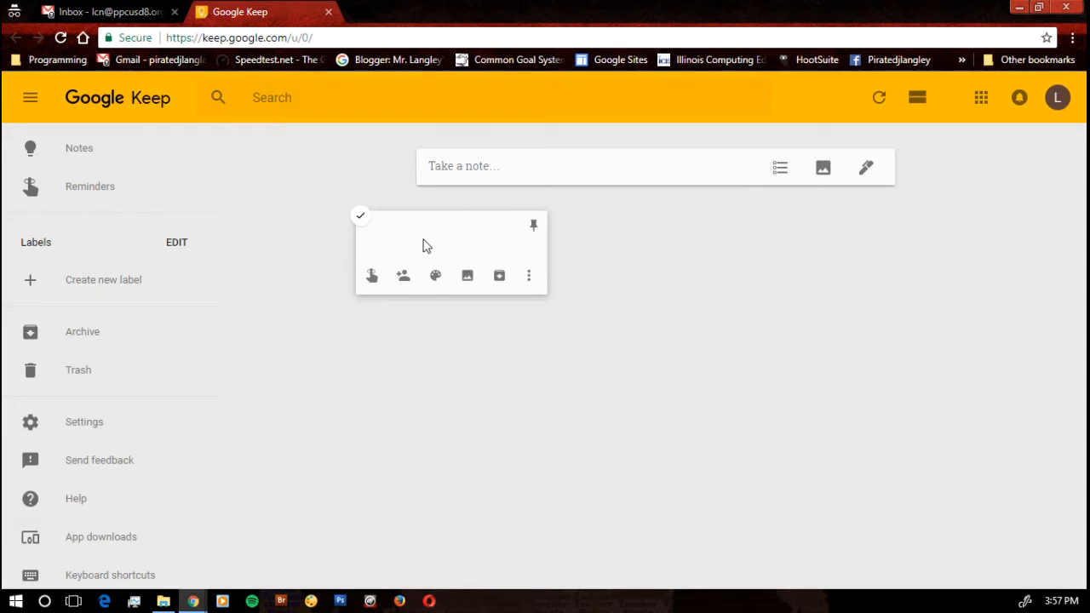
mouse_move(371, 276)
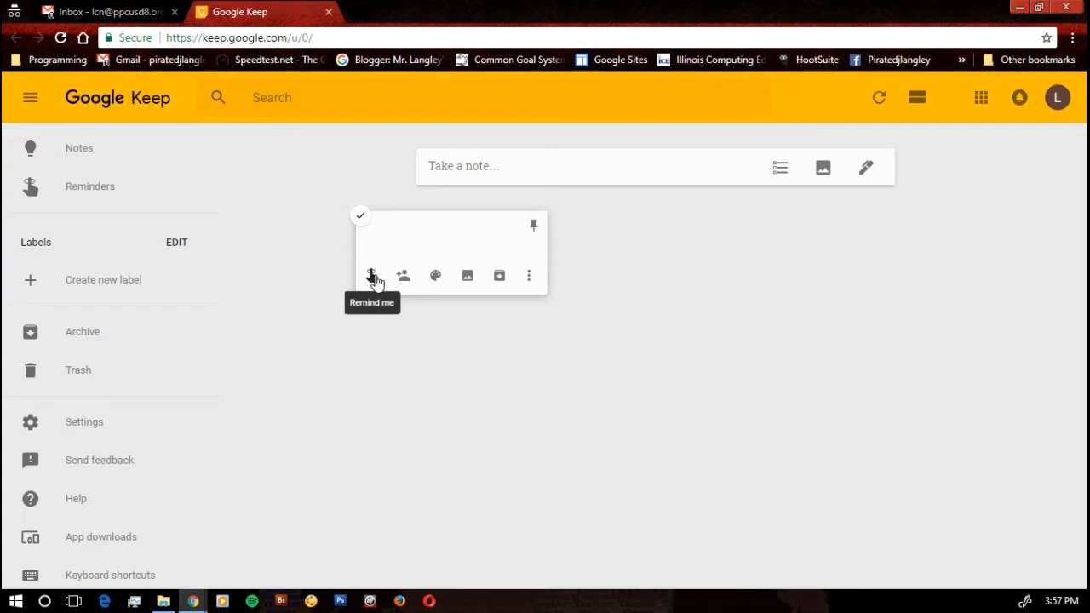
mouse_move(375, 282)
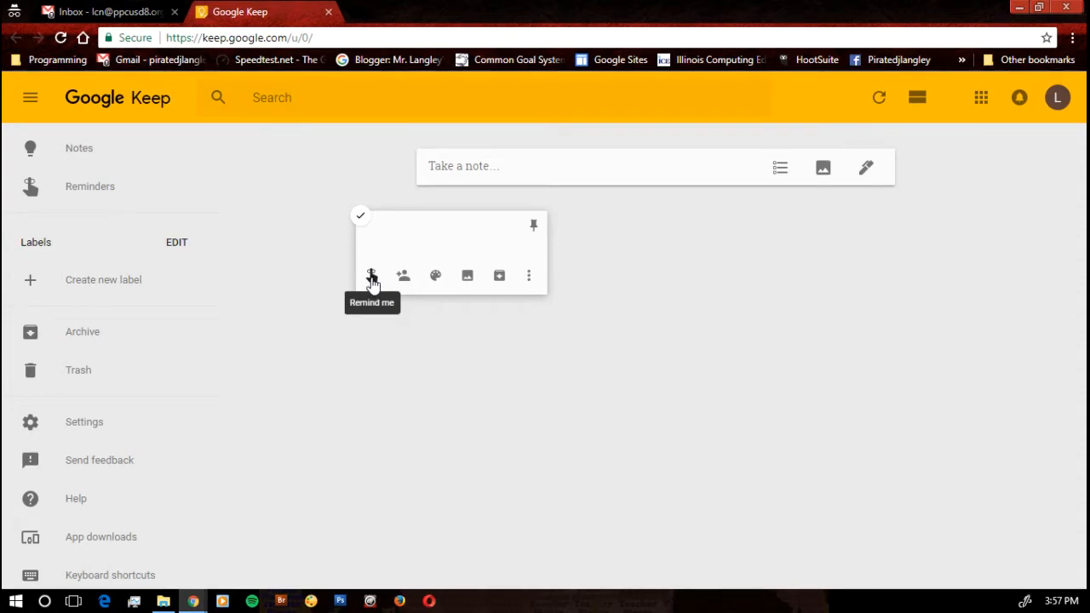
mouse_move(402, 281)
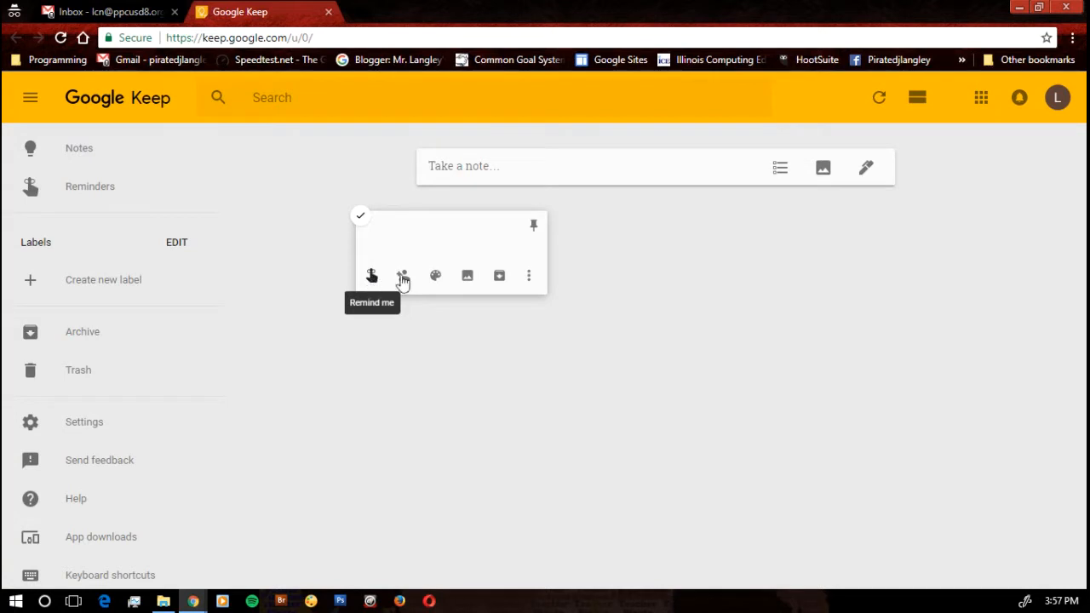
mouse_move(402, 276)
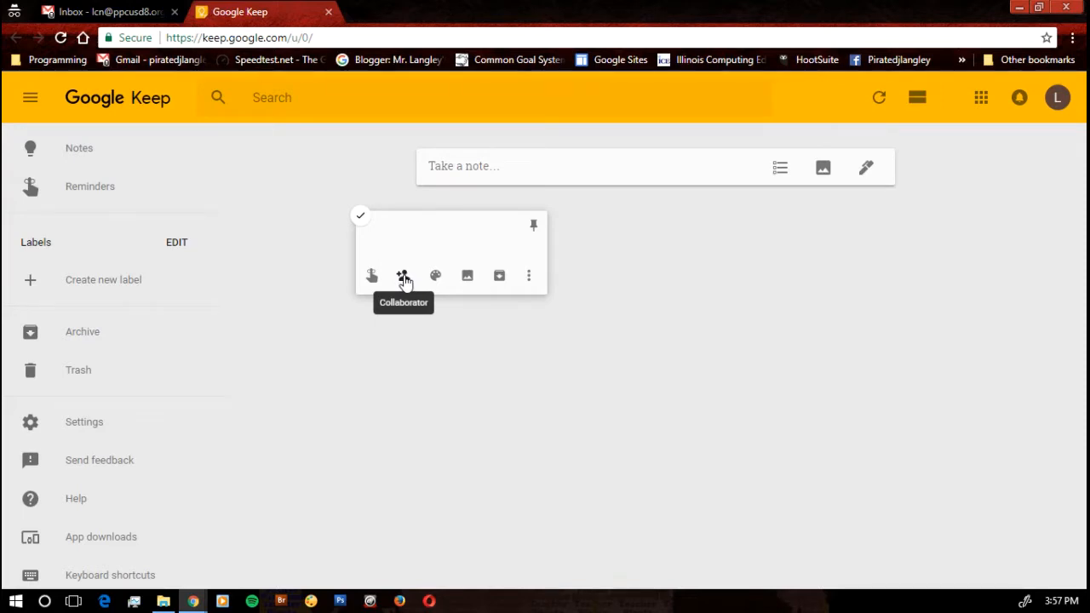
mouse_move(434, 276)
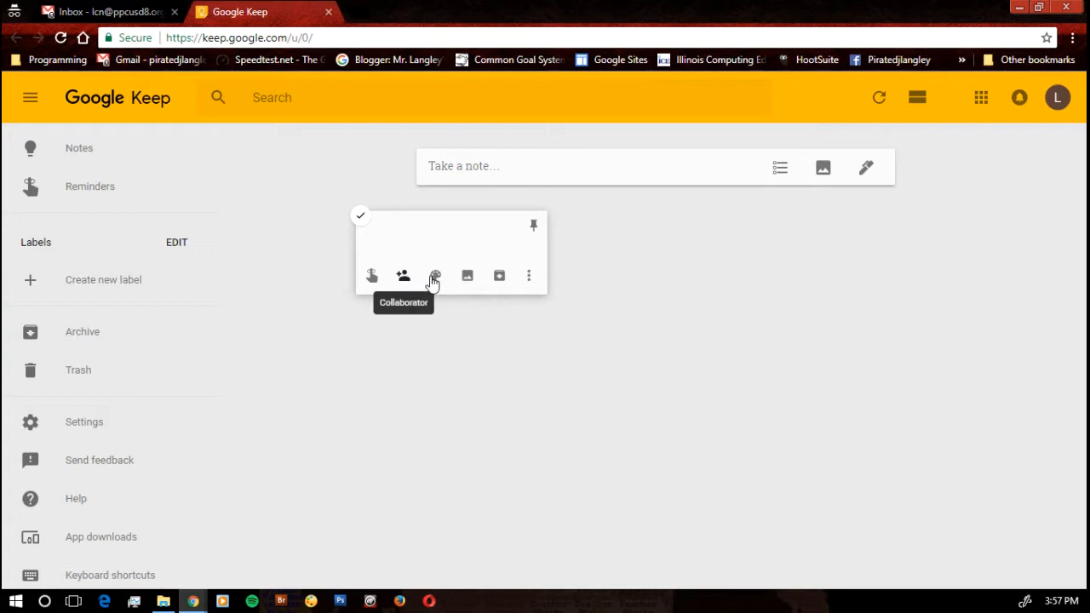
click(436, 275)
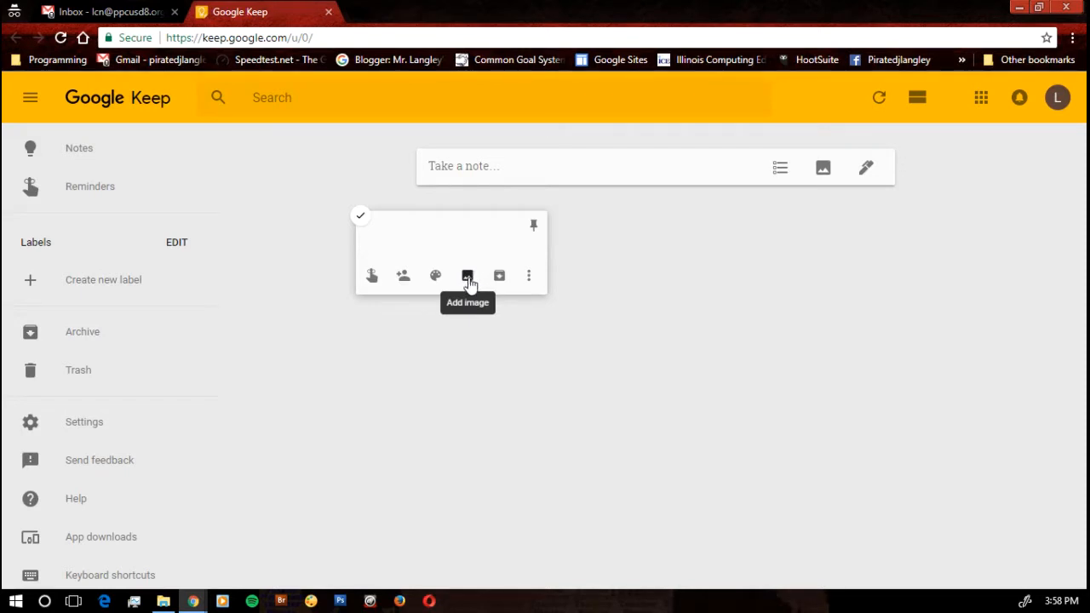
mouse_move(499, 276)
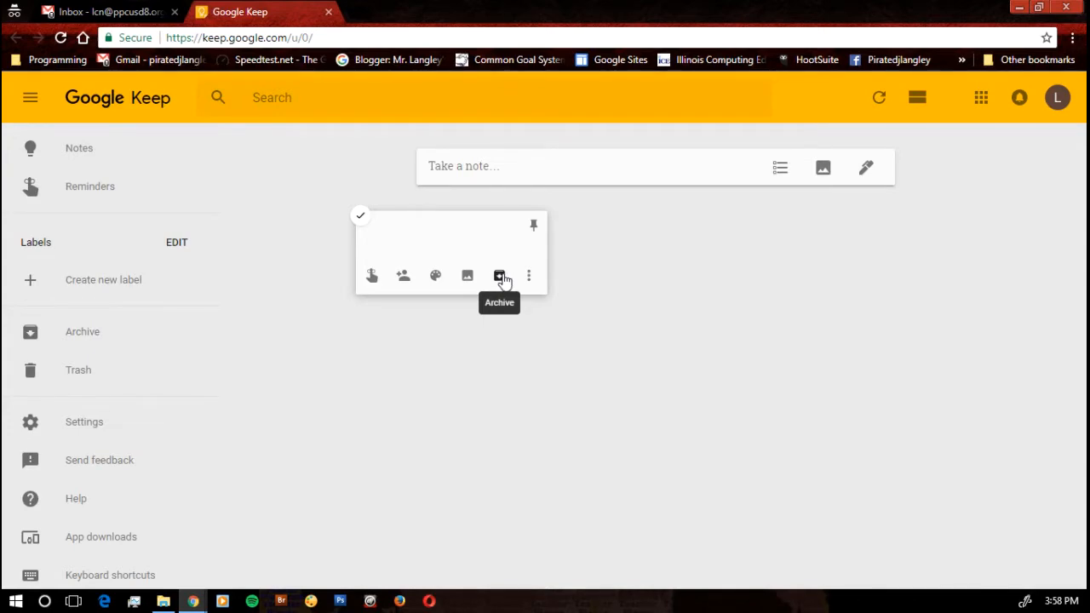
click(528, 276)
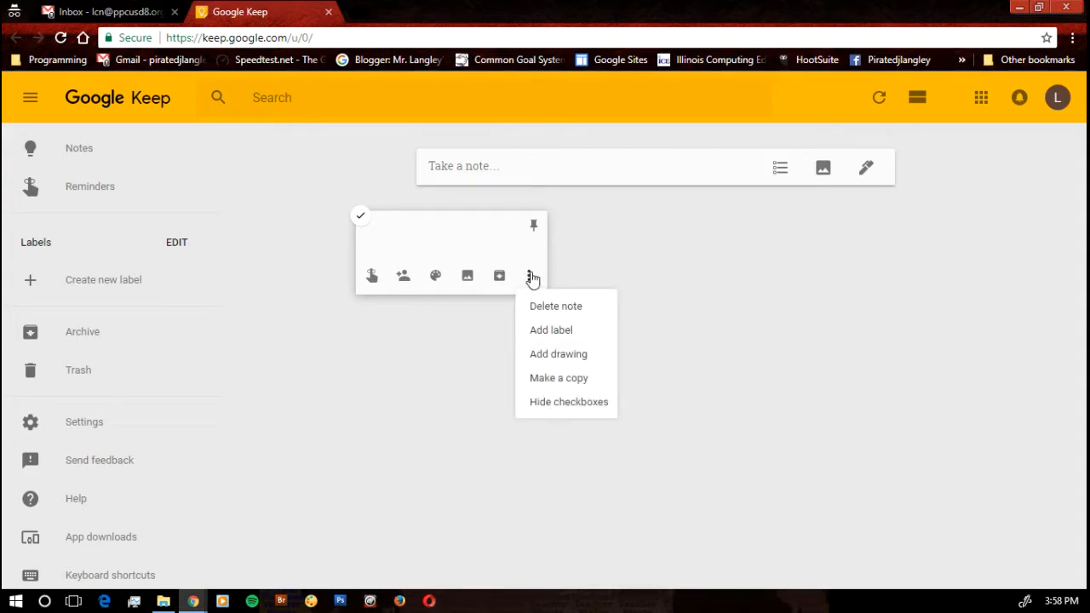
mouse_move(552, 330)
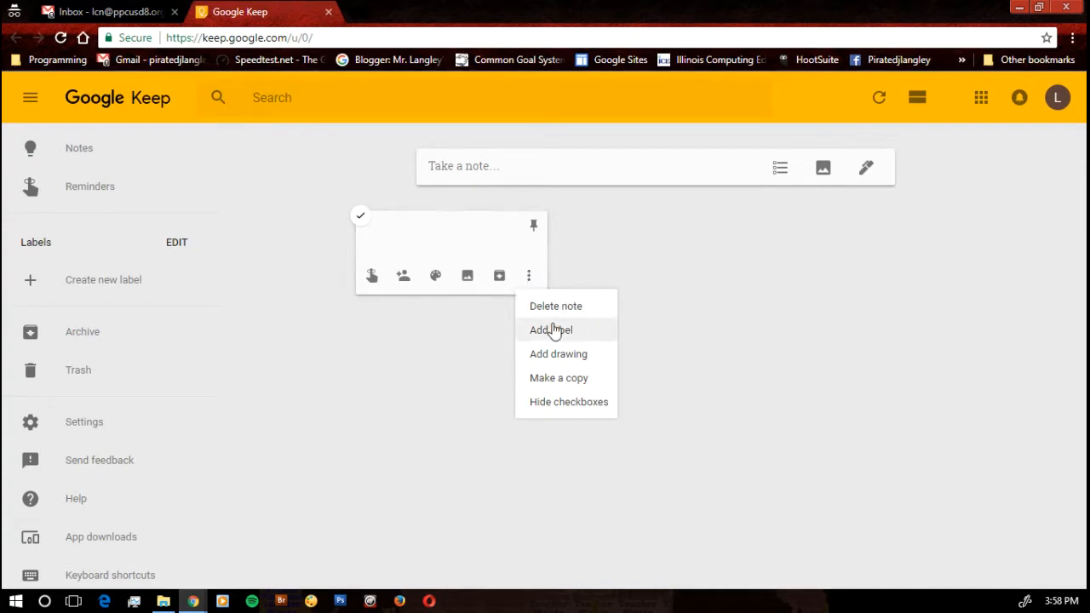
mouse_move(395, 263)
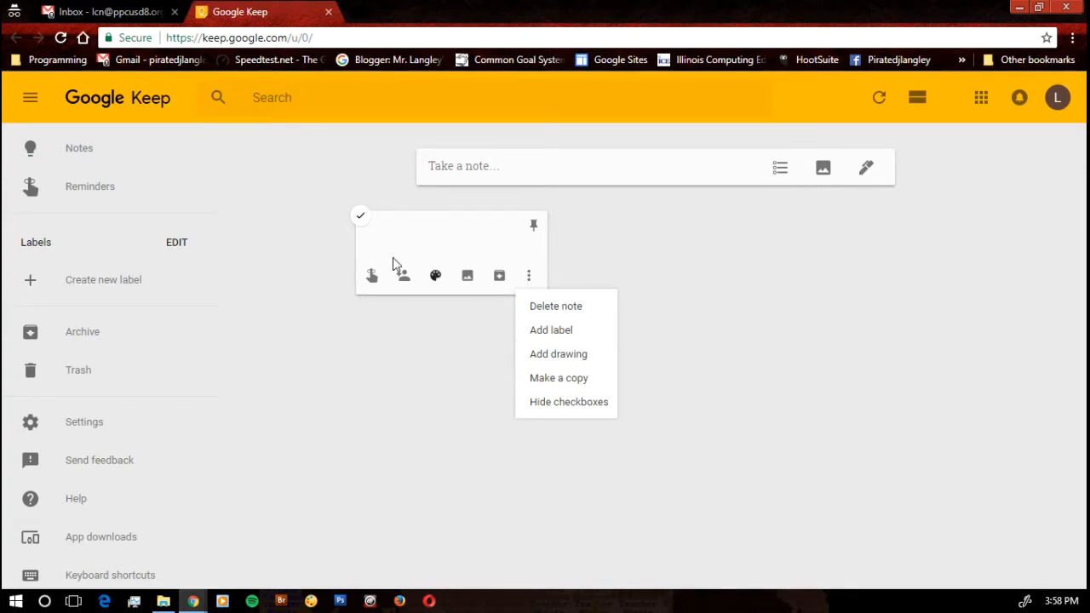
mouse_move(41, 292)
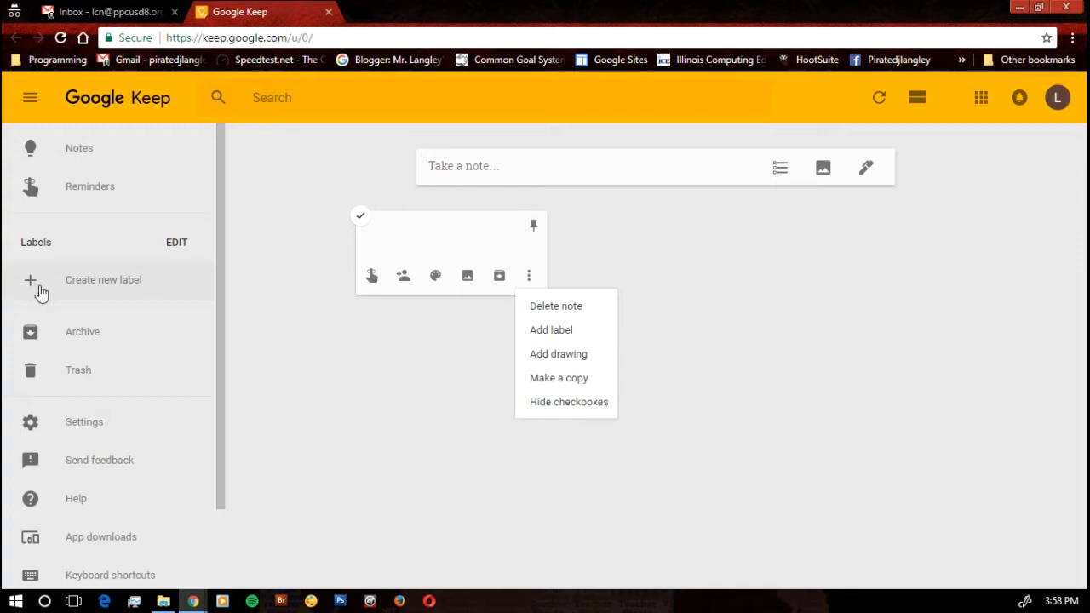
mouse_move(62, 258)
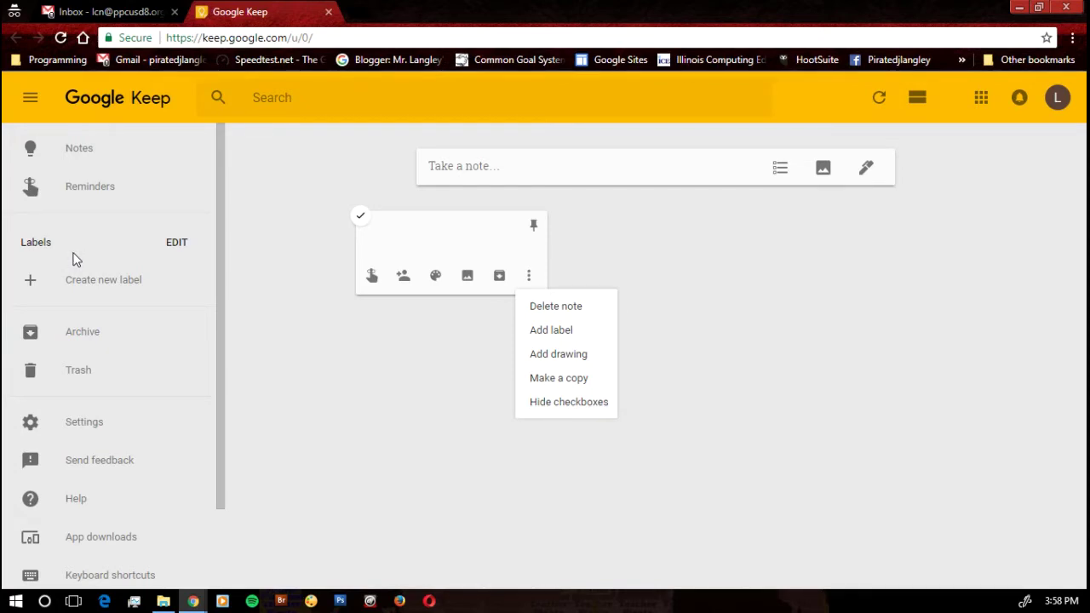
mouse_move(123, 228)
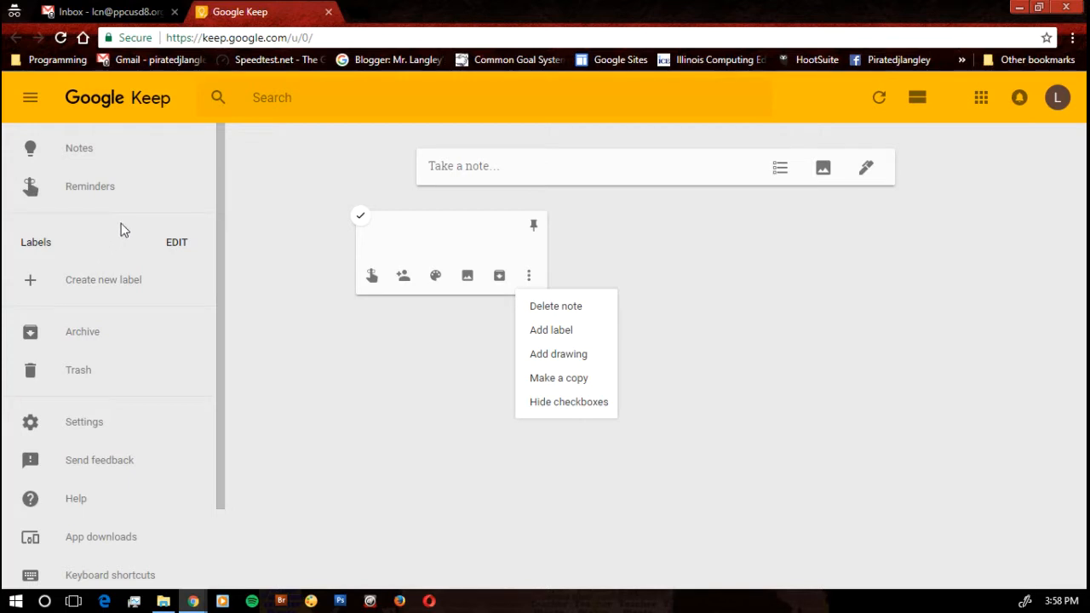
mouse_move(111, 249)
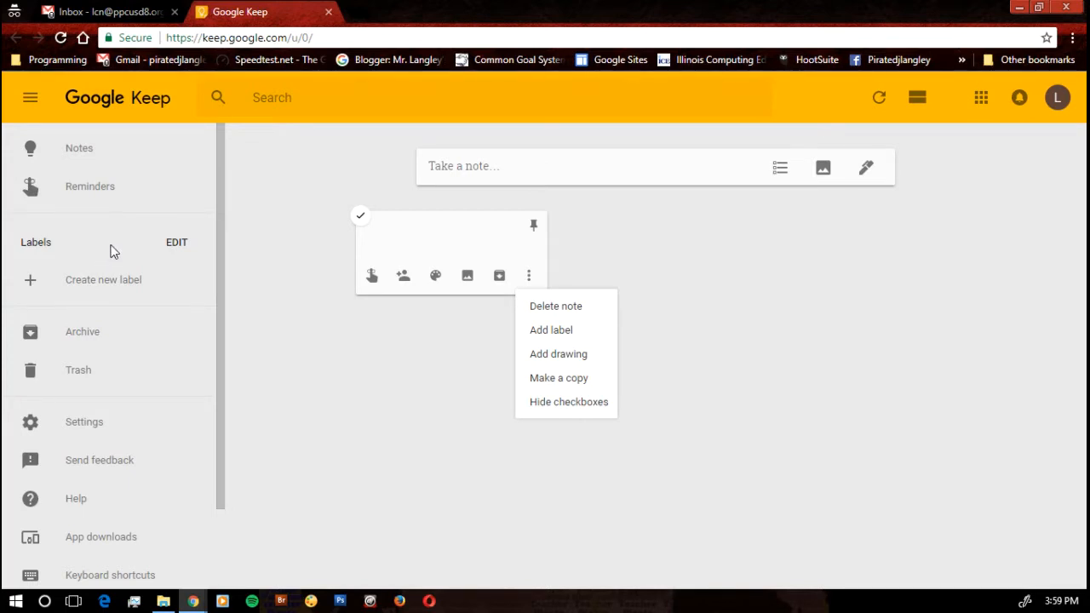
mouse_move(504, 245)
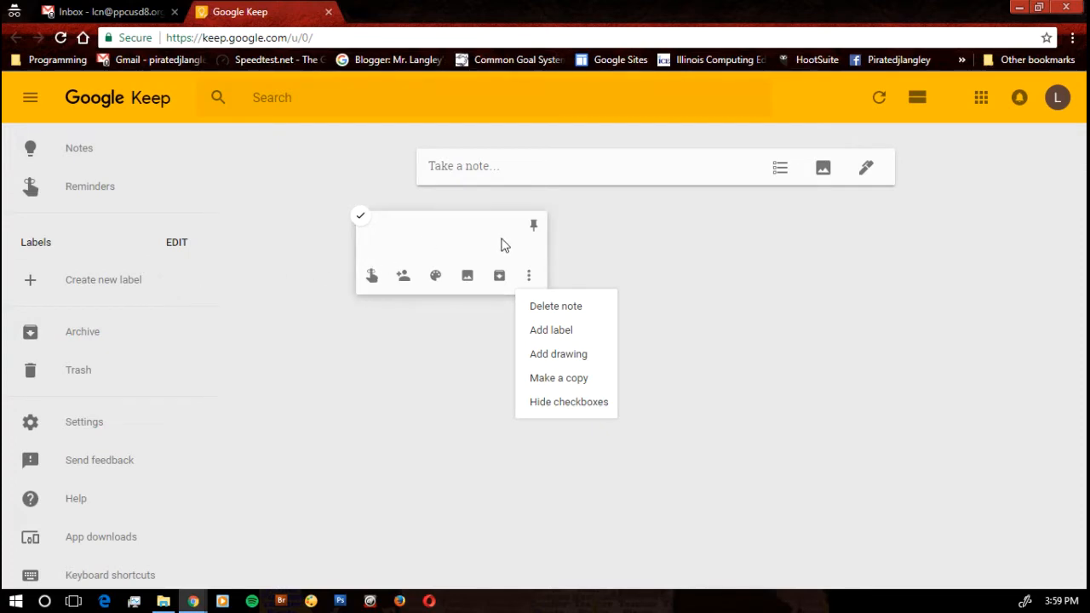
mouse_move(552, 330)
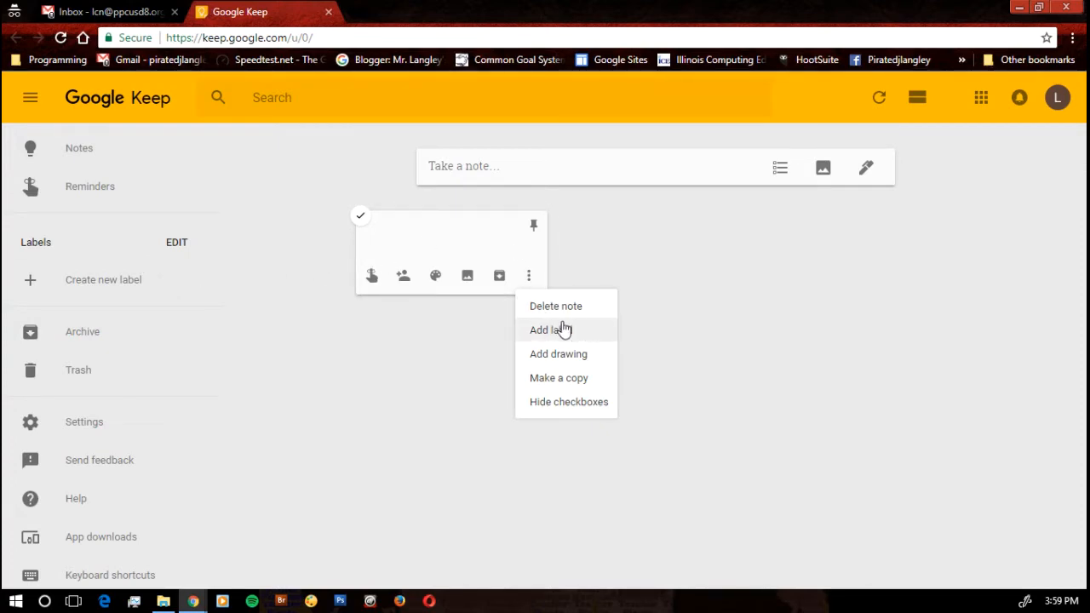
mouse_move(569, 354)
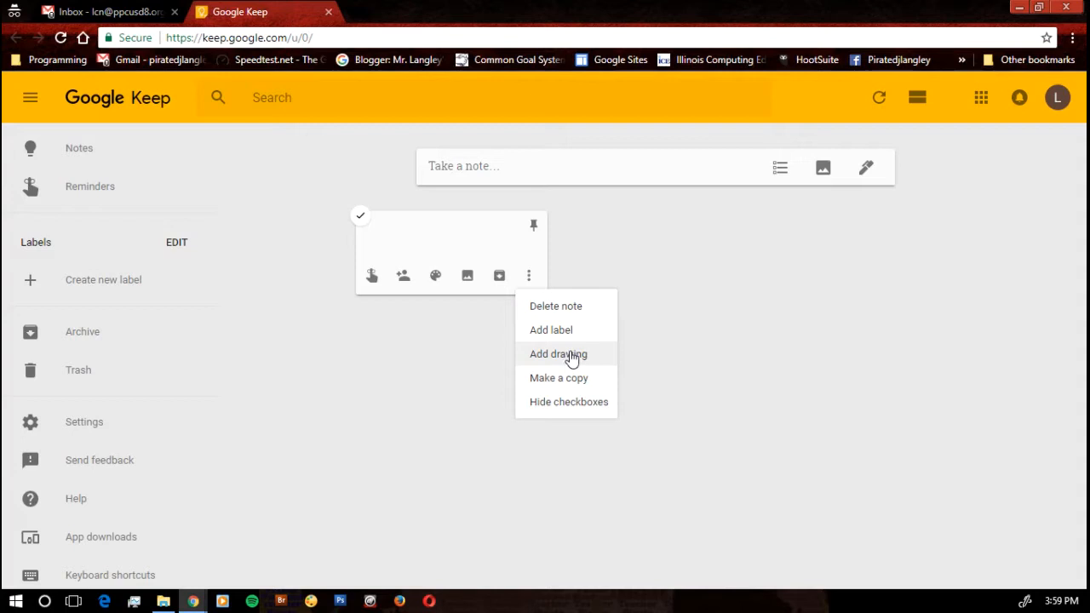
mouse_move(593, 383)
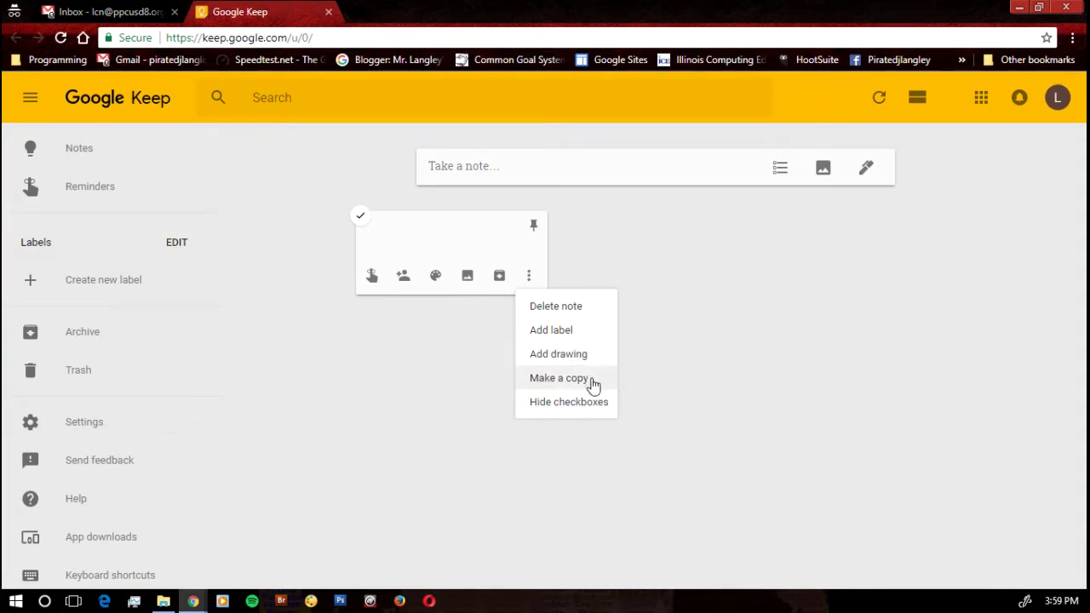
mouse_move(528, 286)
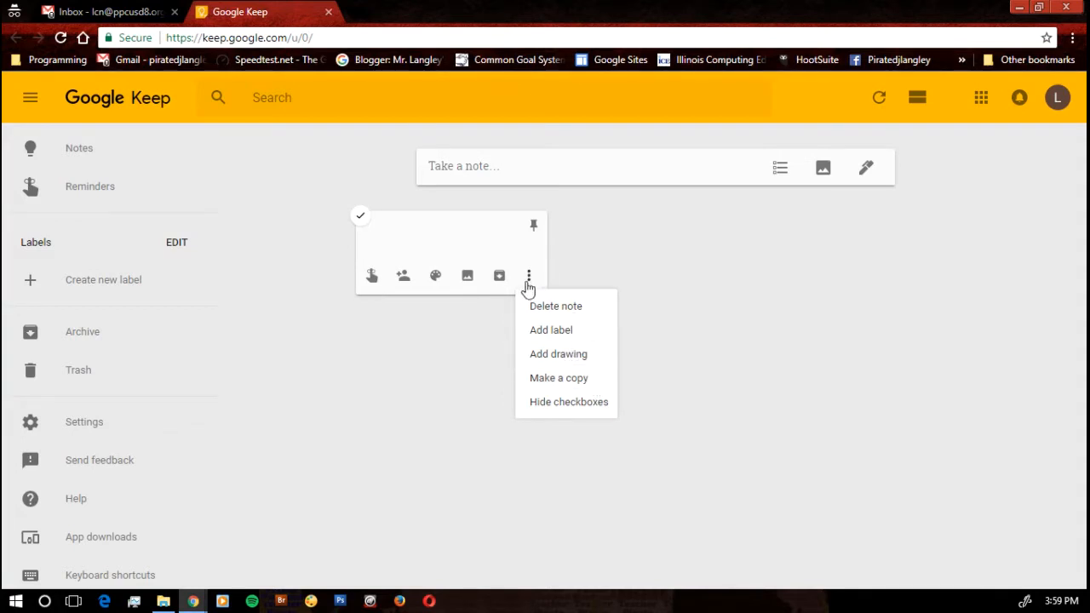
mouse_move(515, 235)
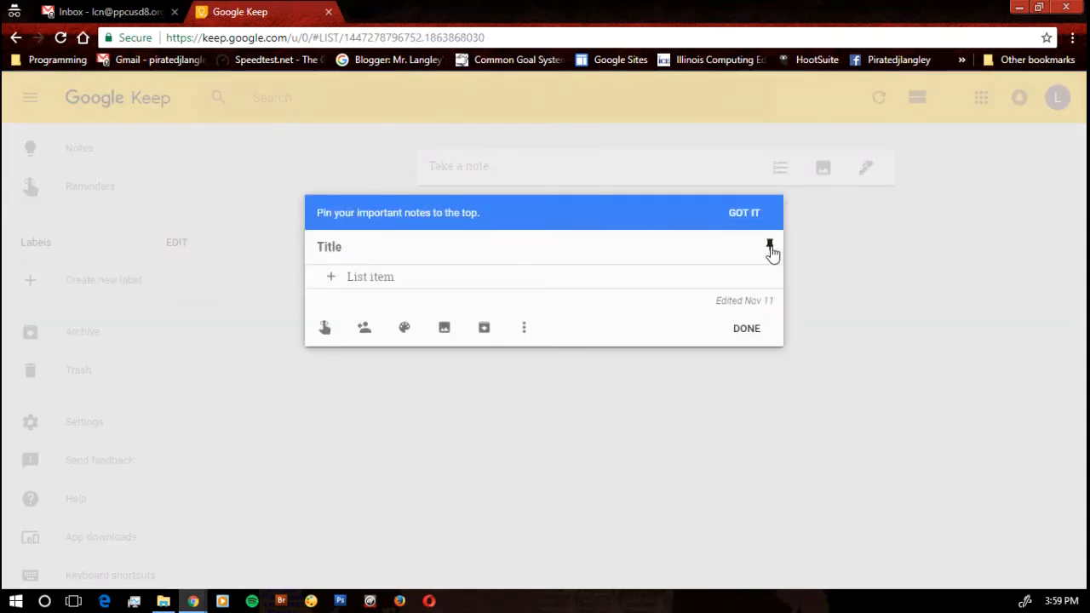
mouse_move(769, 247)
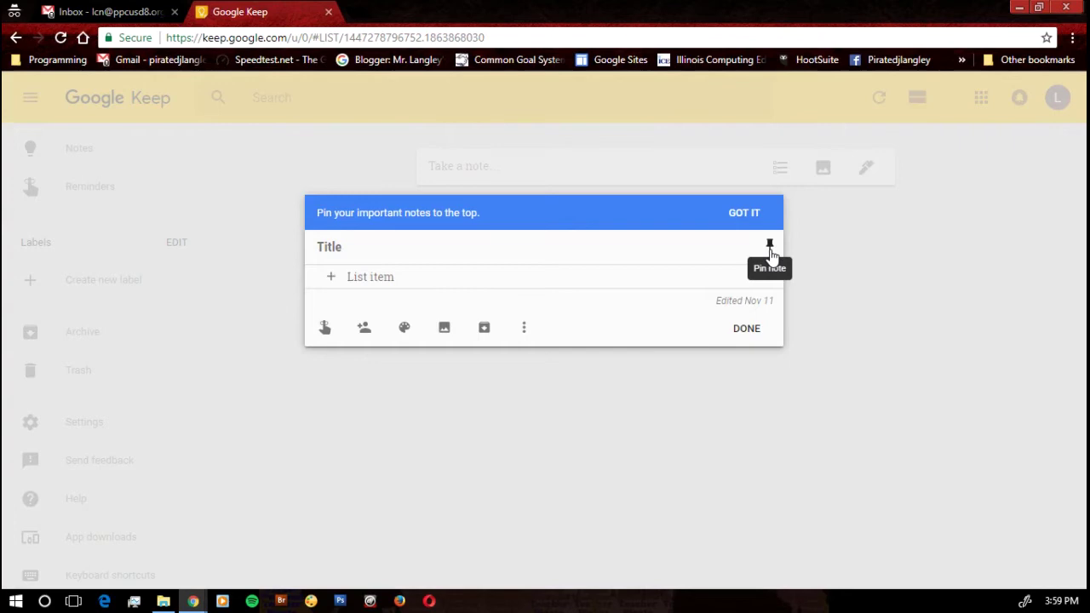
mouse_move(770, 255)
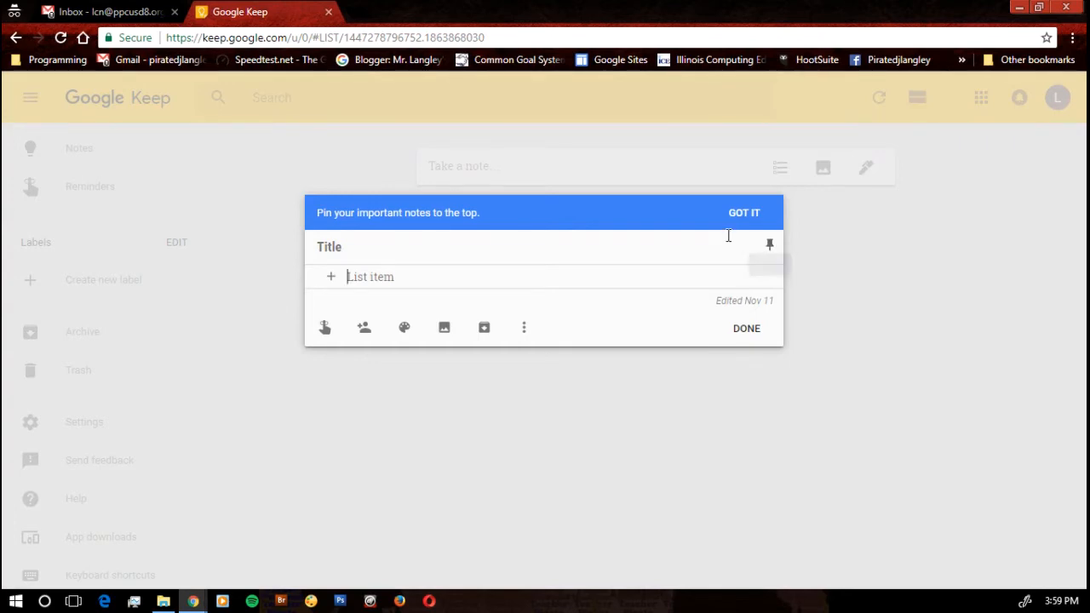
Title the empty checklist note 'Important Dates to remember'
click(328, 247)
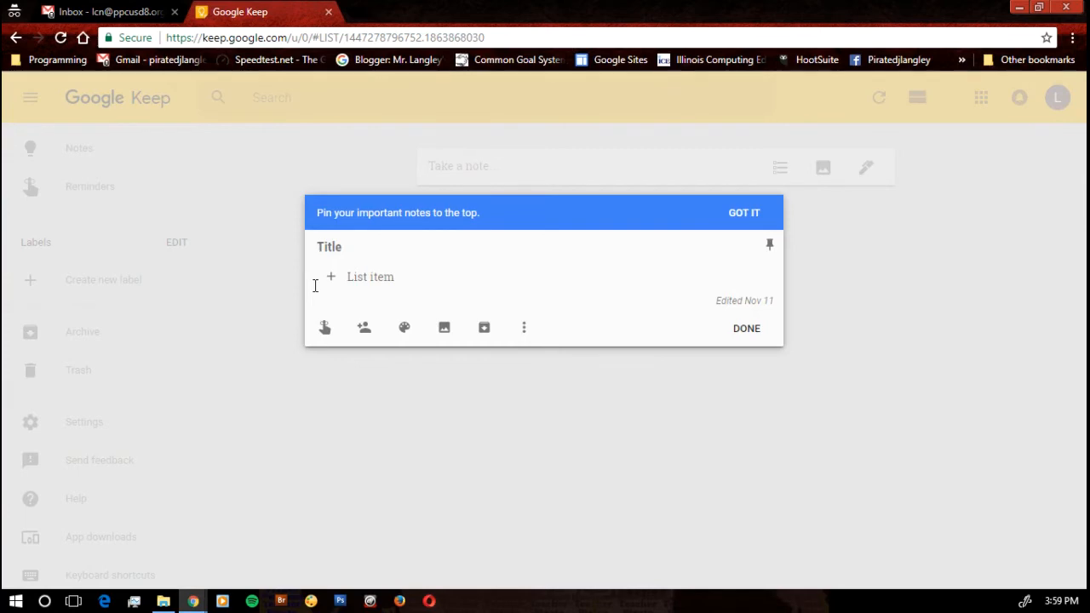
text(Importan)
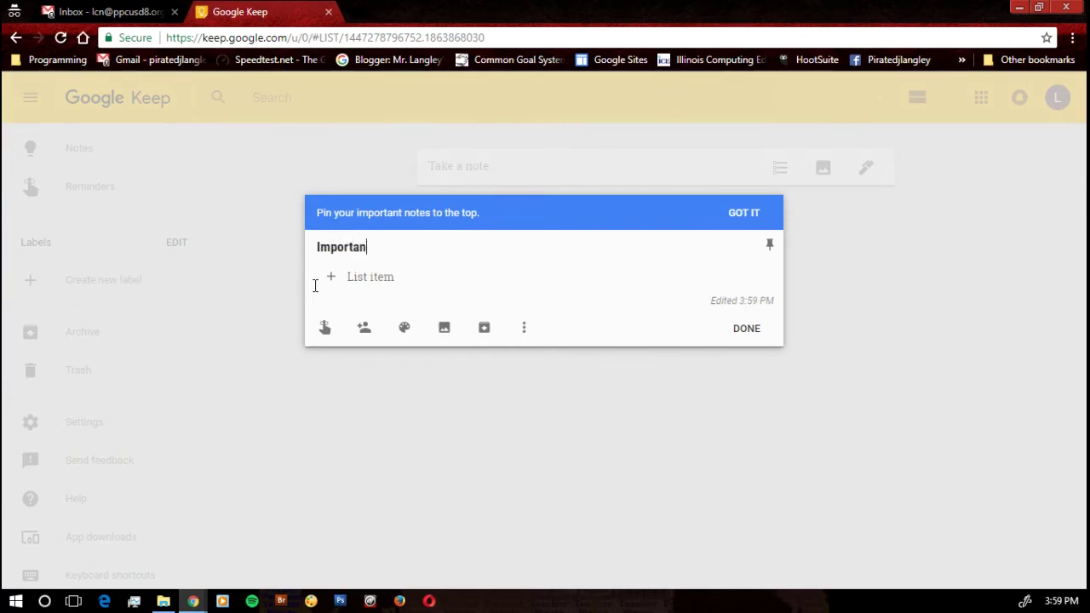
text(D)
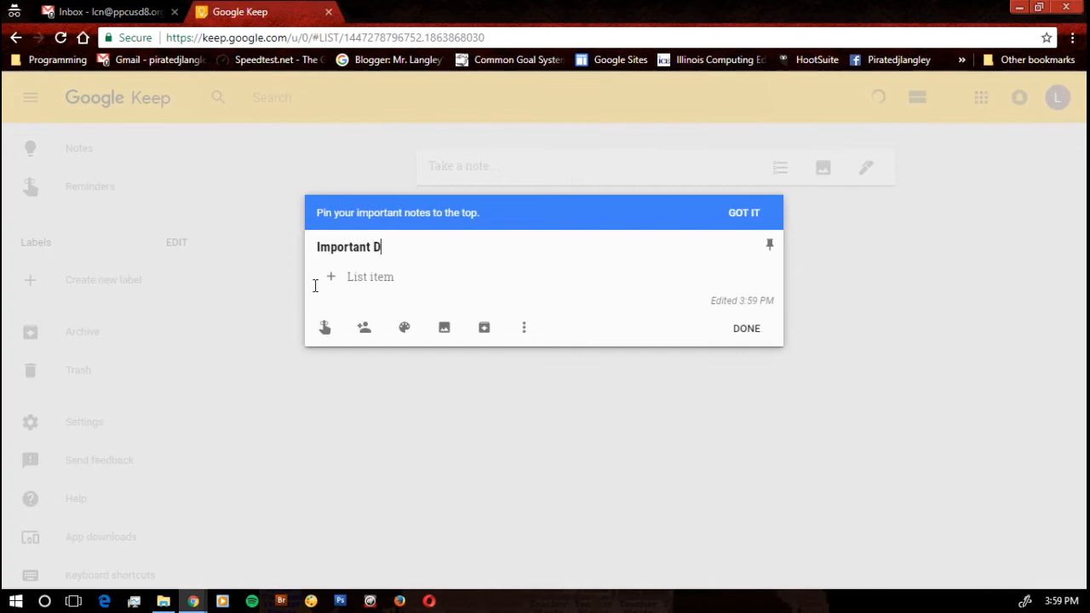
text(ates to rem)
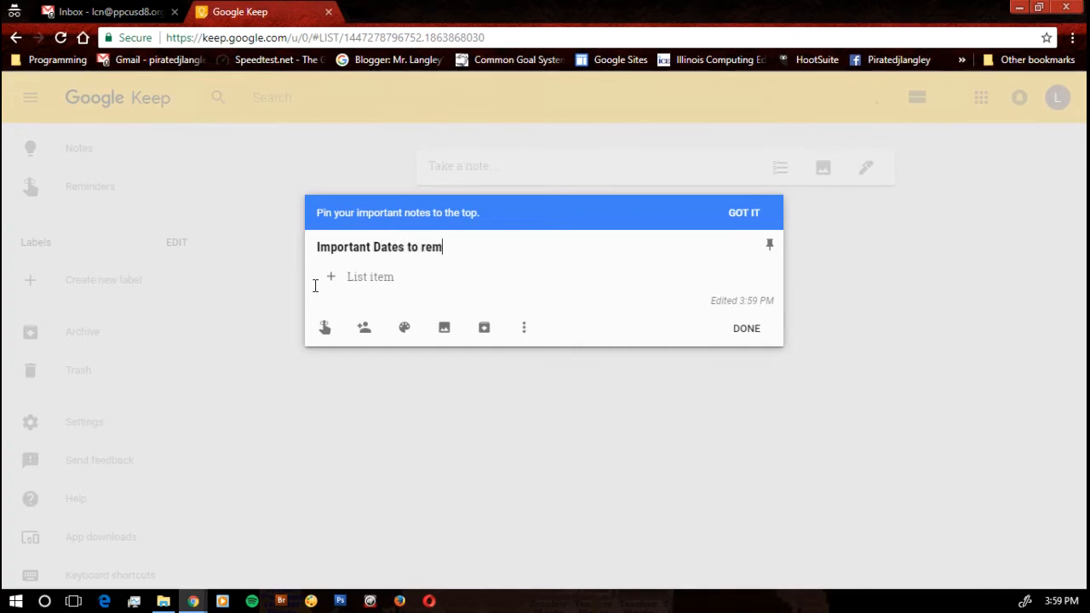
text(ember)
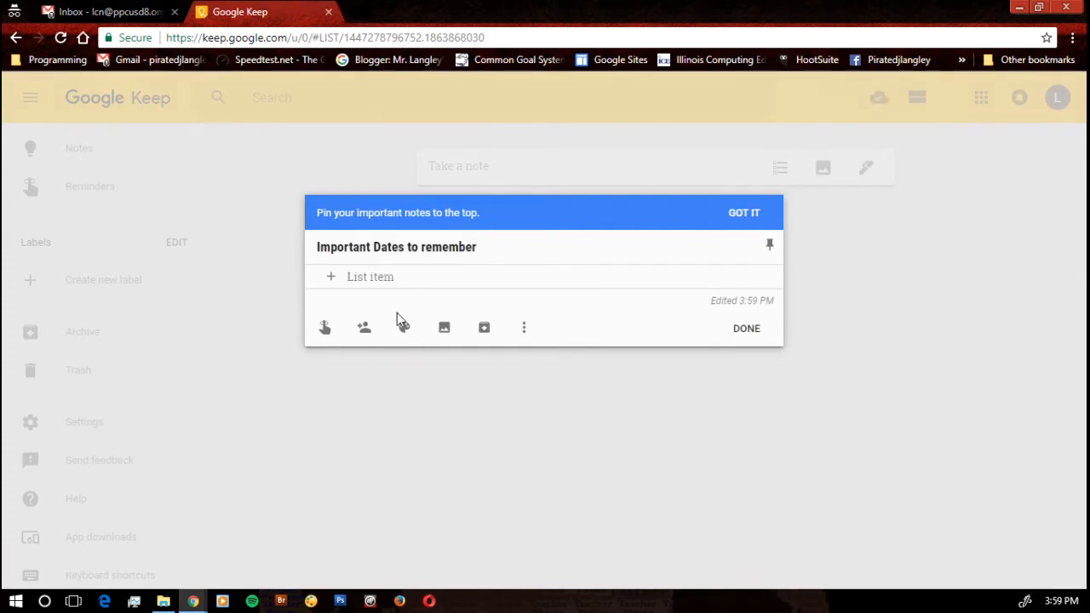
mouse_move(331, 288)
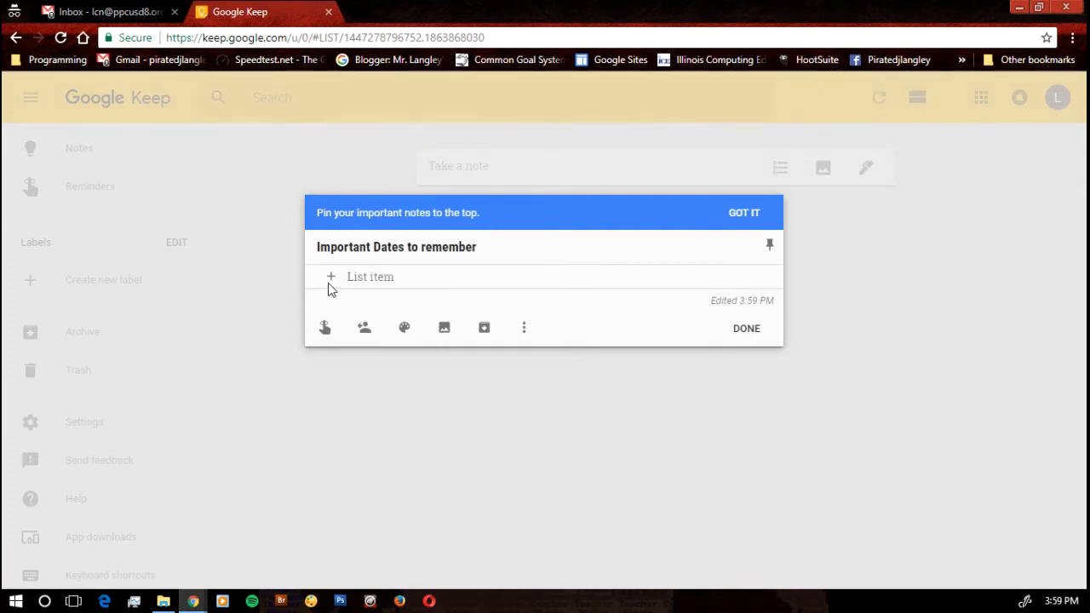
mouse_move(524, 327)
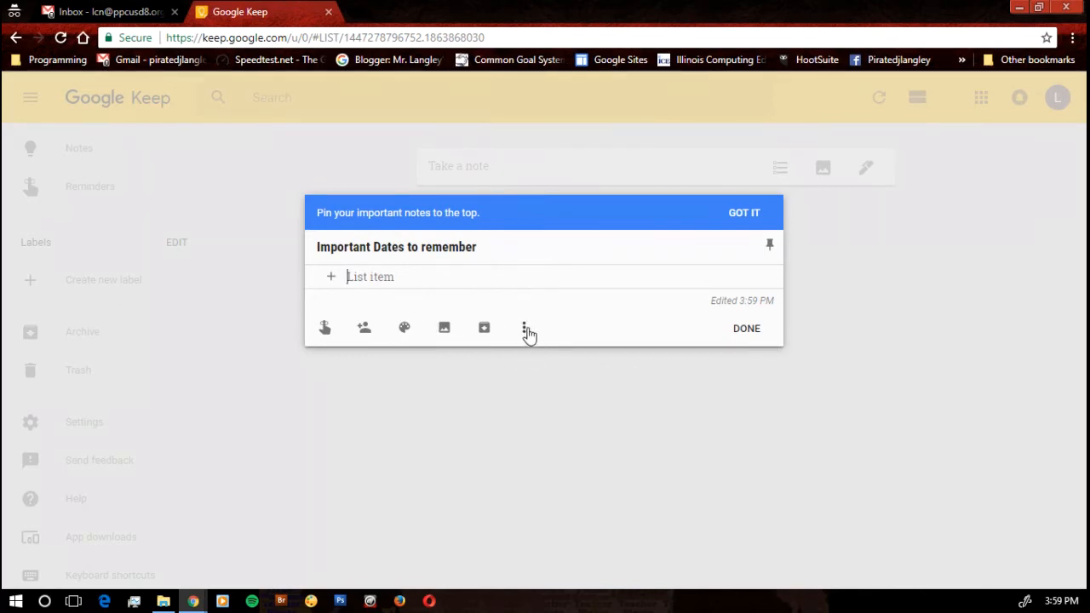
Hide the checkboxes so the note becomes a plain text note
click(525, 327)
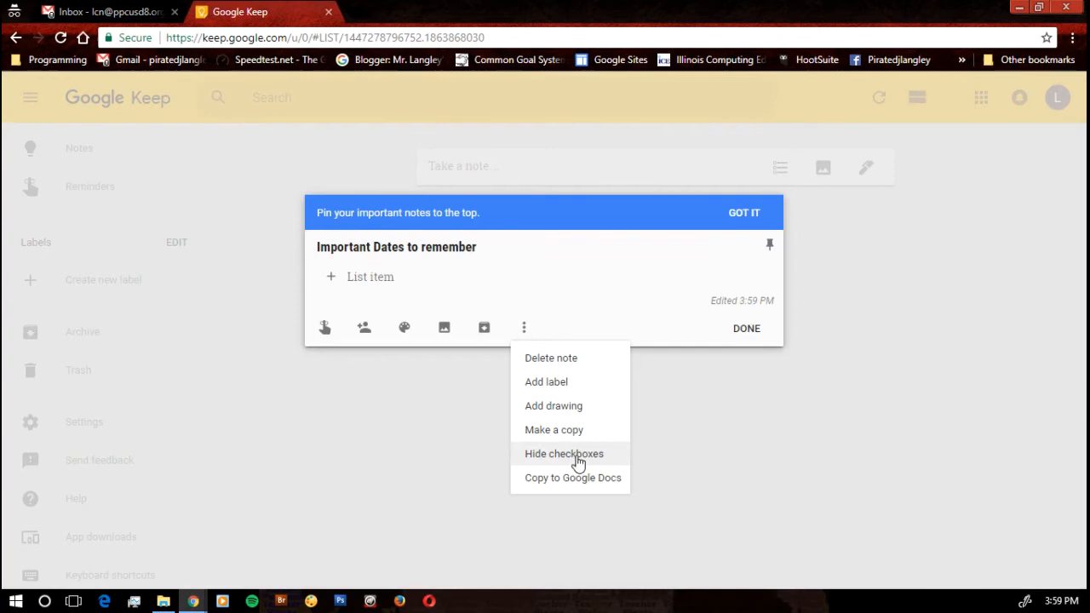
click(563, 453)
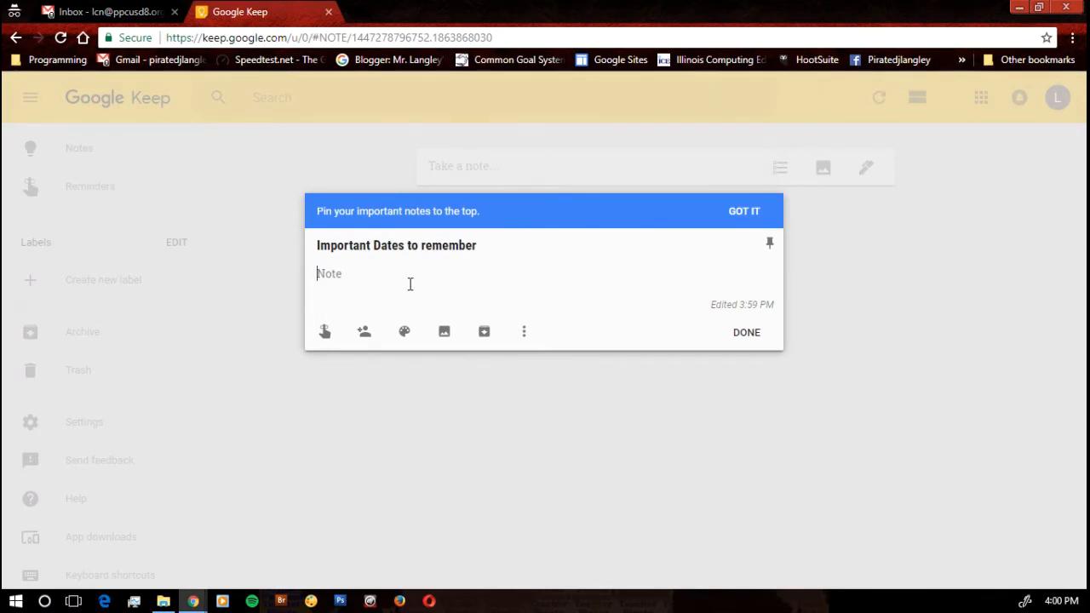
Write the body 'Remember Willa's birthday on Friday, September 1'
text(Remember)
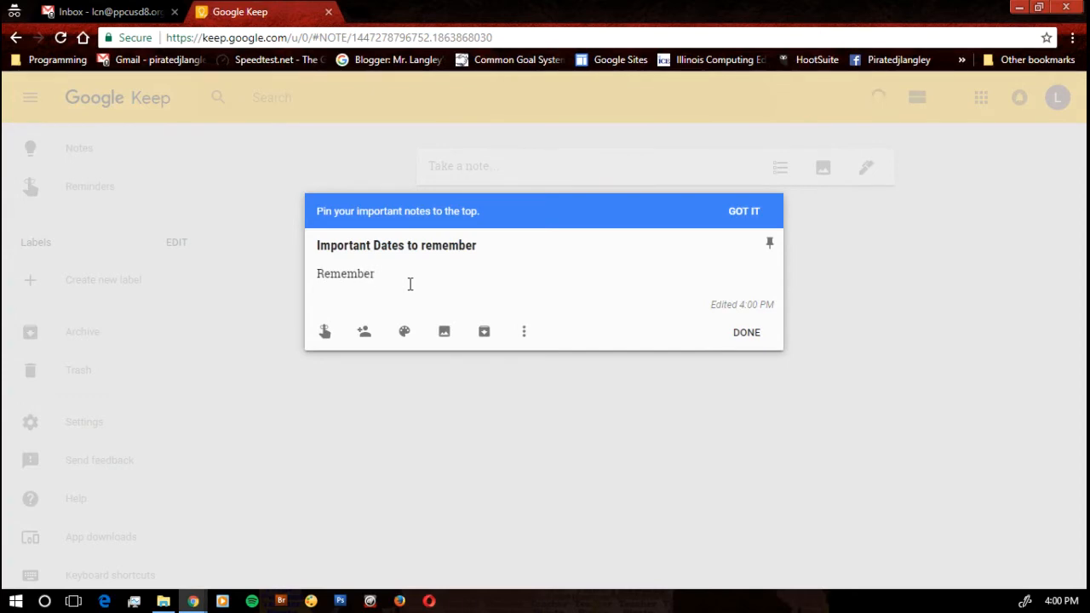
text(Willa's)
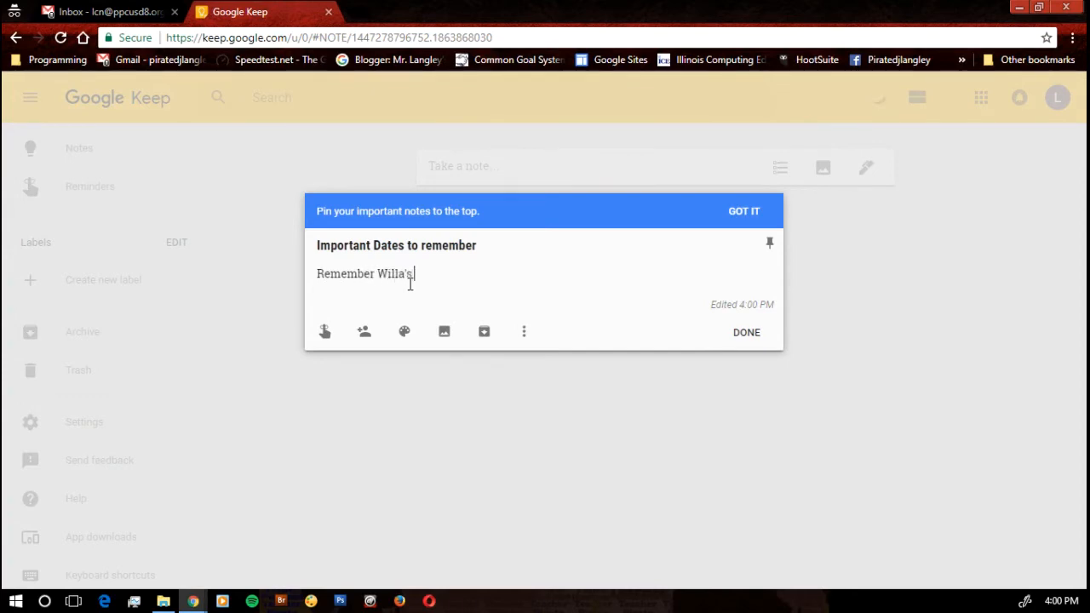
text(birthday on)
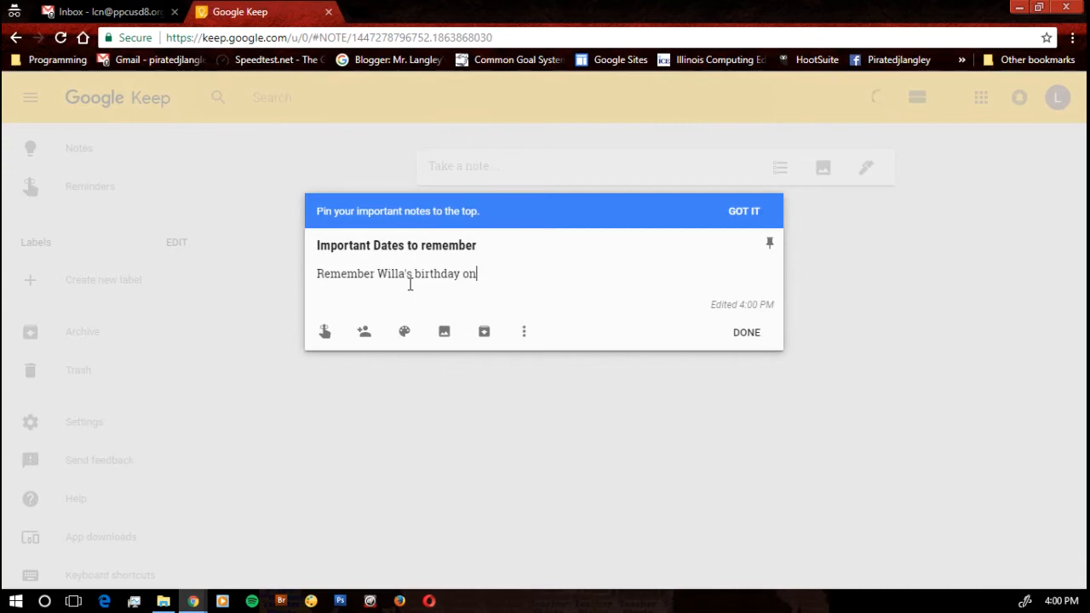
text(Friday)
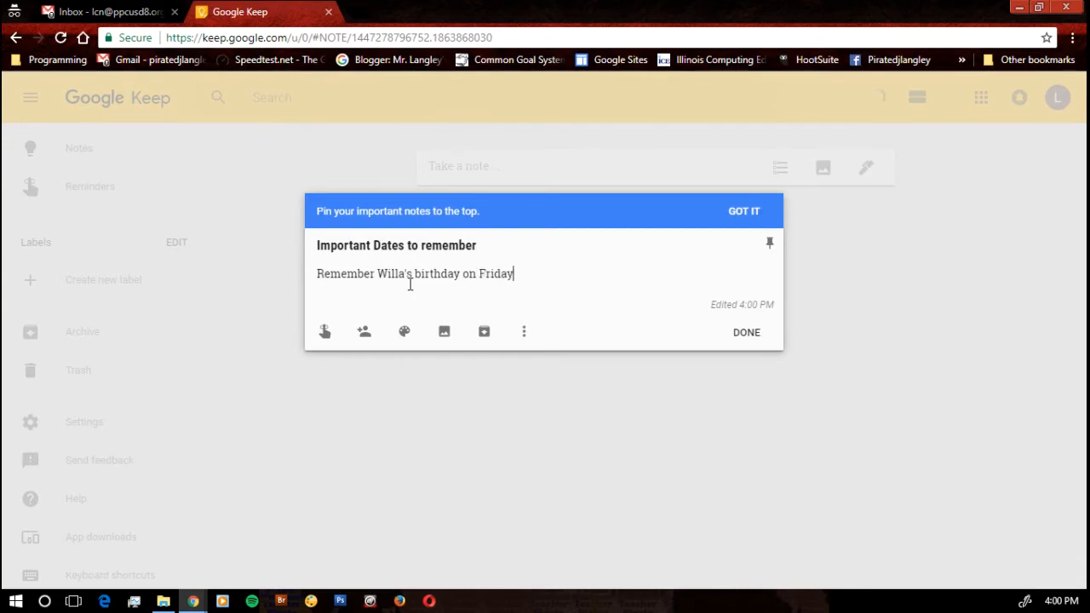
text(, Sept)
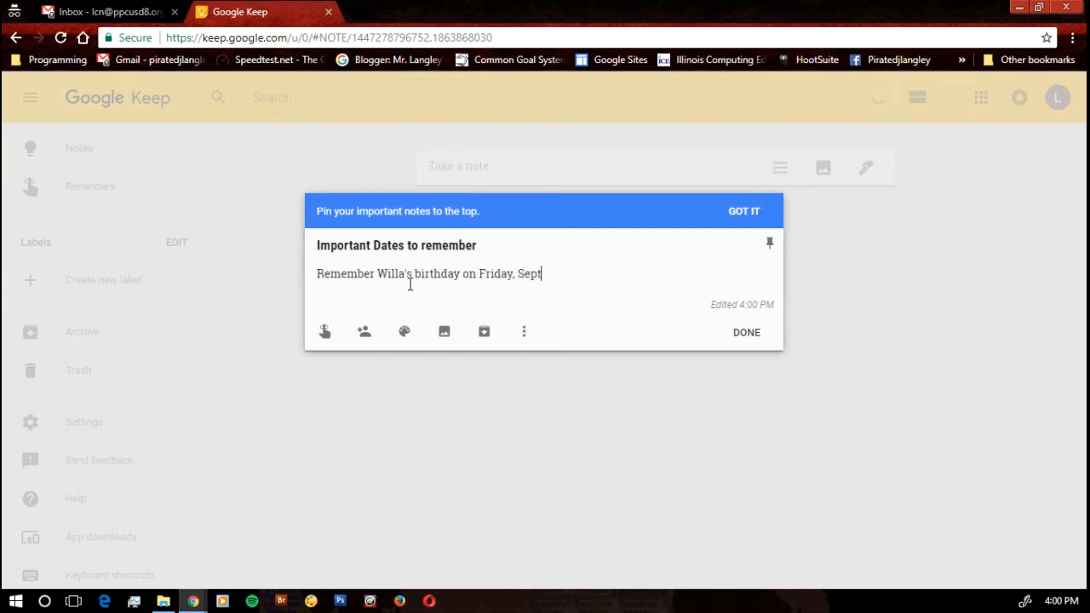
text(ember 1)
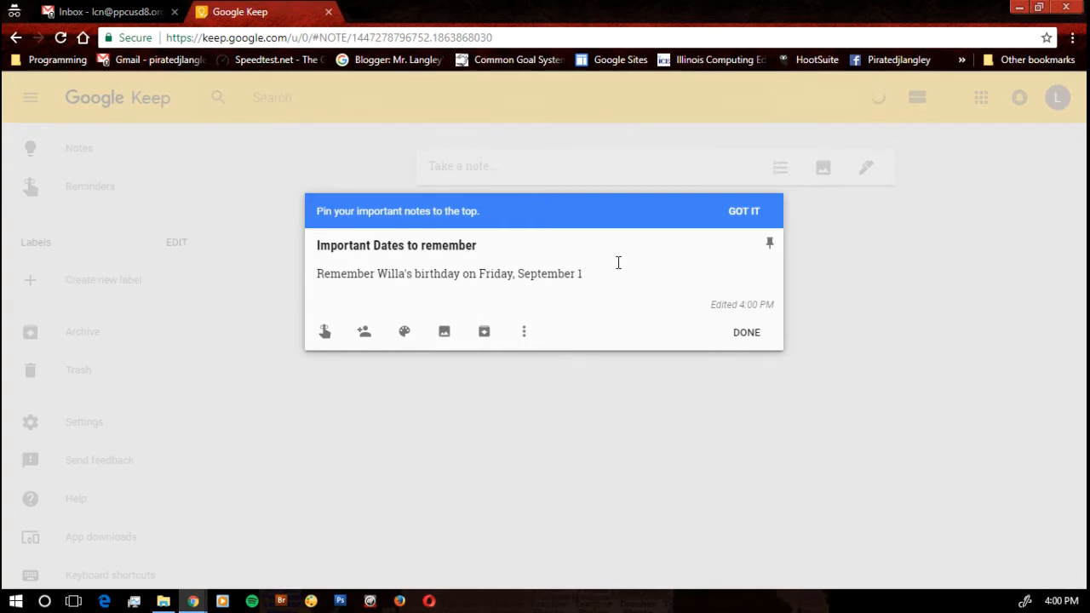
click(746, 332)
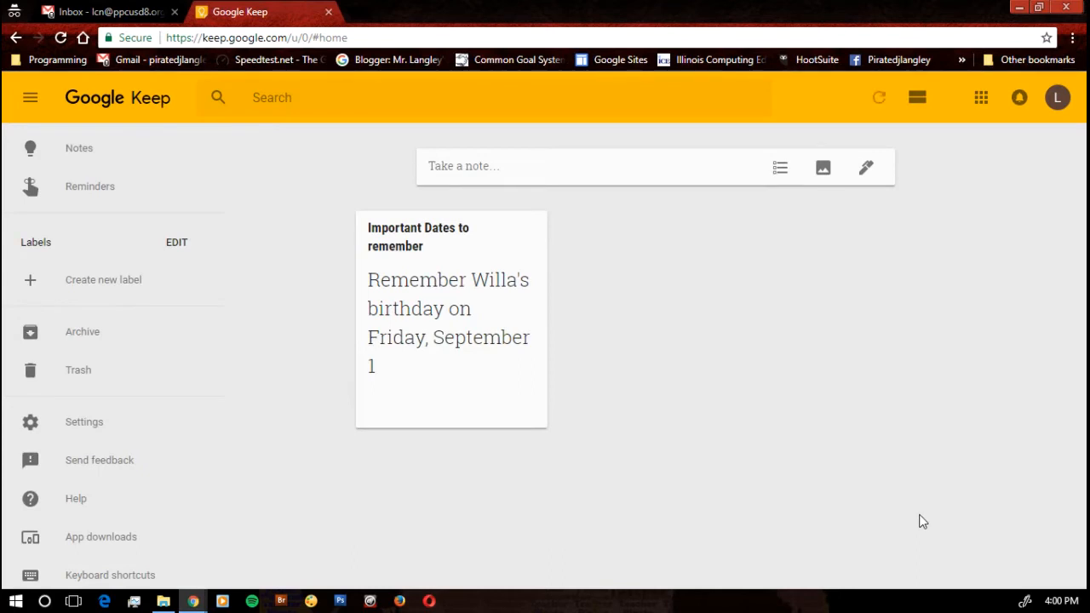
click(436, 408)
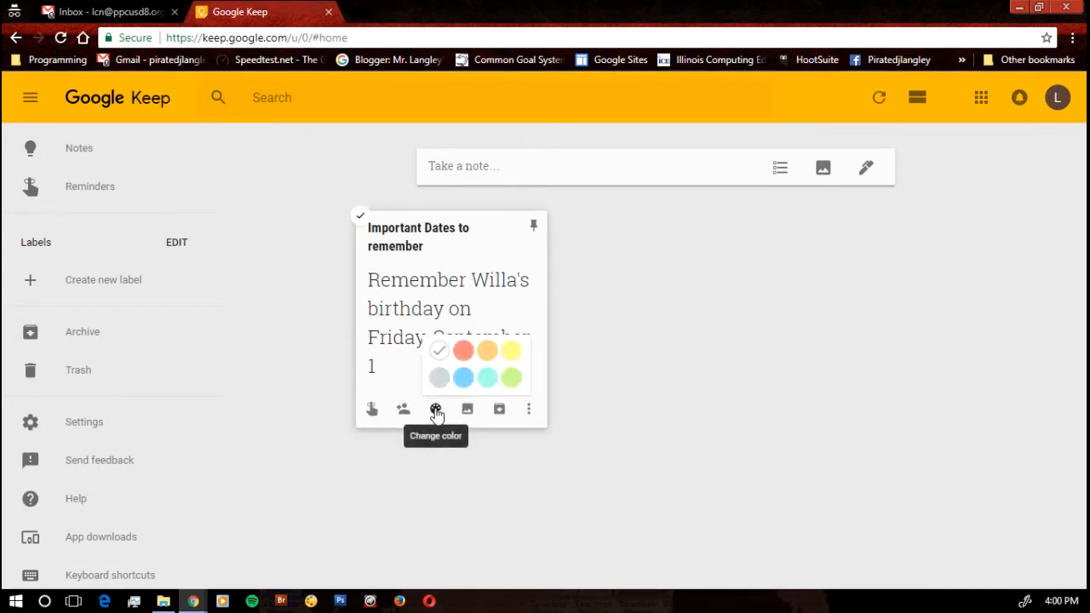
mouse_move(463, 378)
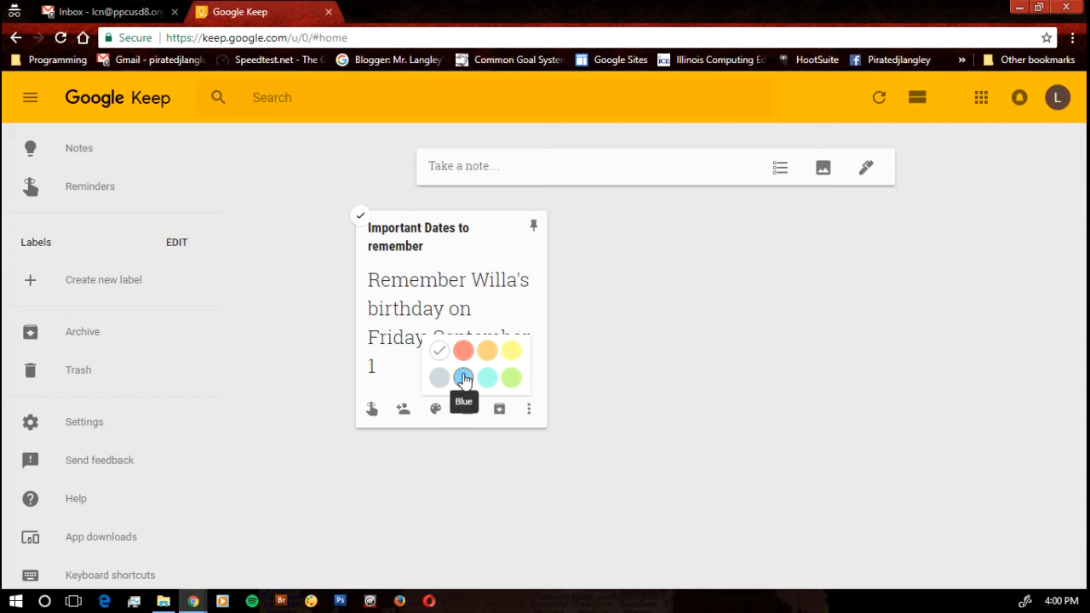
click(464, 378)
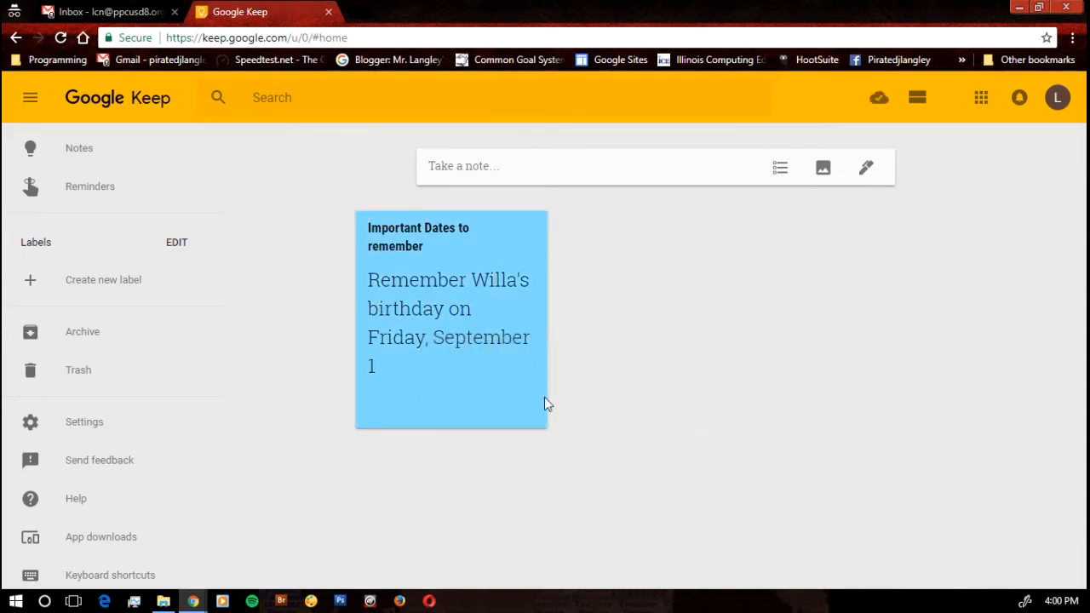
click(436, 409)
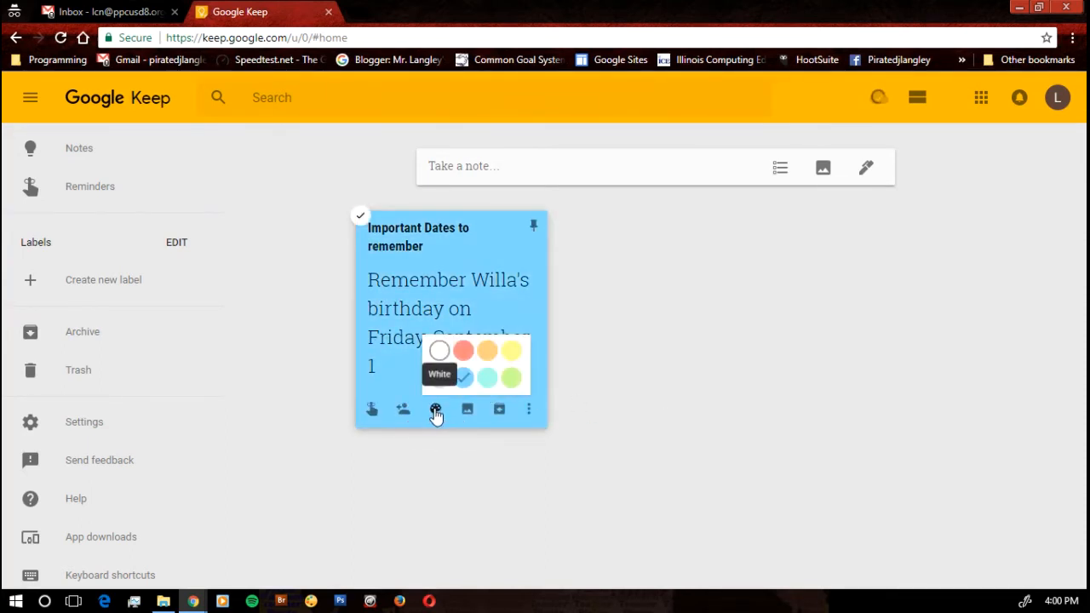
mouse_move(440, 376)
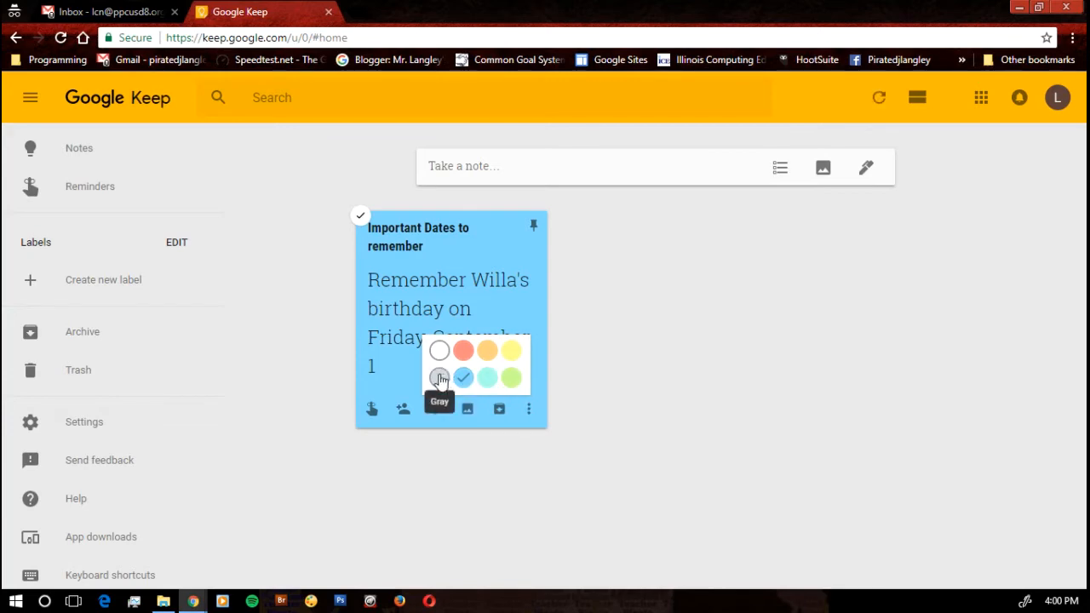
click(440, 378)
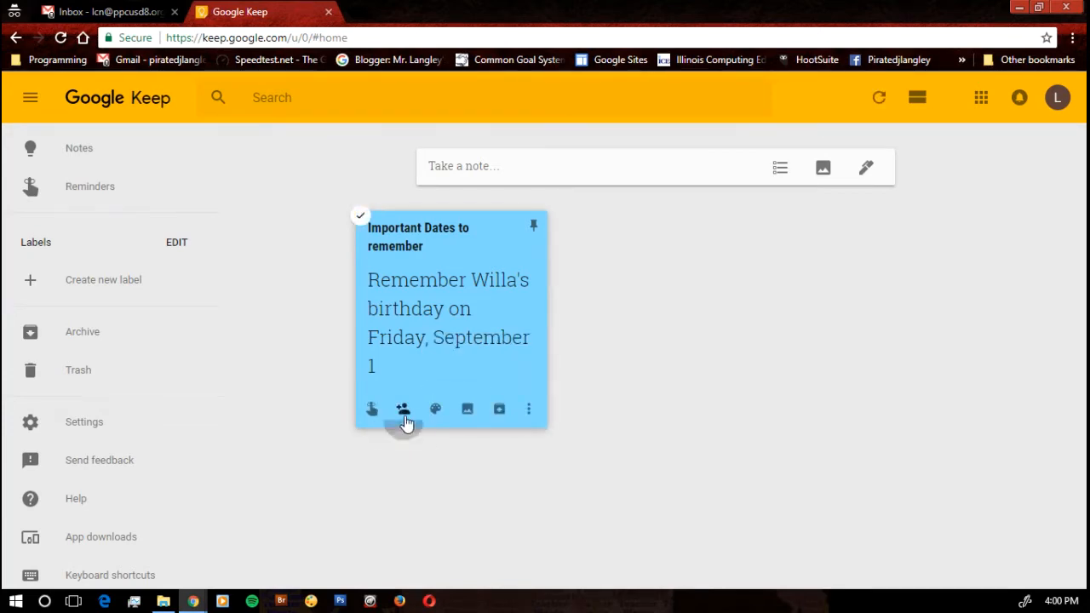
click(402, 409)
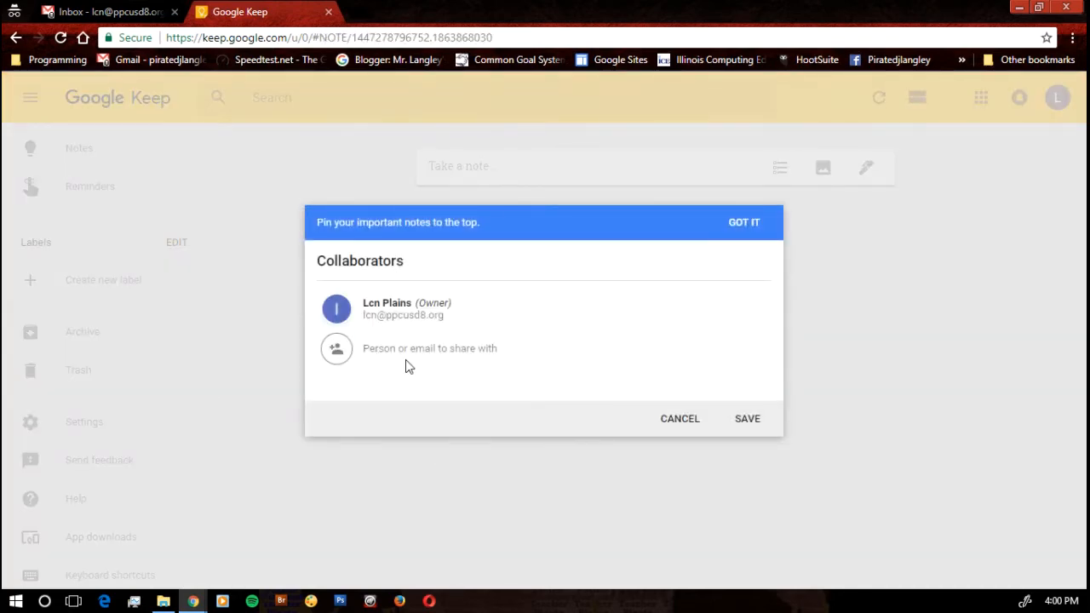
mouse_move(426, 376)
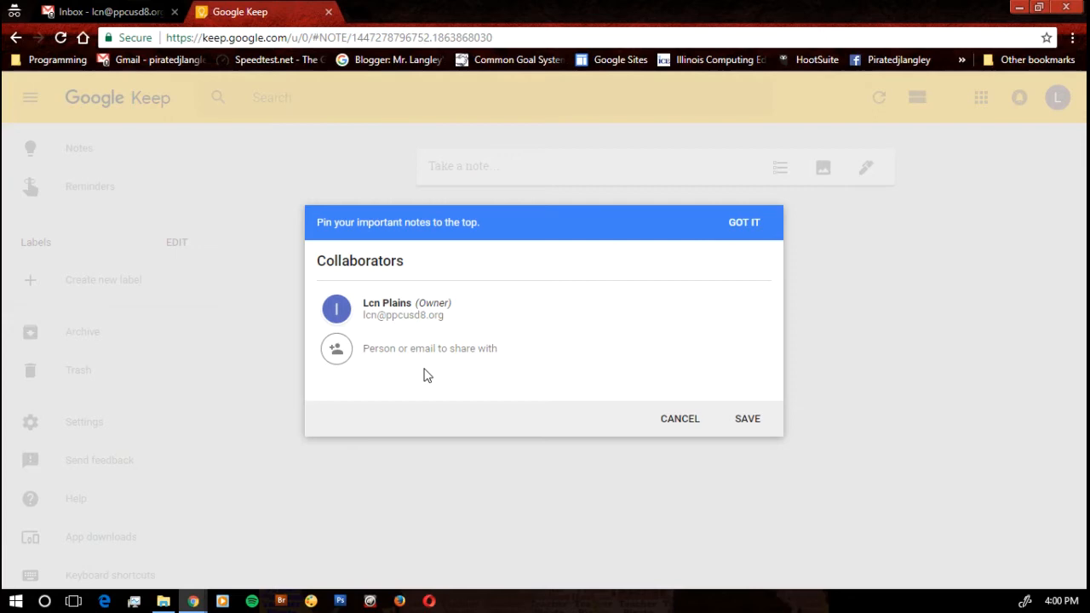
text(jlangley)
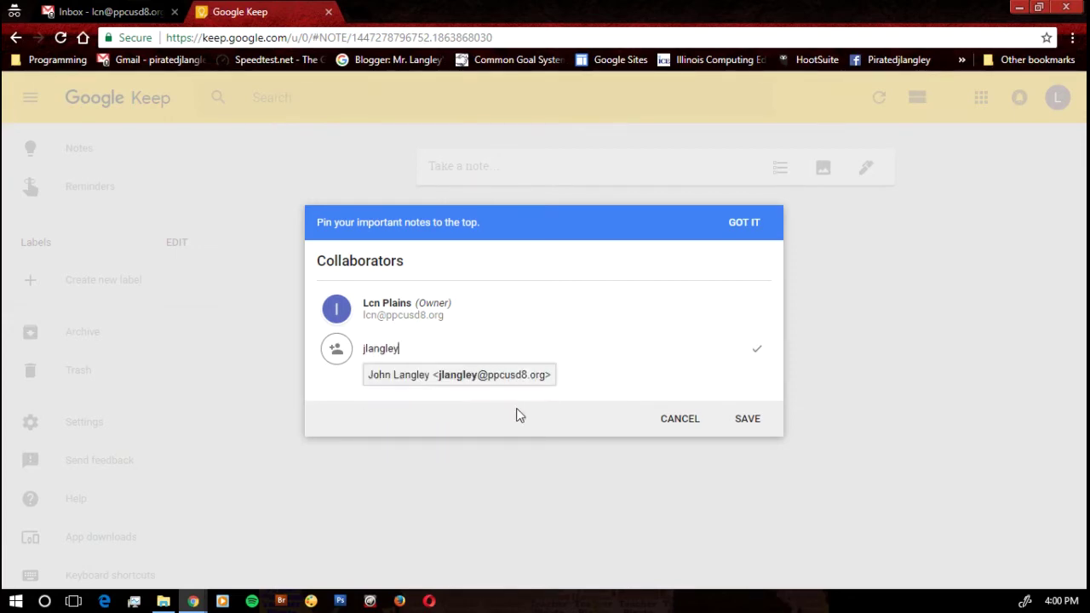
click(458, 375)
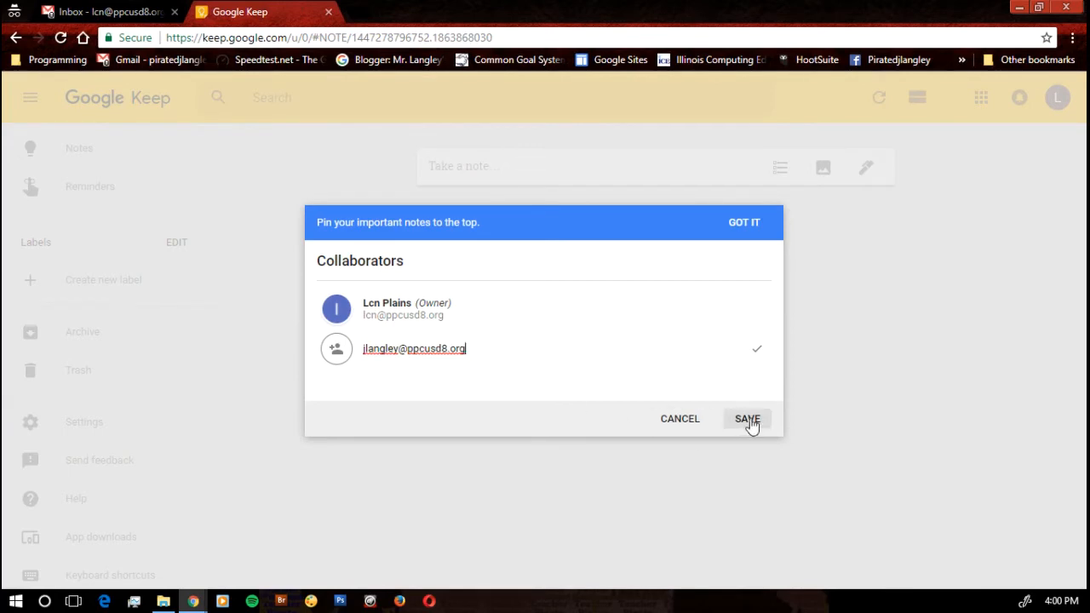
click(746, 419)
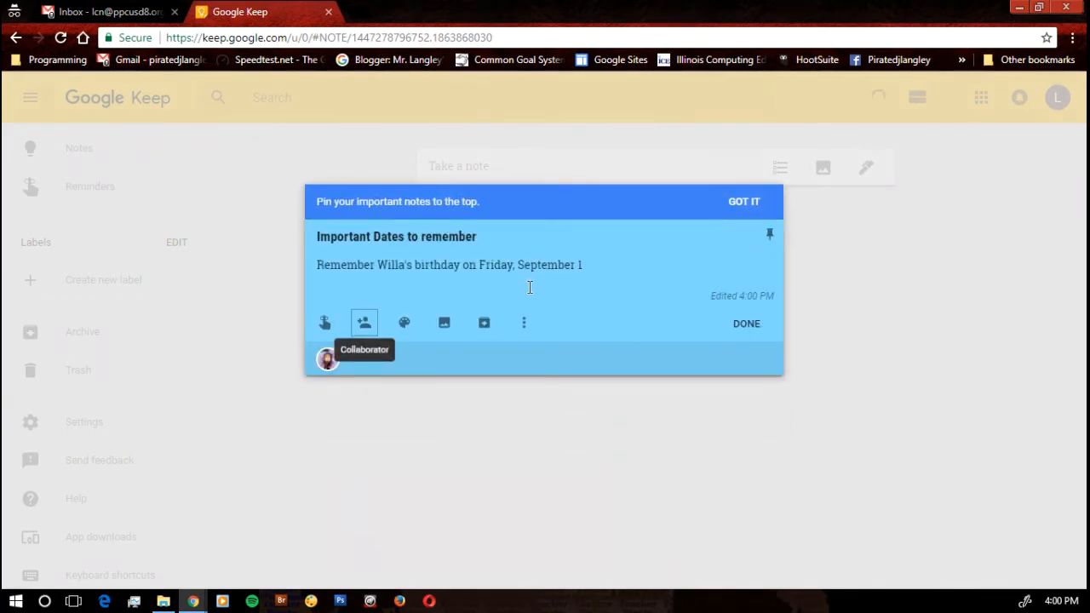
mouse_move(549, 214)
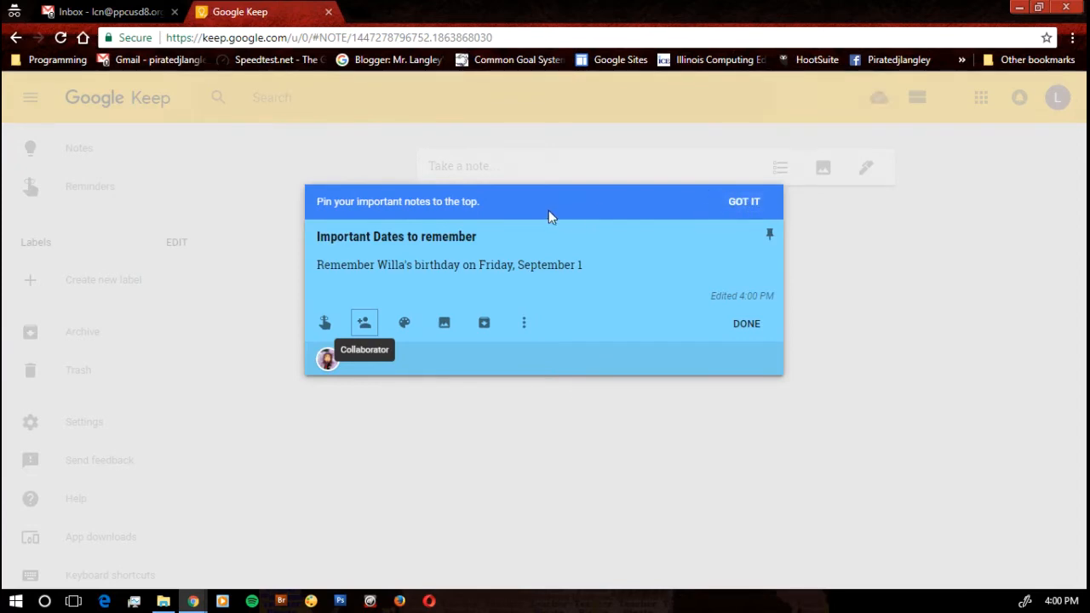
click(742, 201)
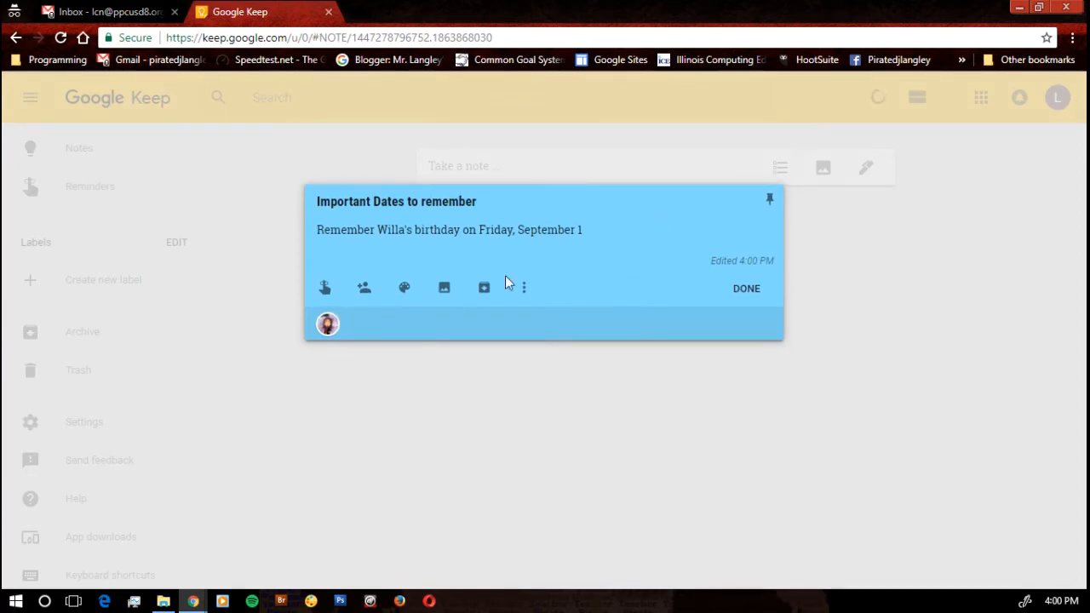
mouse_move(327, 324)
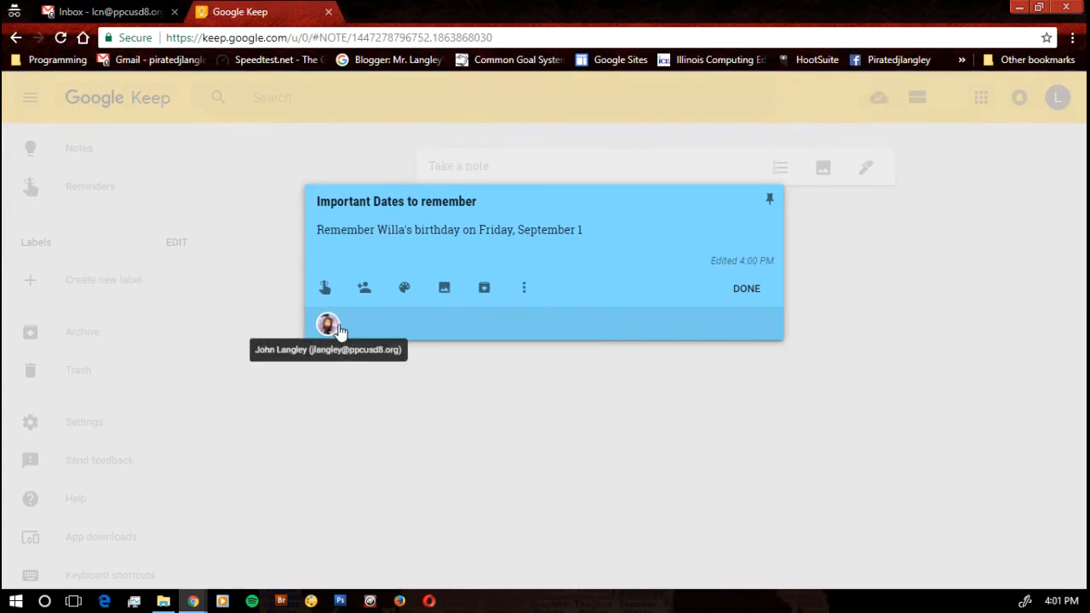
mouse_move(405, 315)
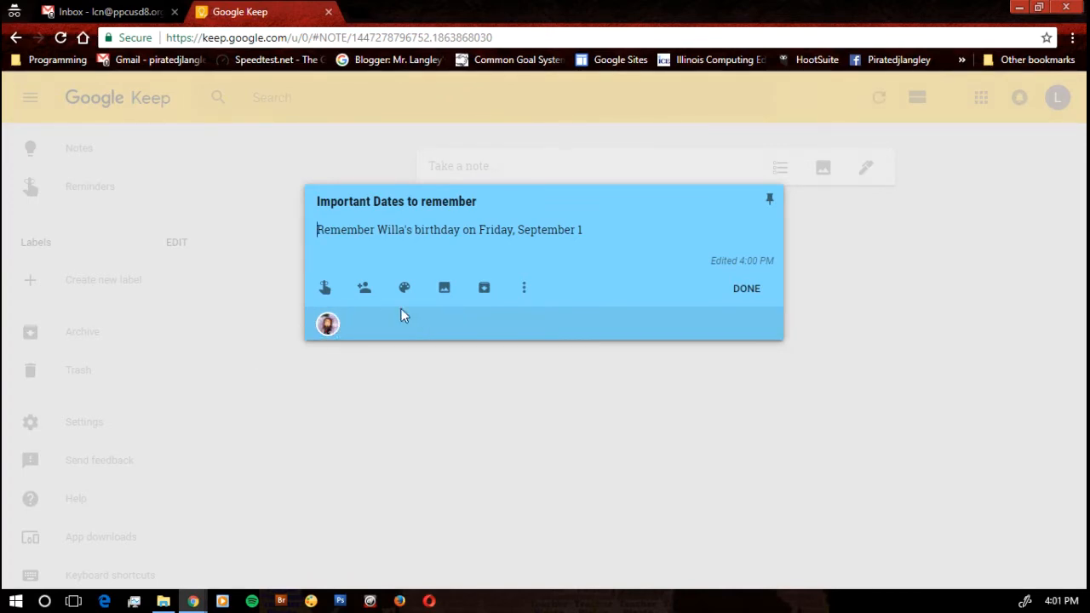
Set a Sep 1, Morning 8:00 AM reminder on the note and return to the board
click(324, 286)
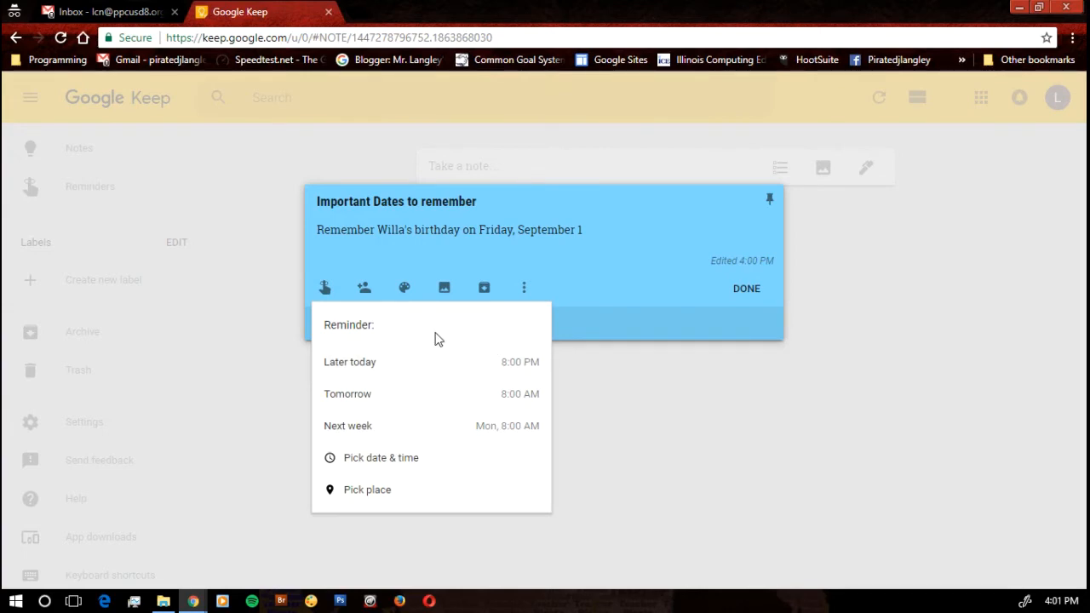
mouse_move(376, 400)
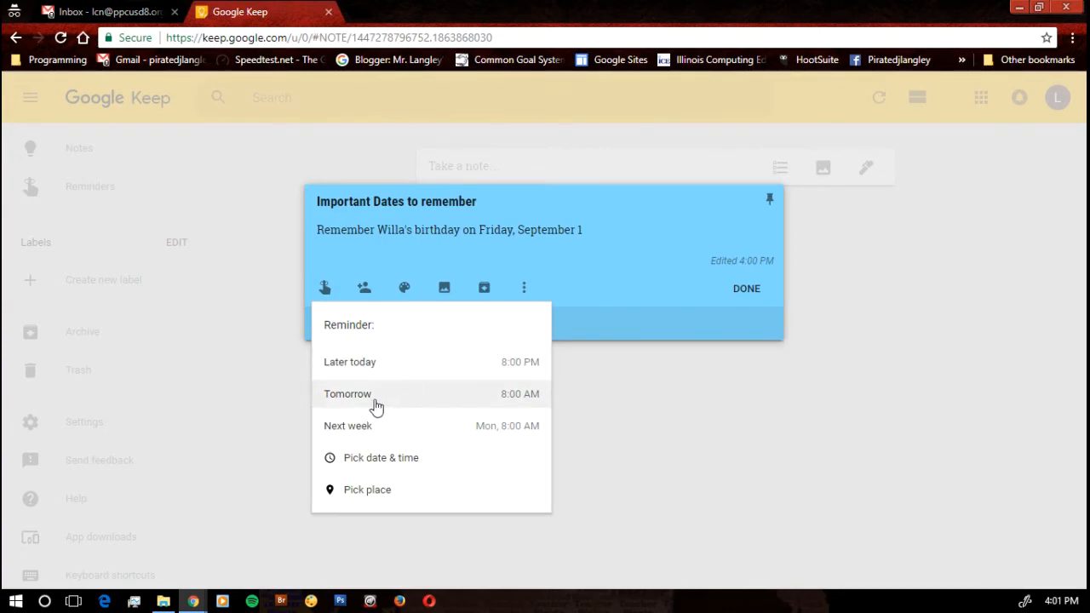
mouse_move(426, 368)
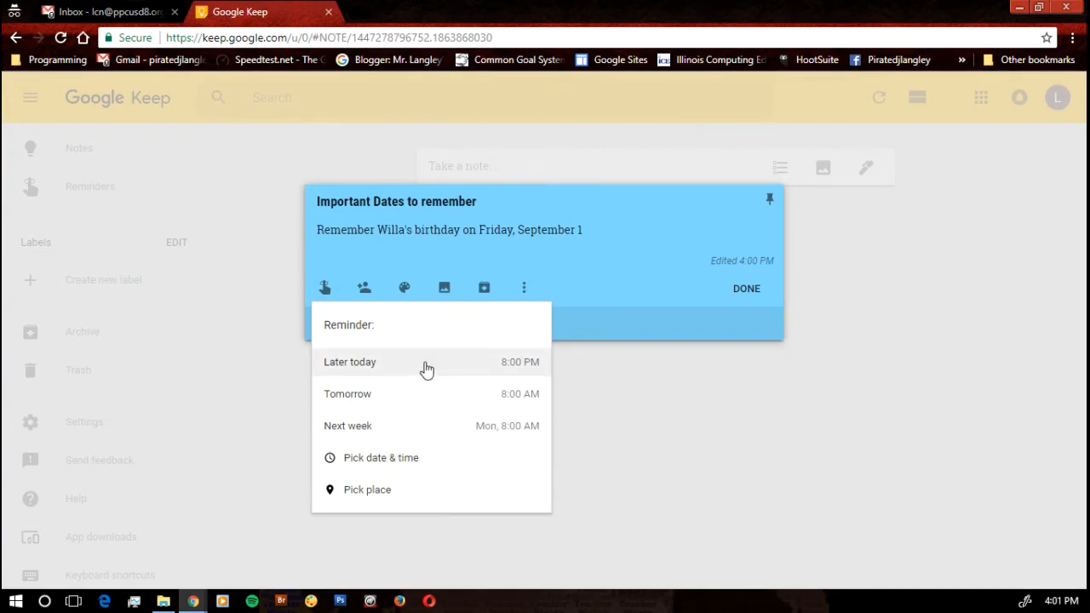
click(381, 456)
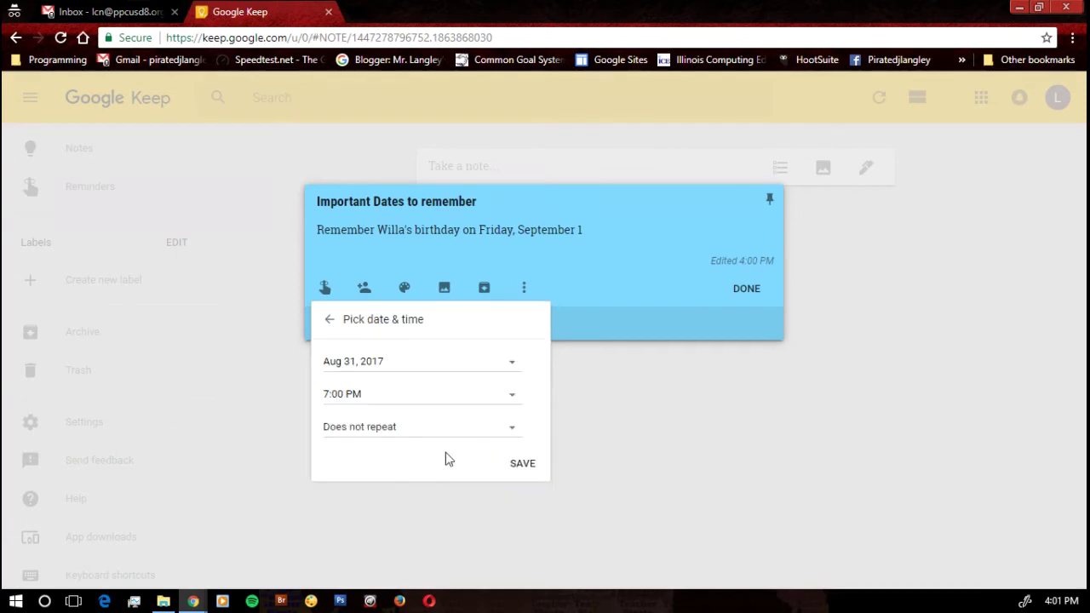
click(511, 361)
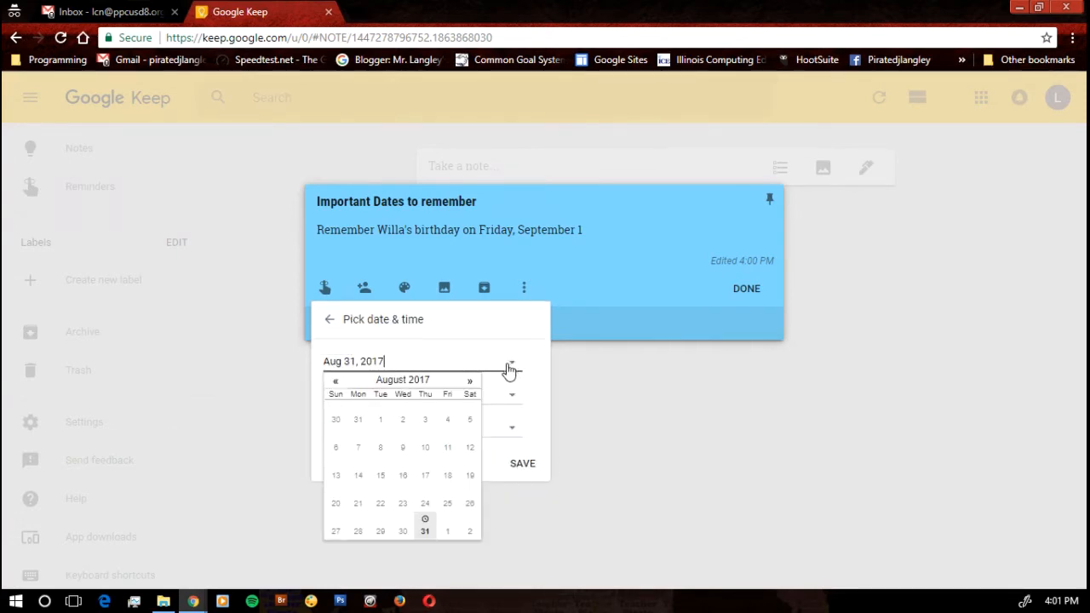
click(447, 532)
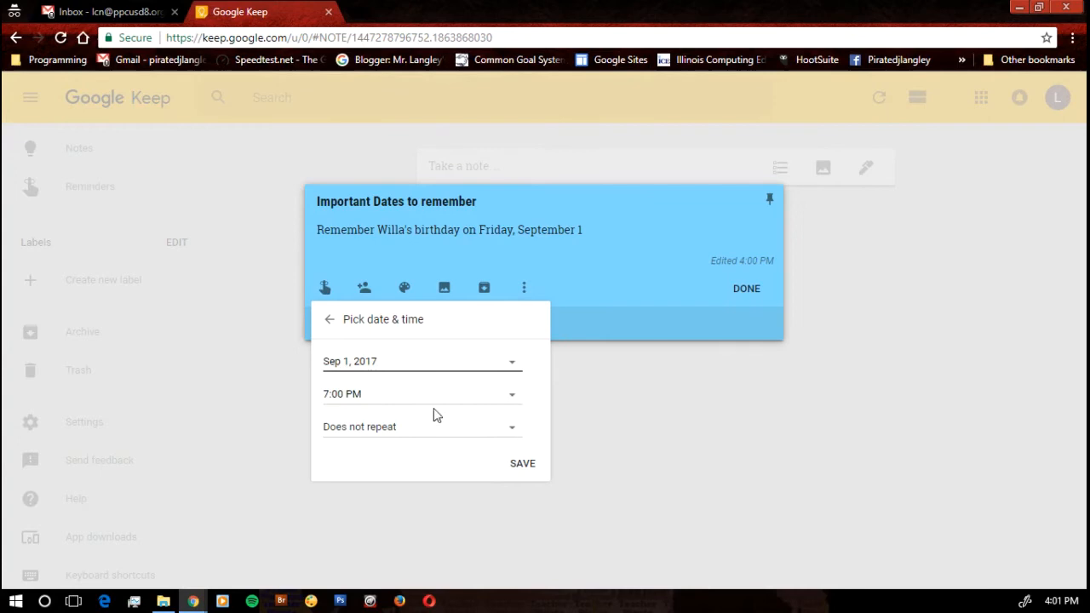
click(511, 393)
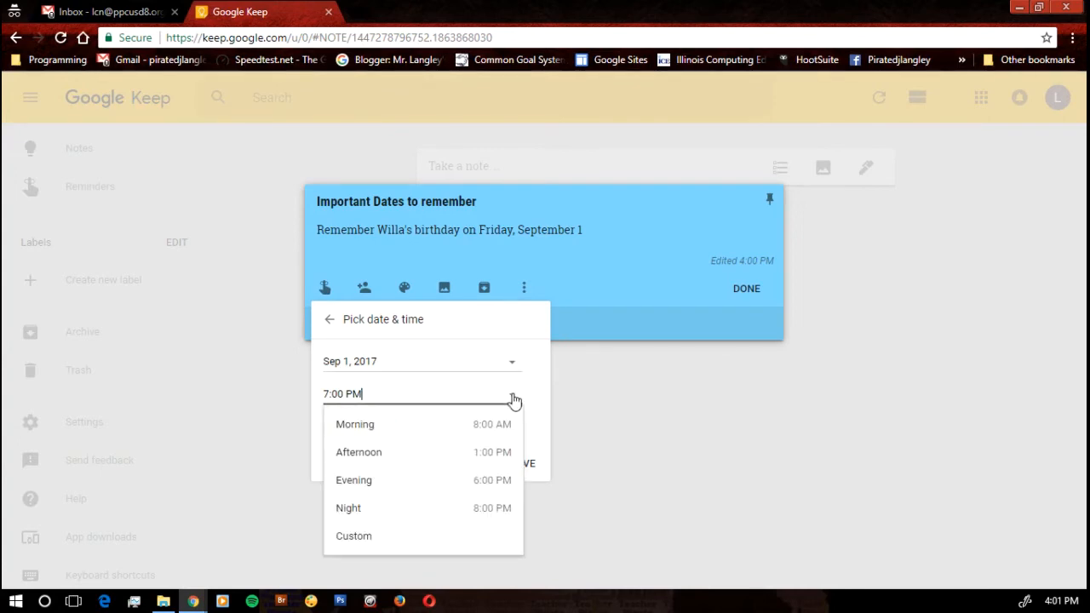
mouse_move(486, 429)
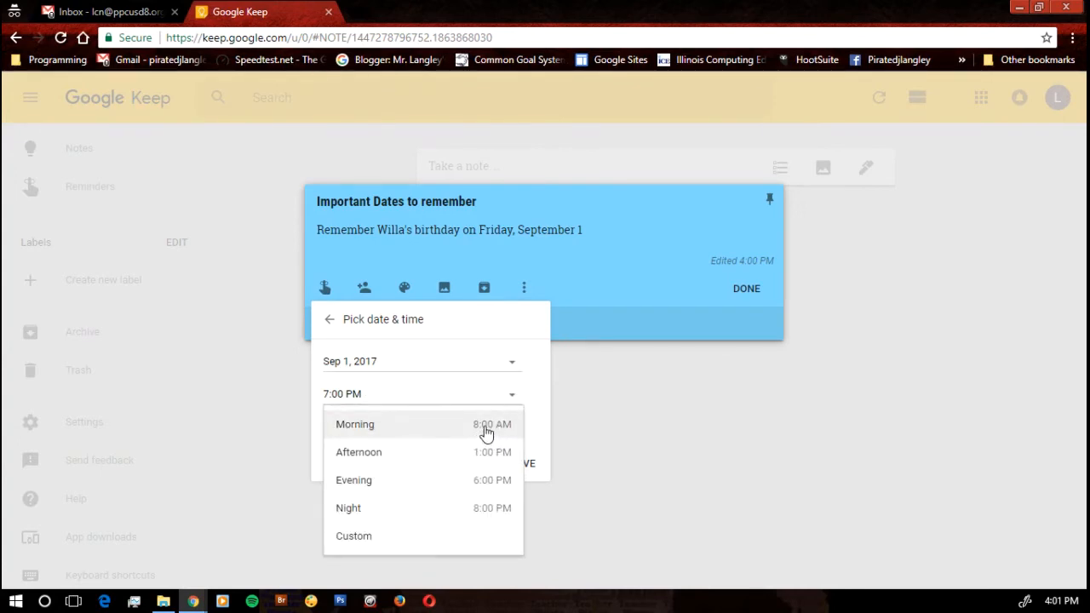
click(354, 424)
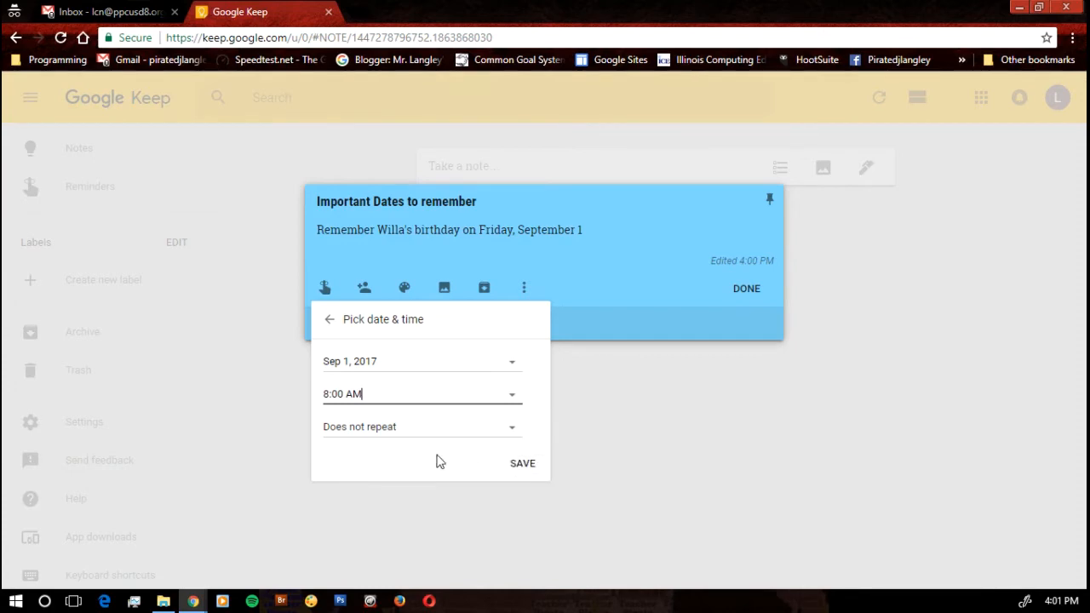
click(521, 463)
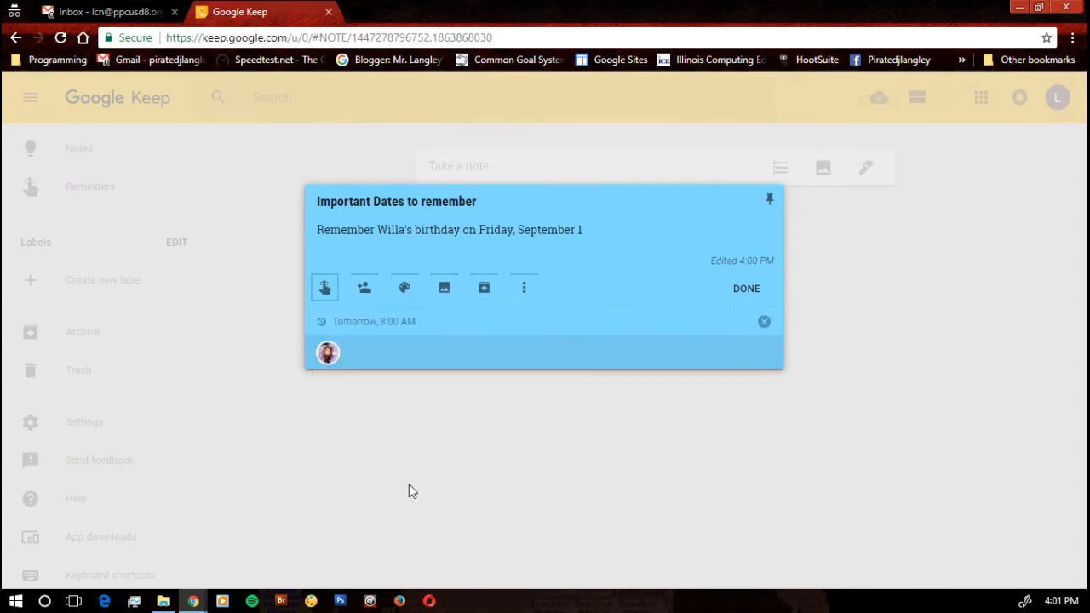
mouse_move(323, 286)
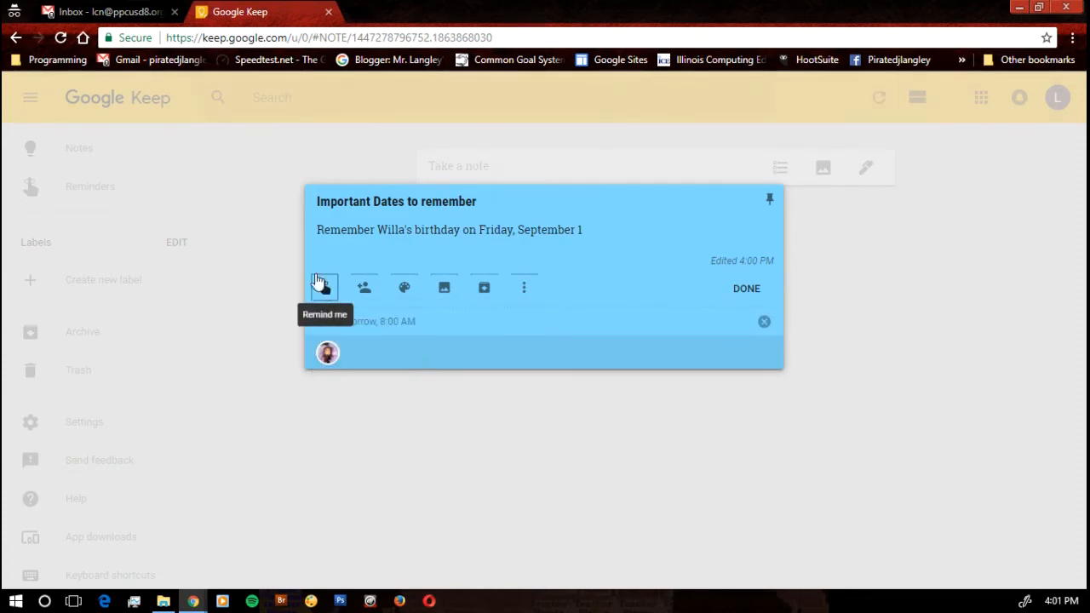
mouse_move(405, 339)
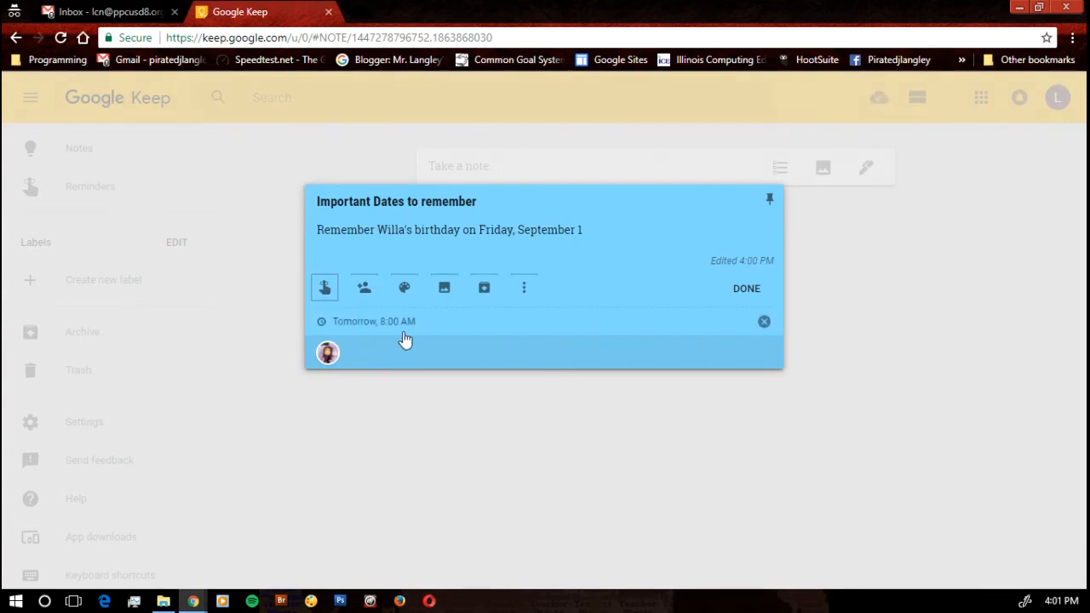
mouse_move(601, 290)
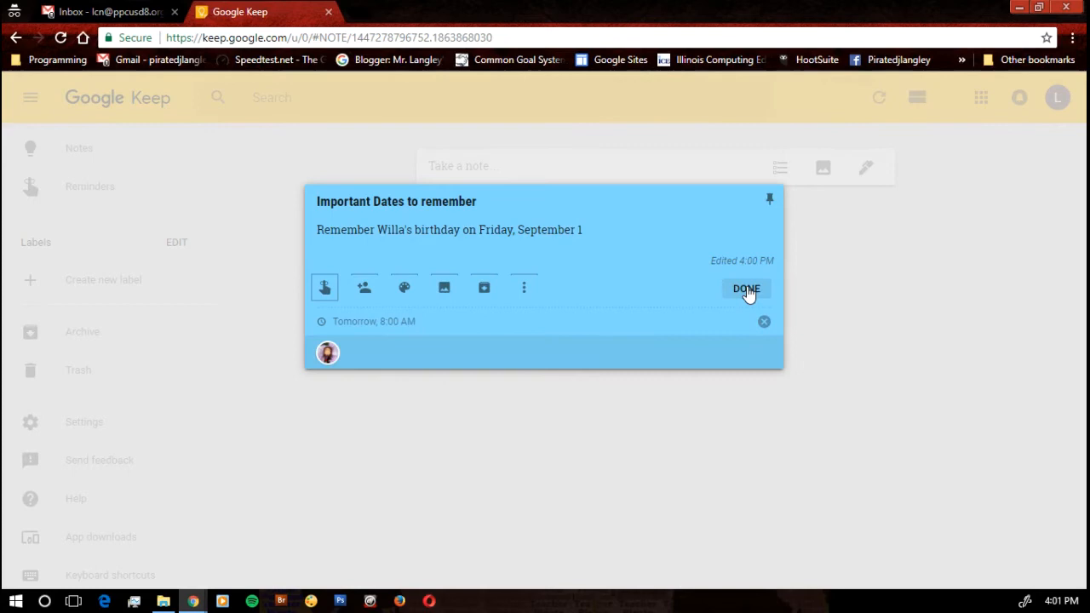
click(746, 290)
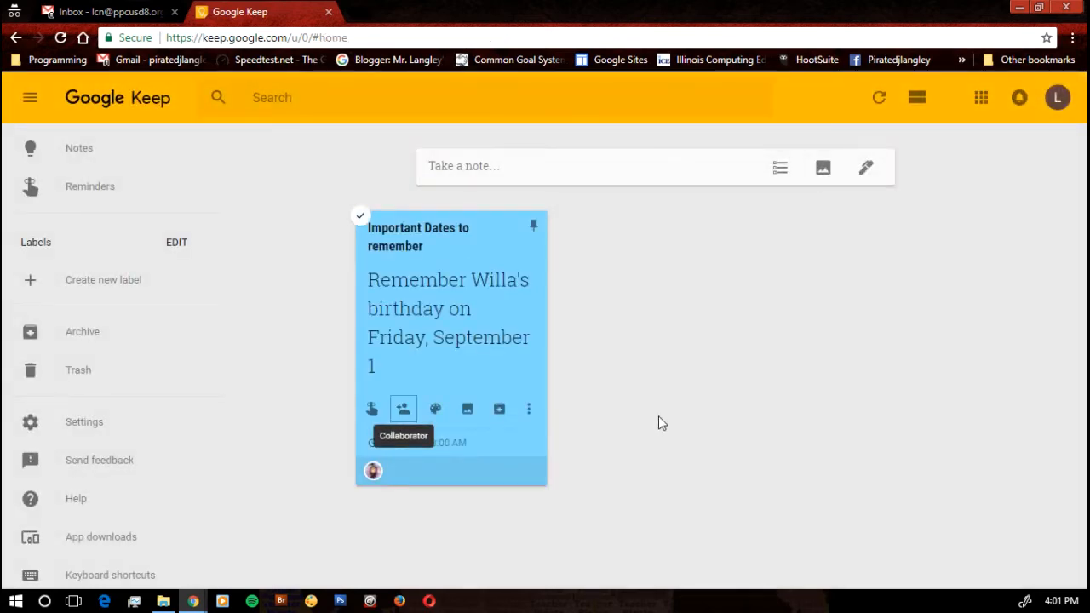
mouse_move(491, 180)
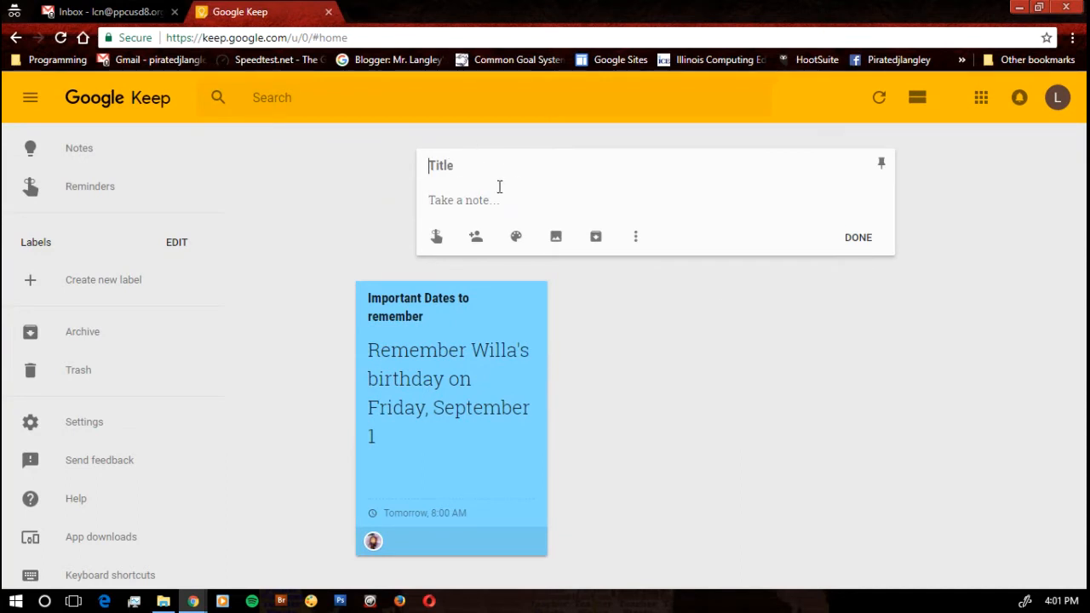
Title a new note 'Items to take home' and show checkboxes to make it a checklist
text(Items to)
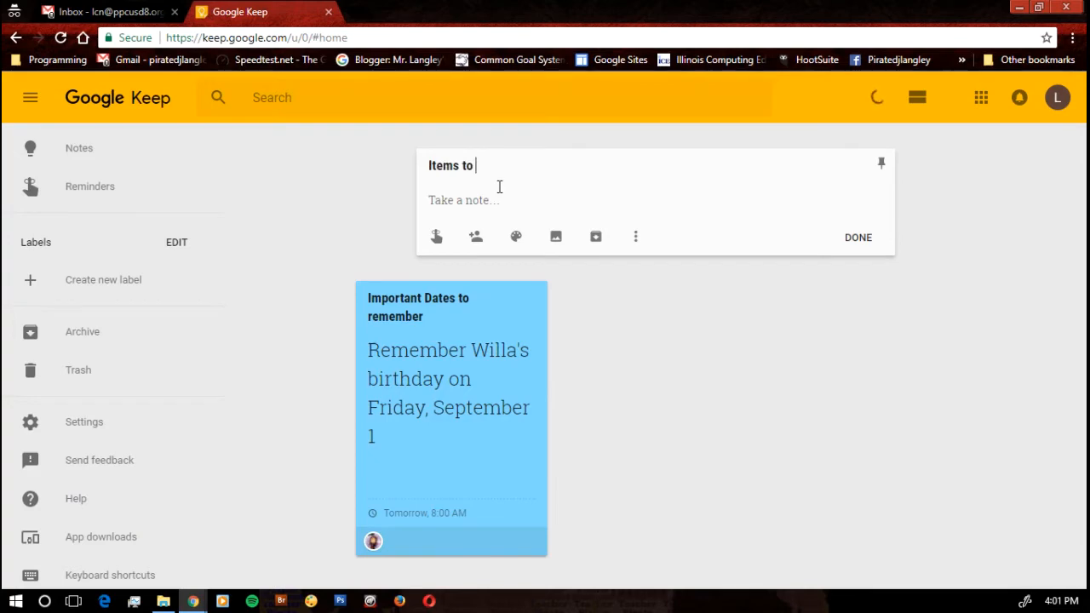
text(take home)
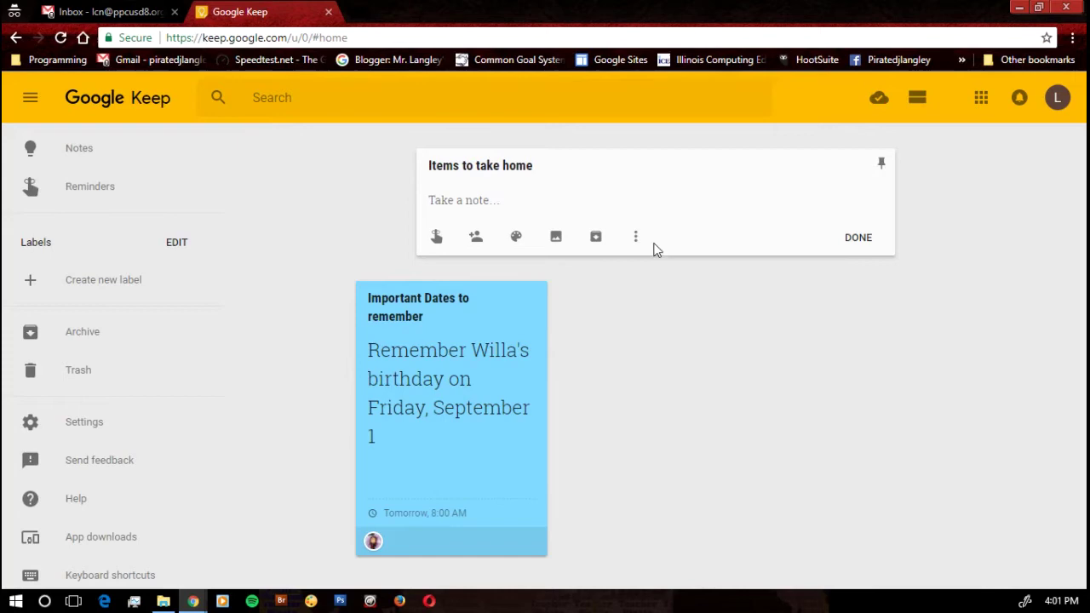
click(635, 237)
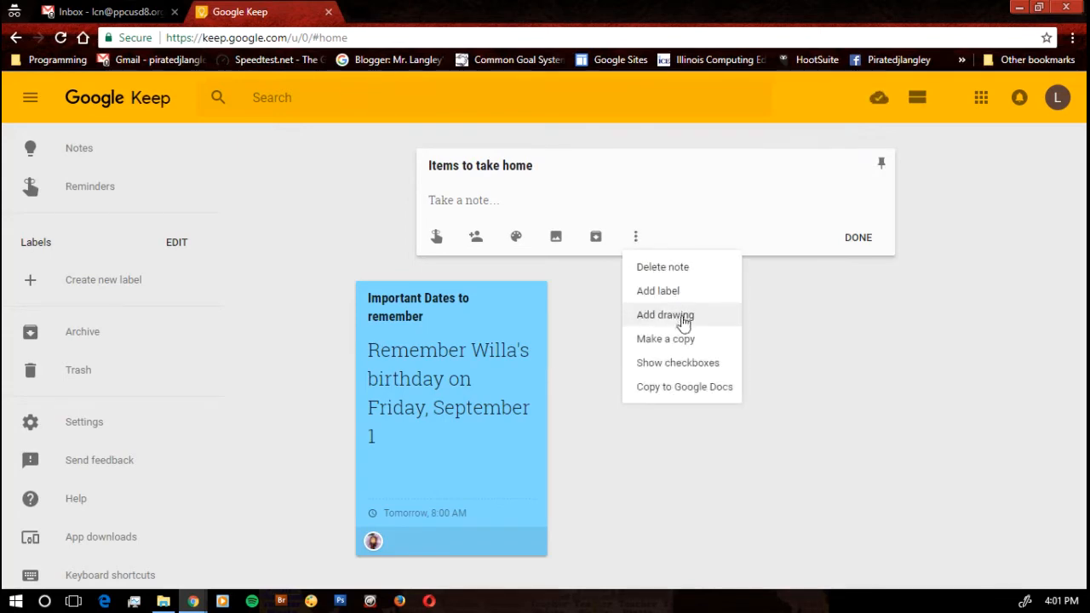
mouse_move(678, 362)
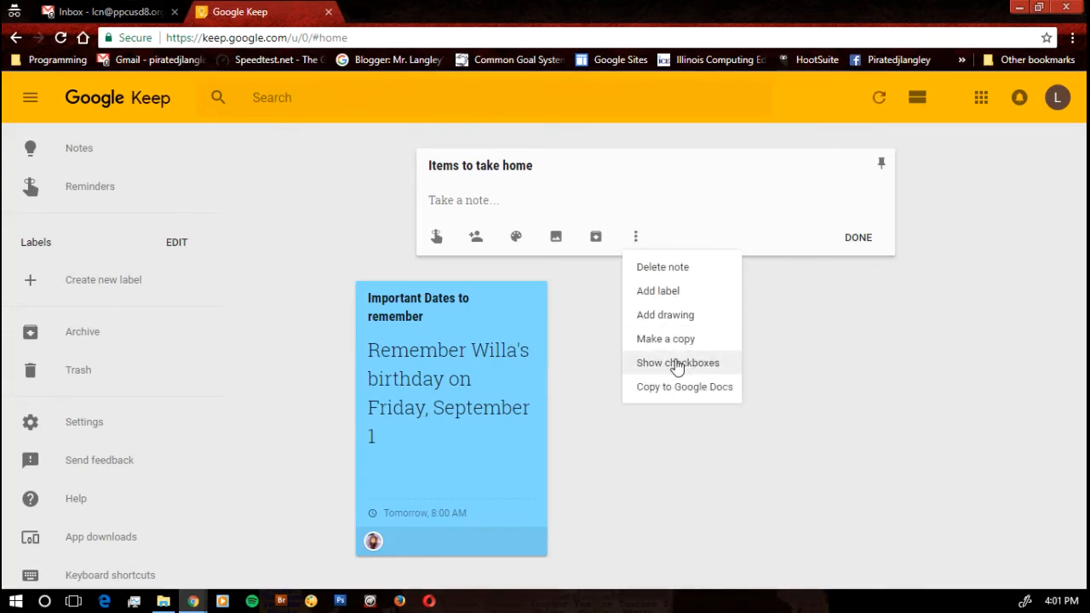
click(678, 361)
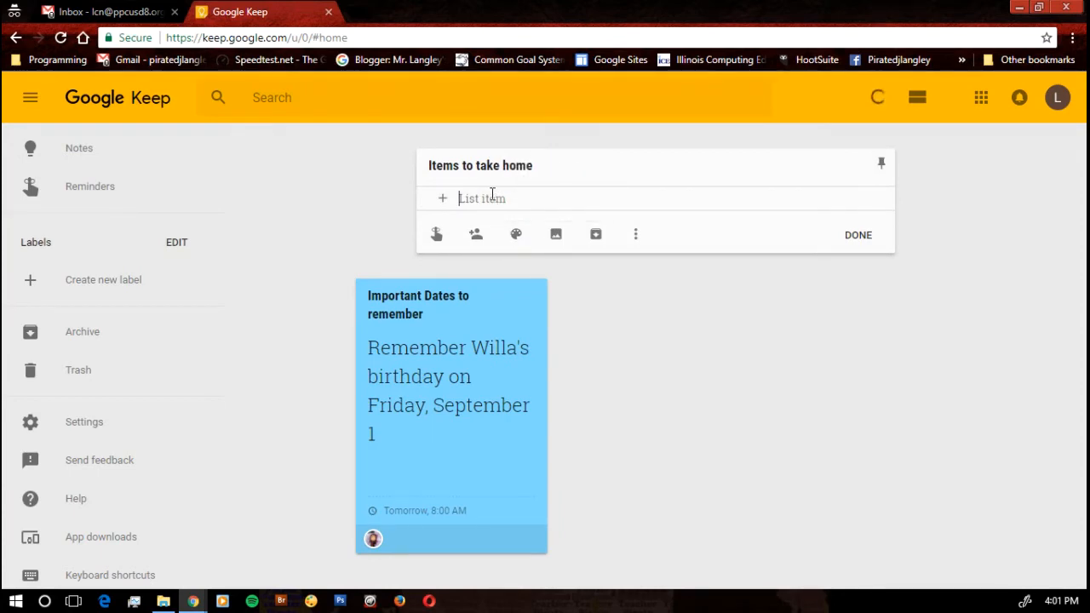
Add list items laptop, pen, calculator and textbook, then save the note
text(lap)
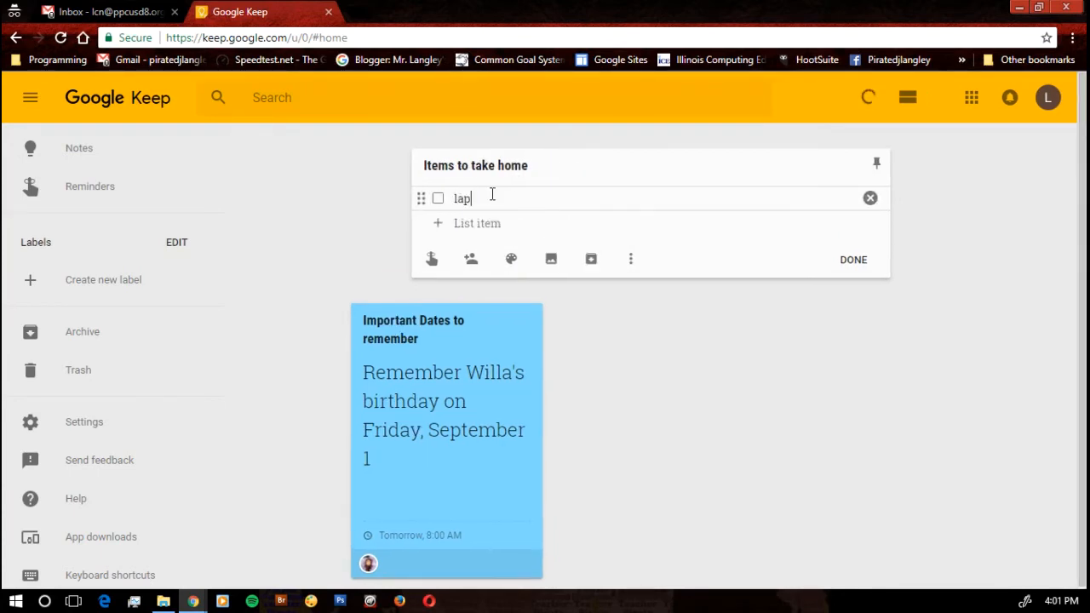
text(top)
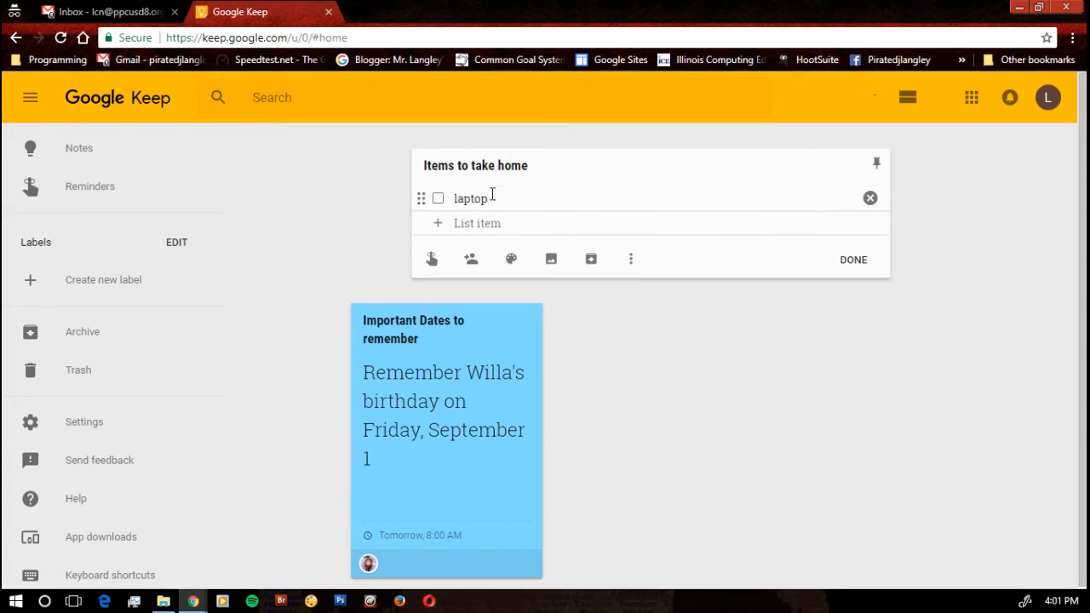
text(pen)
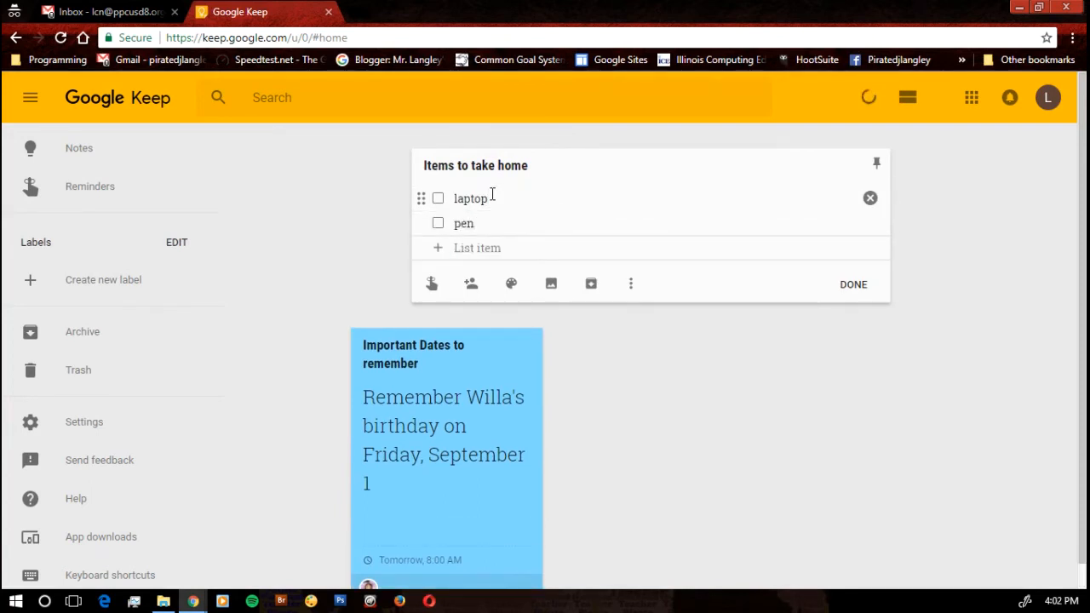
text(calculator)
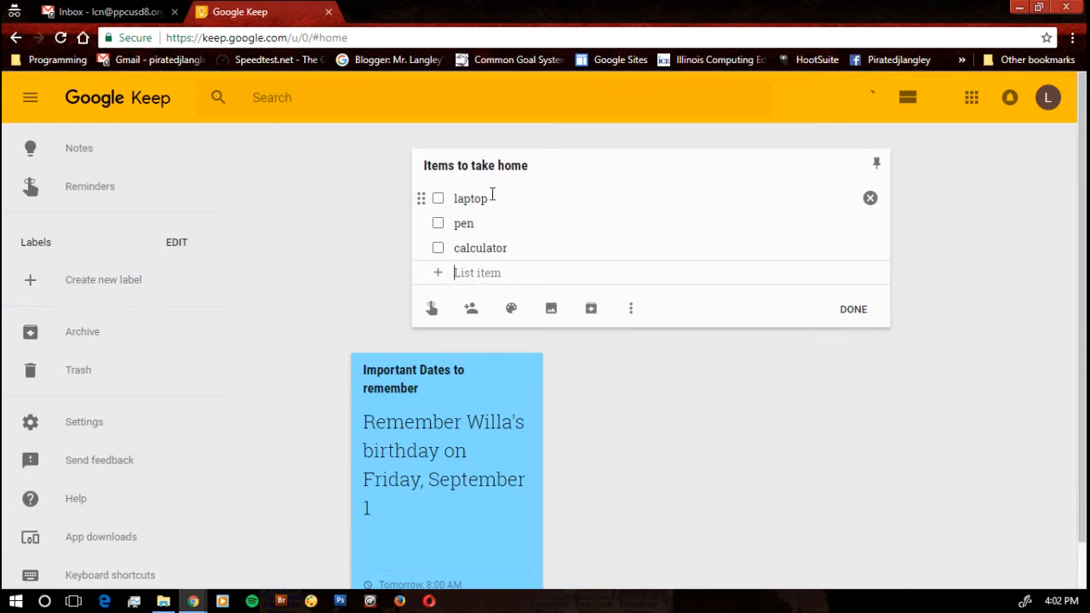
text(textbook)
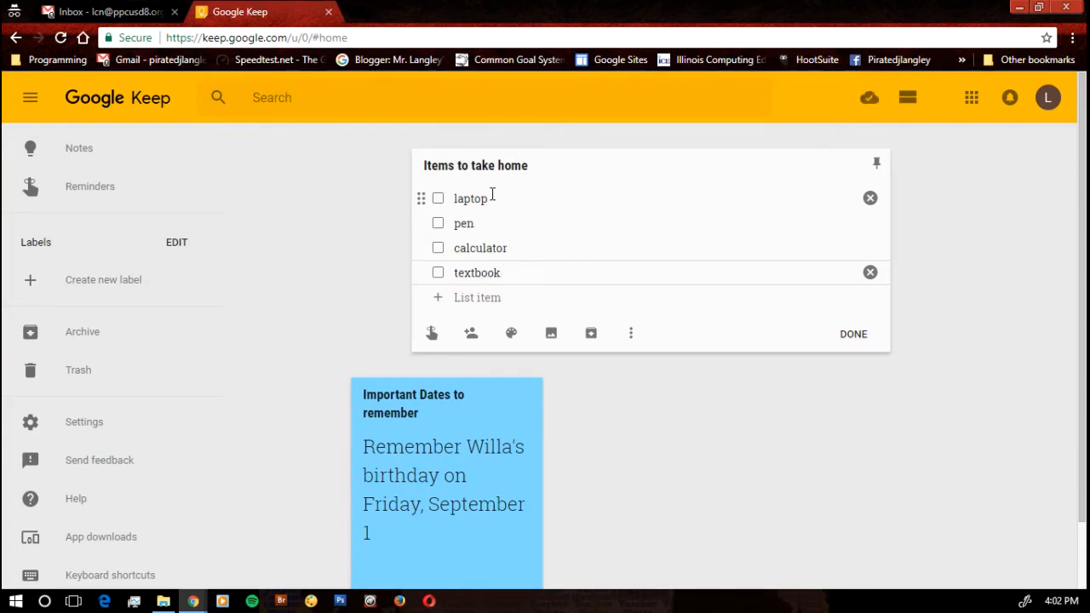
click(852, 333)
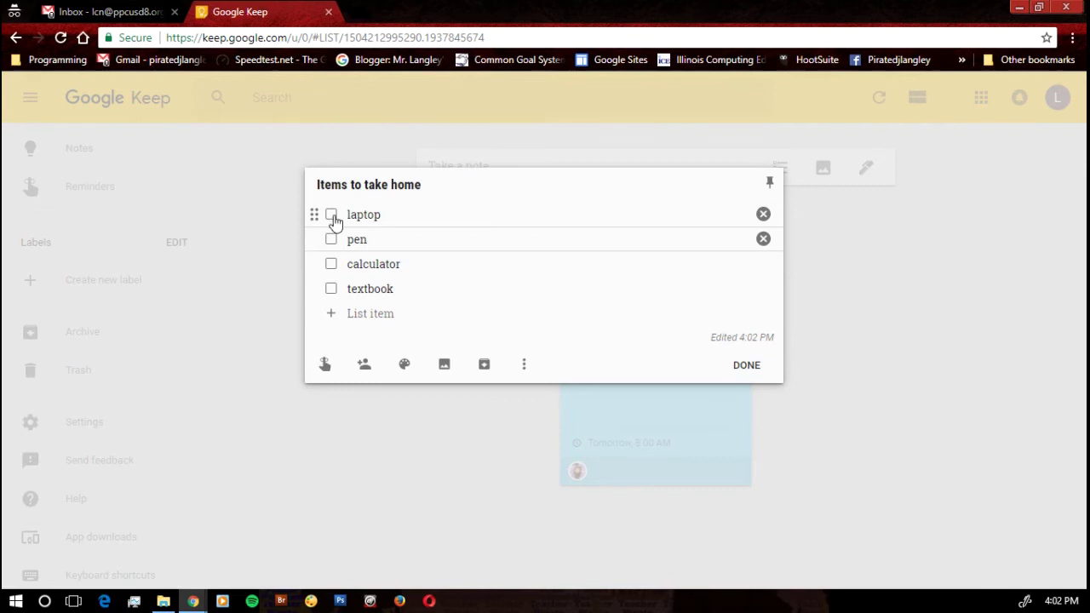
Tick off all four checklist items and close the note back to the board
click(331, 214)
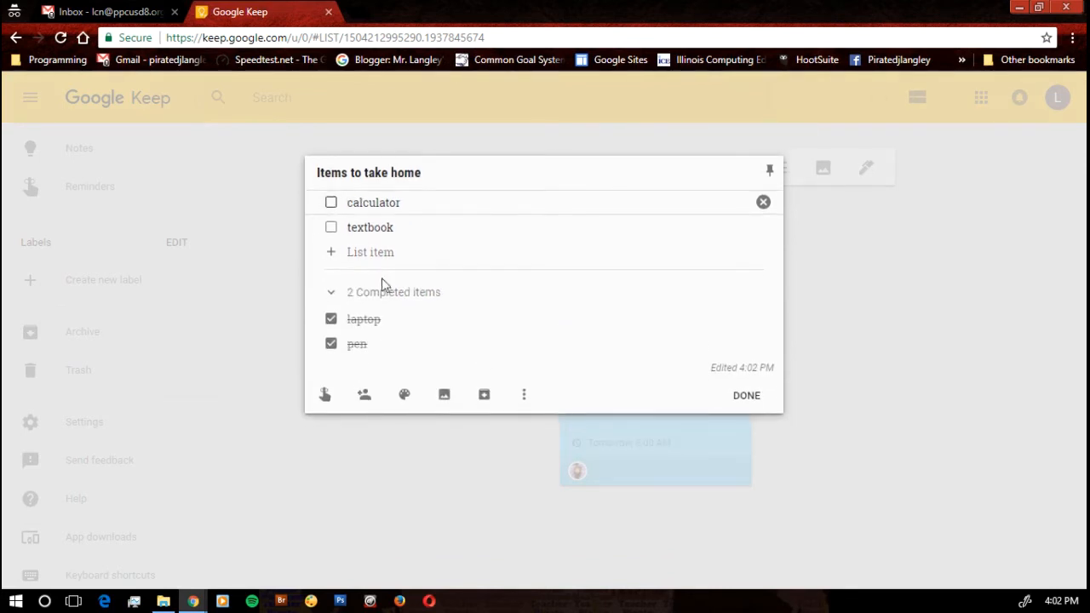
click(330, 201)
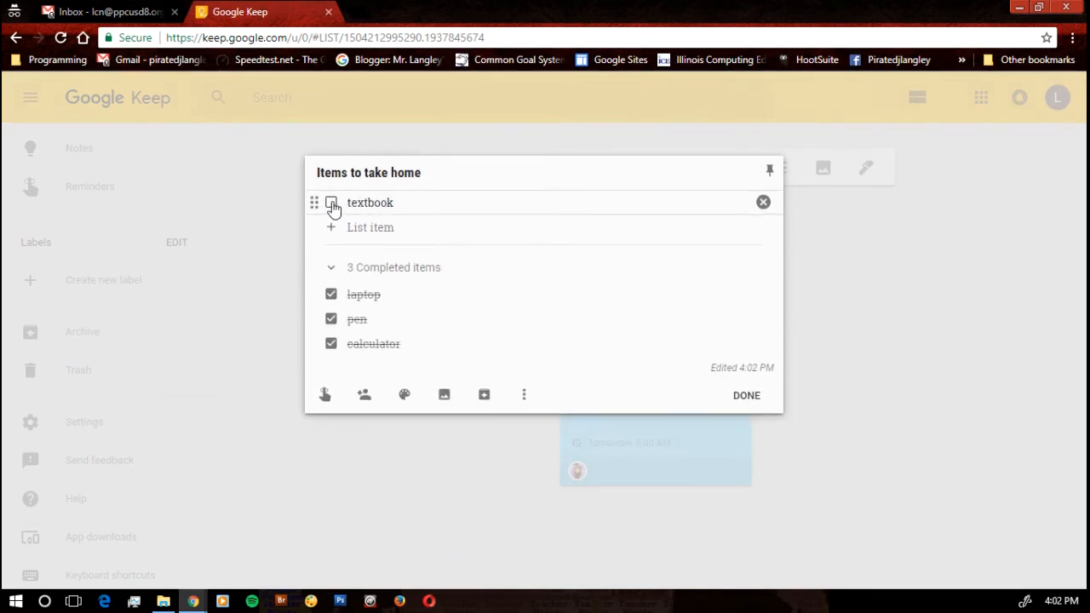
click(330, 203)
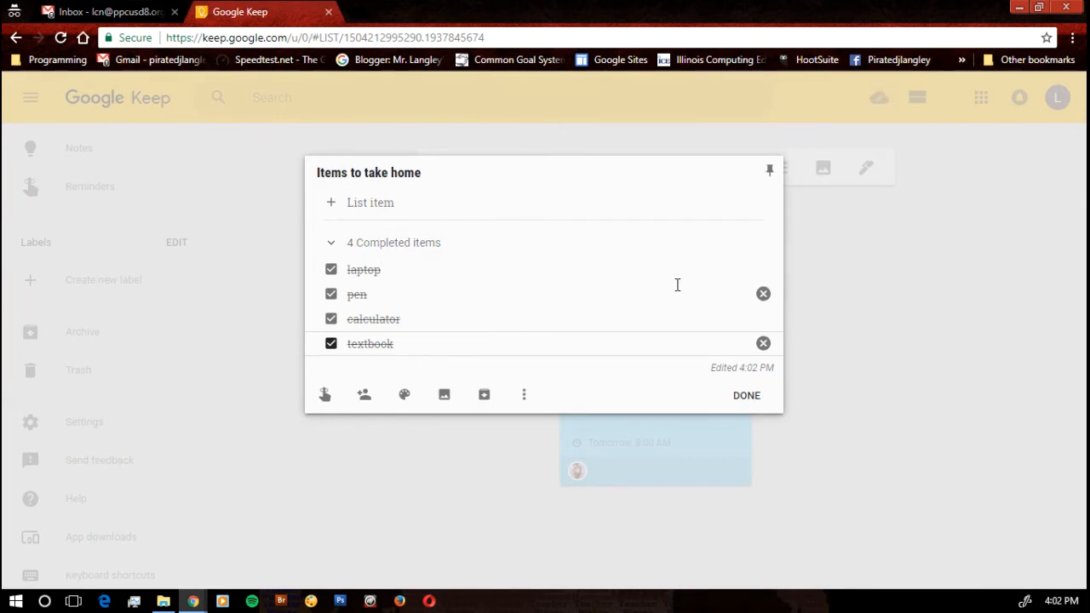
mouse_move(682, 290)
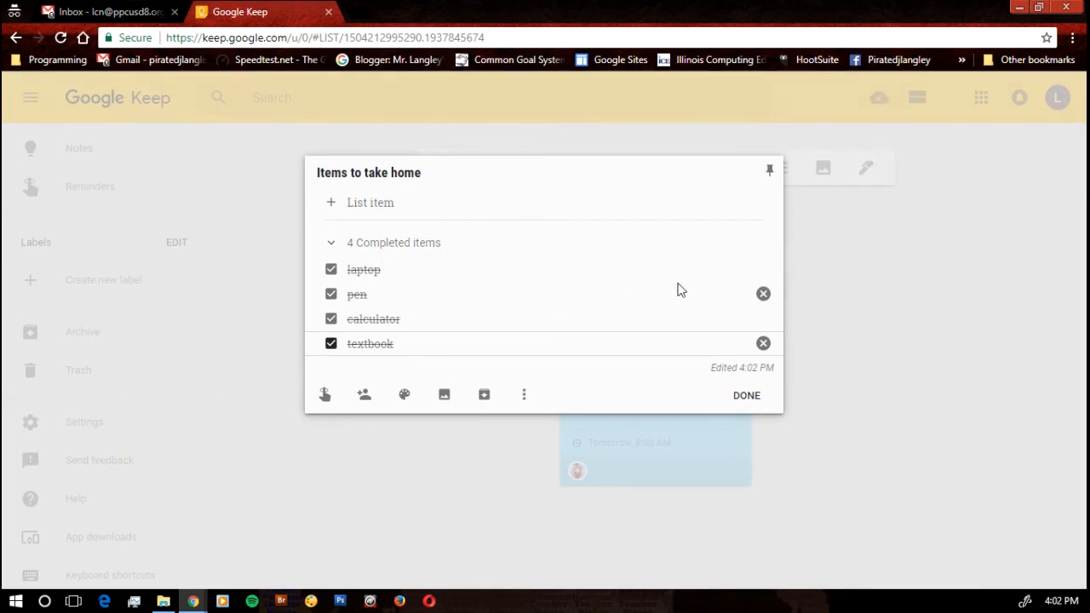
mouse_move(763, 293)
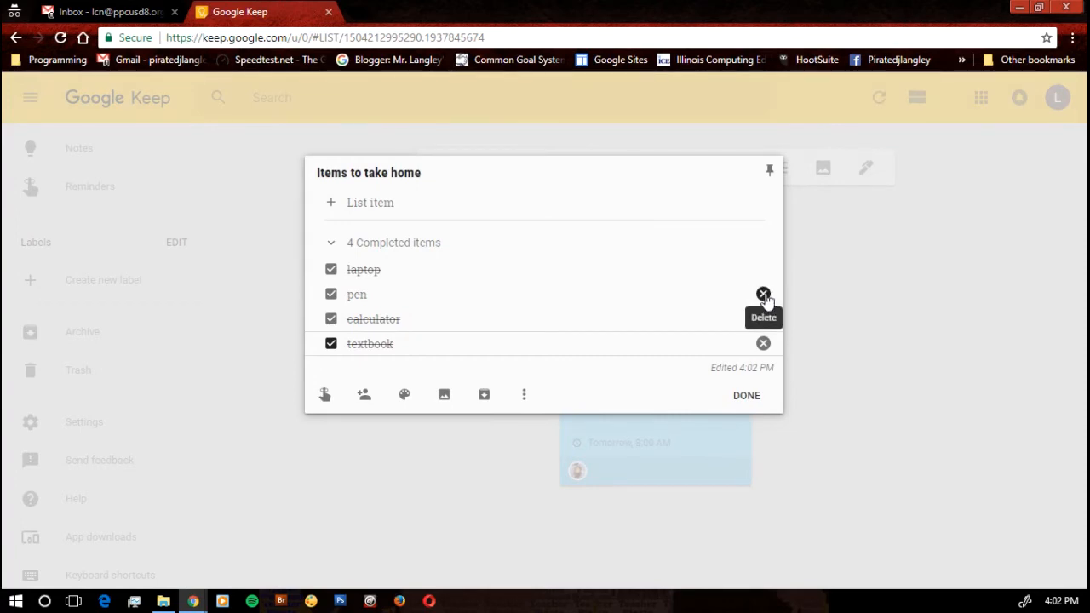
mouse_move(705, 385)
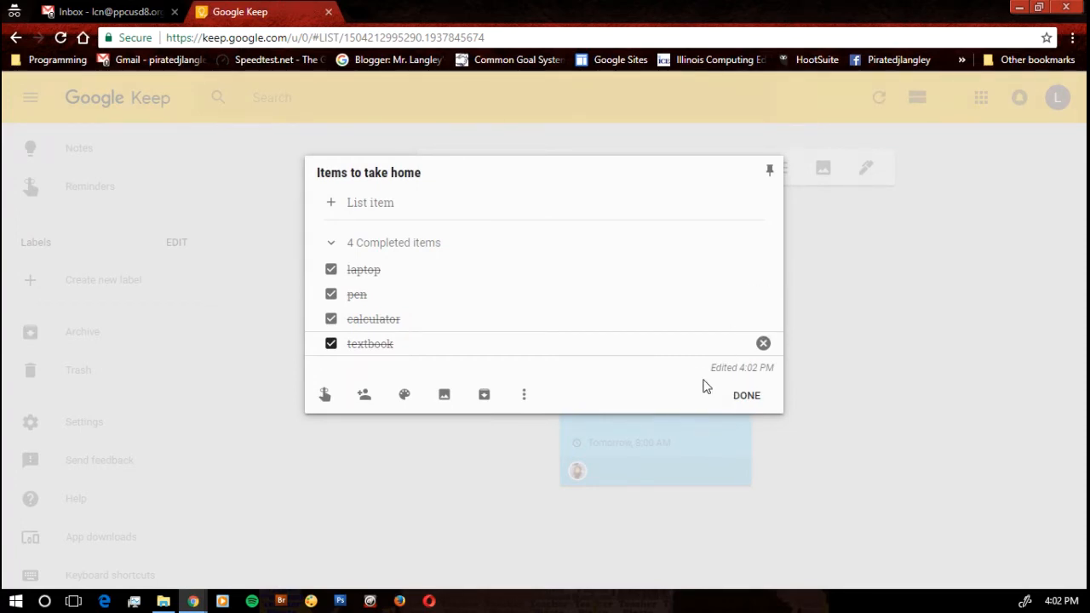
click(746, 395)
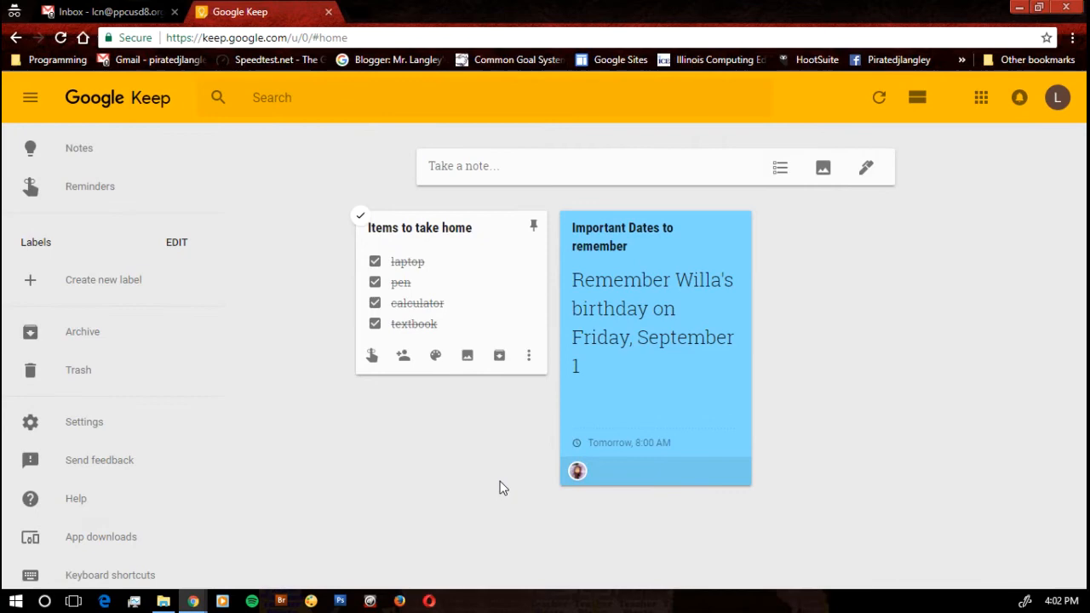
mouse_move(514, 269)
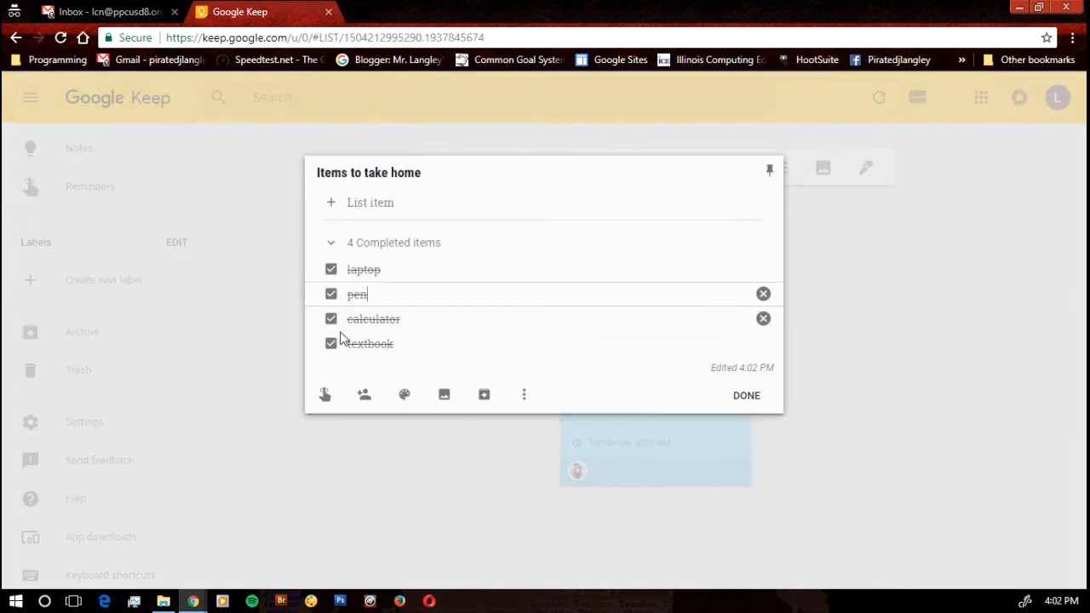
Untick calculator on the 'Items to take home' checklist and return the note to the board
click(331, 318)
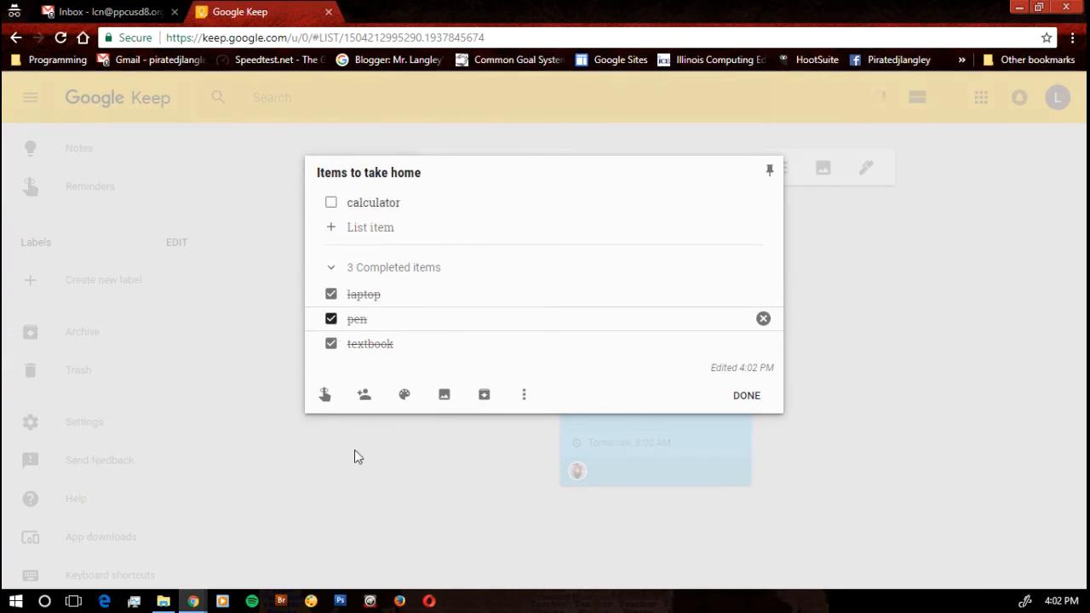
click(746, 395)
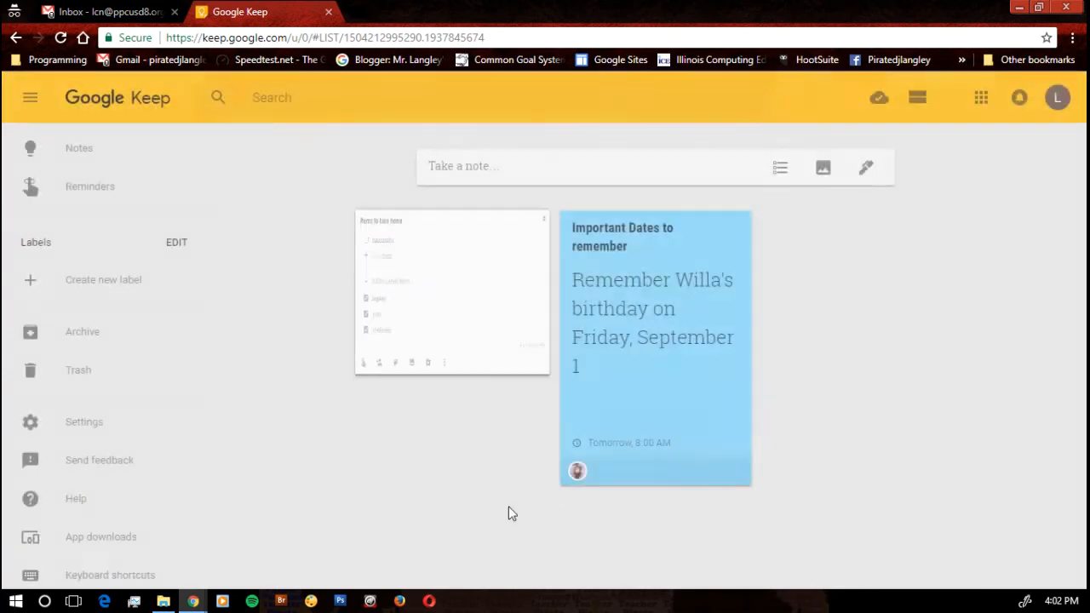
click(451, 290)
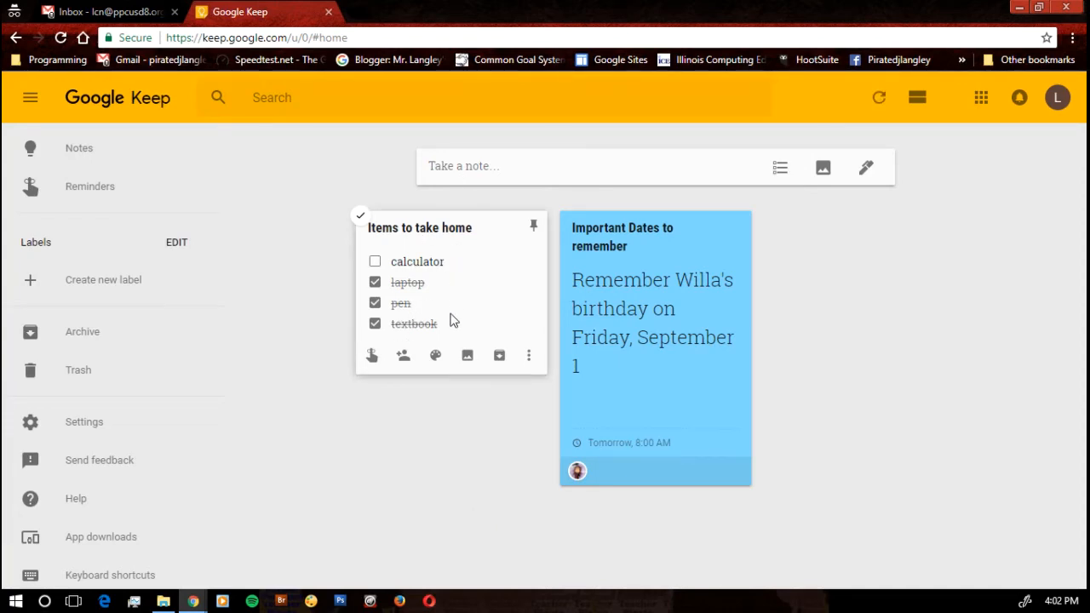
mouse_move(456, 339)
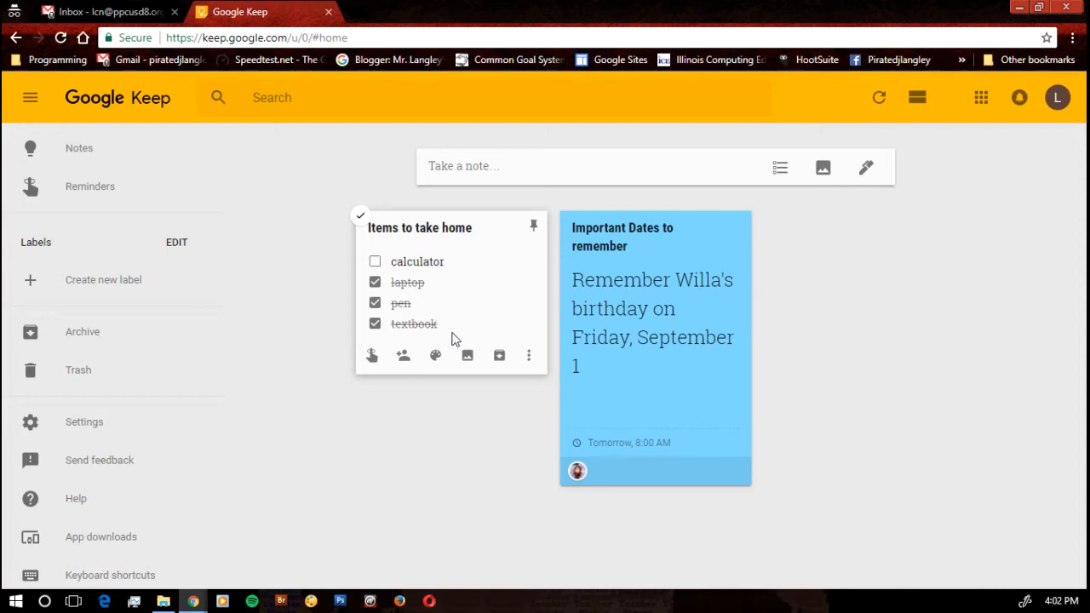
mouse_move(450, 306)
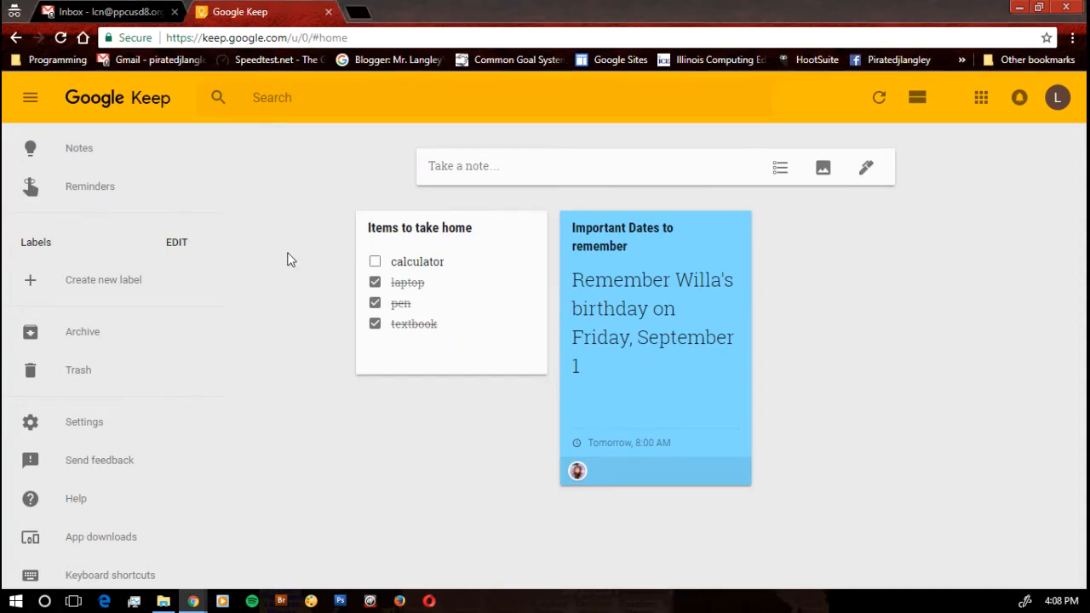
mouse_move(443, 443)
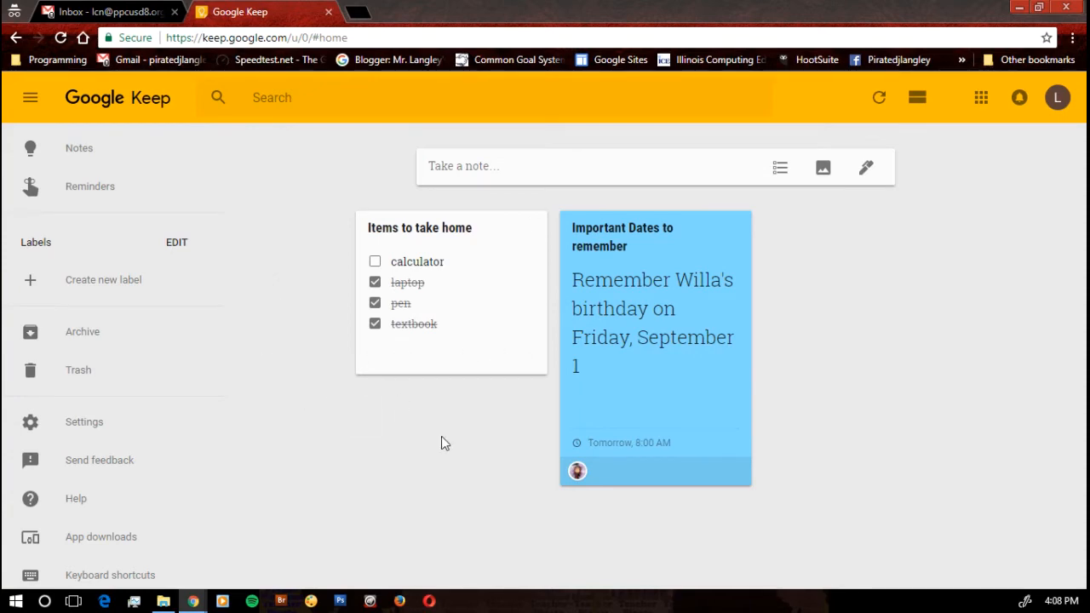
mouse_move(528, 356)
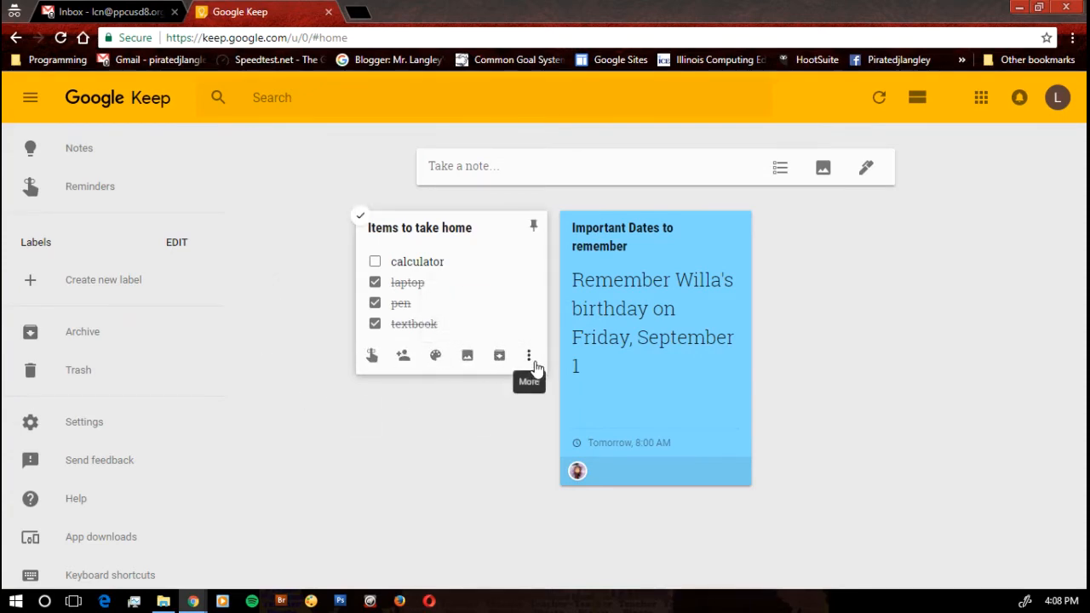
Create a new Math label and apply it to the 'Items to take home' checklist note
click(528, 355)
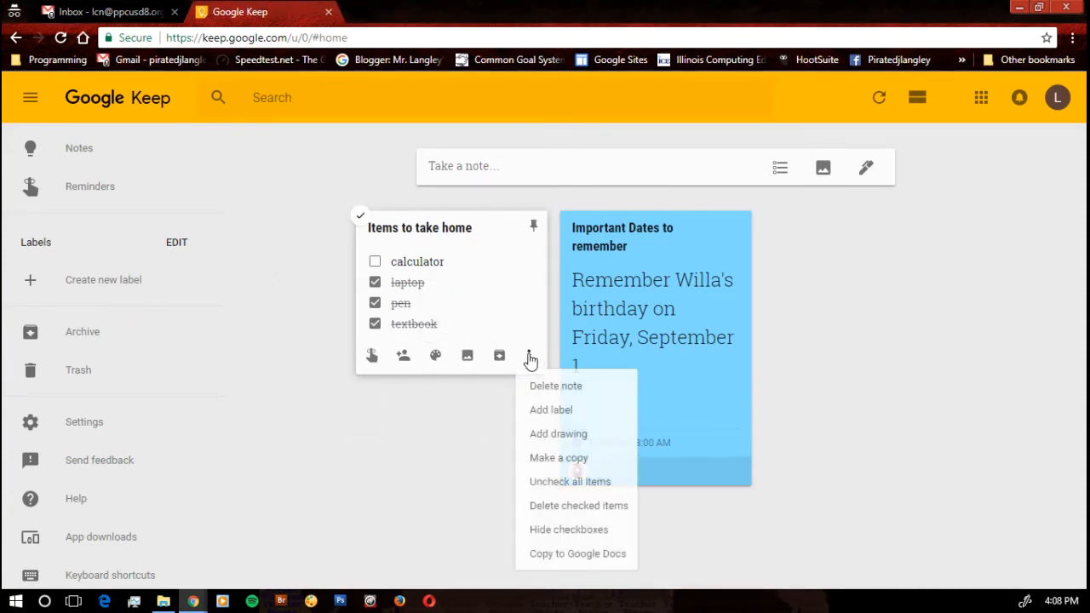
mouse_move(552, 409)
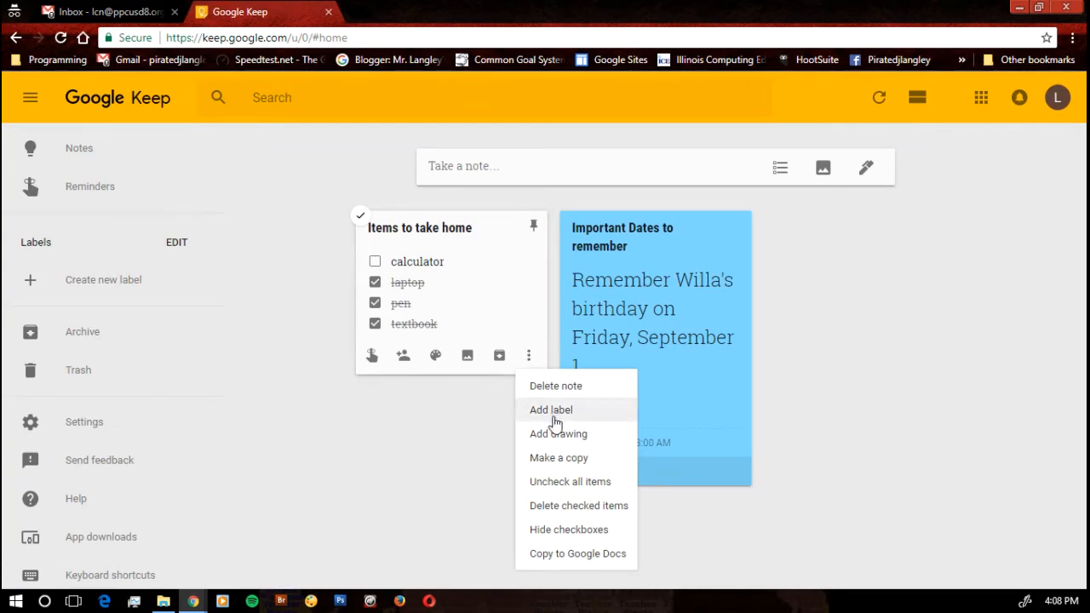
click(552, 409)
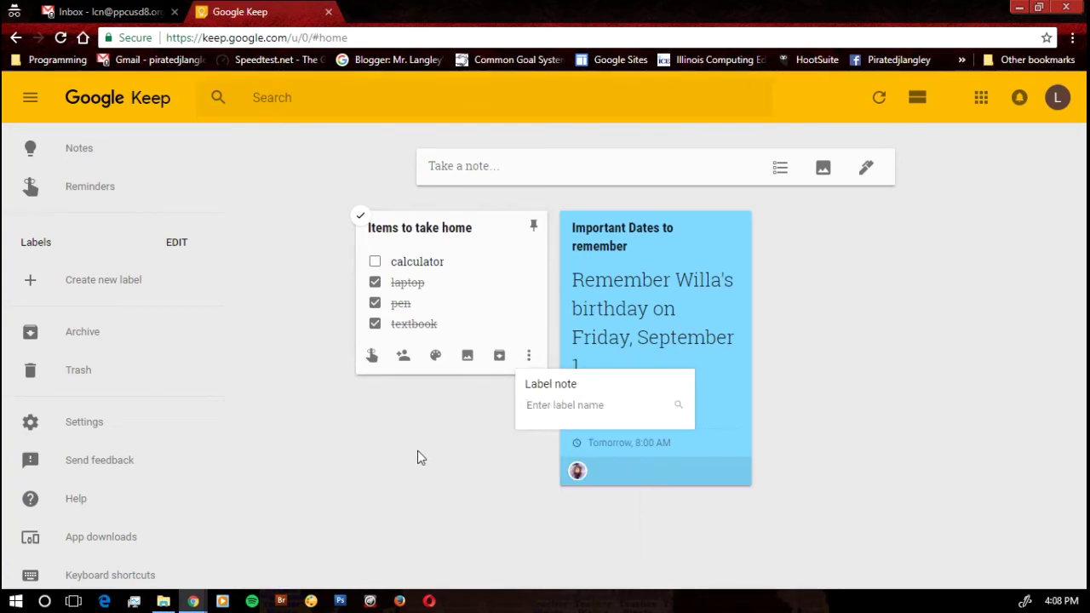
text(M)
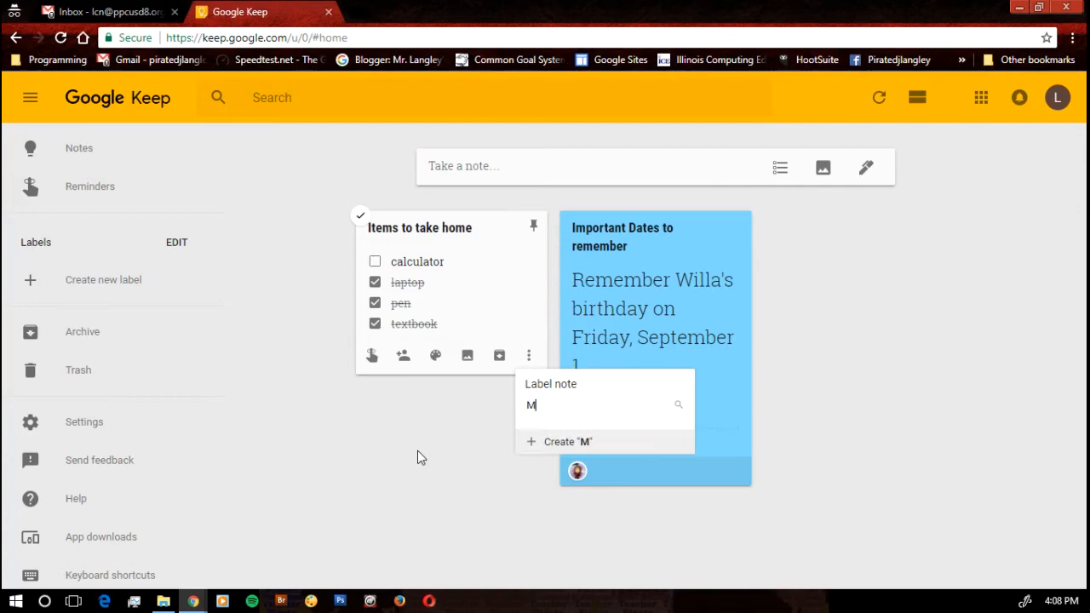
text(ath)
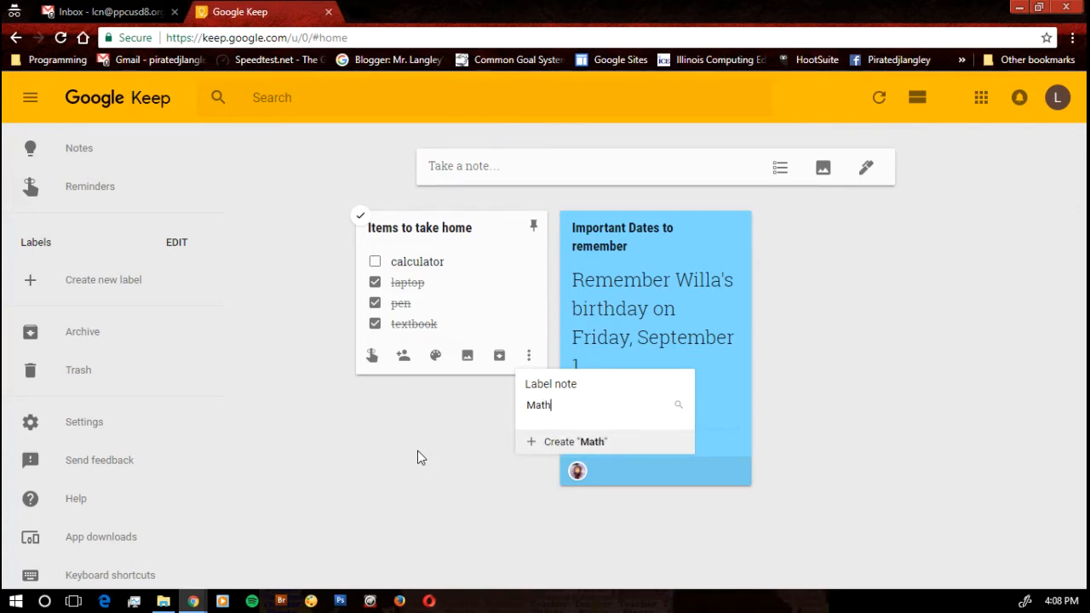
mouse_move(675, 533)
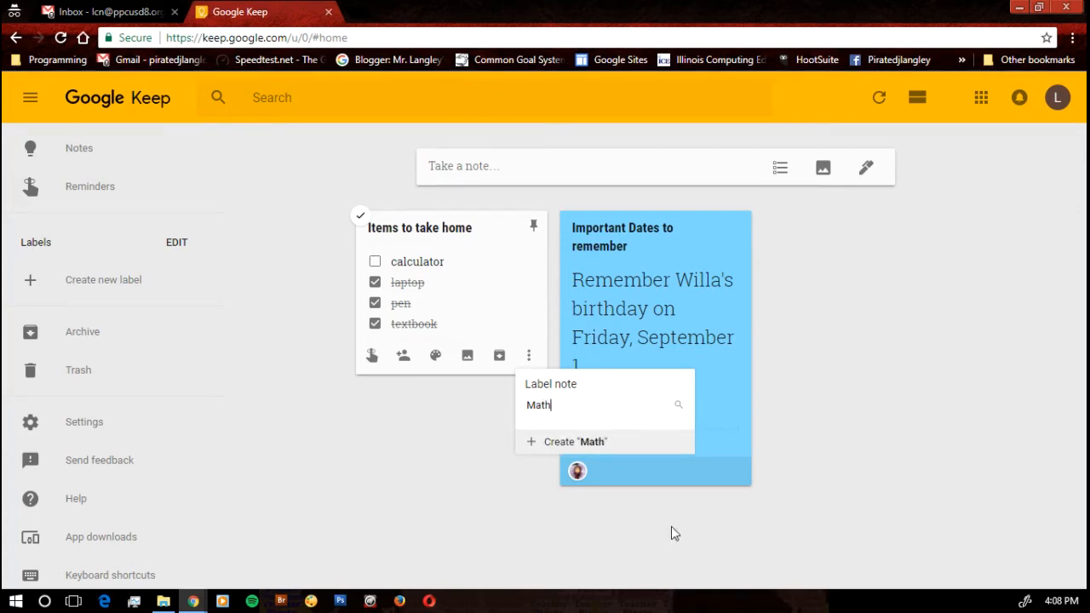
click(575, 441)
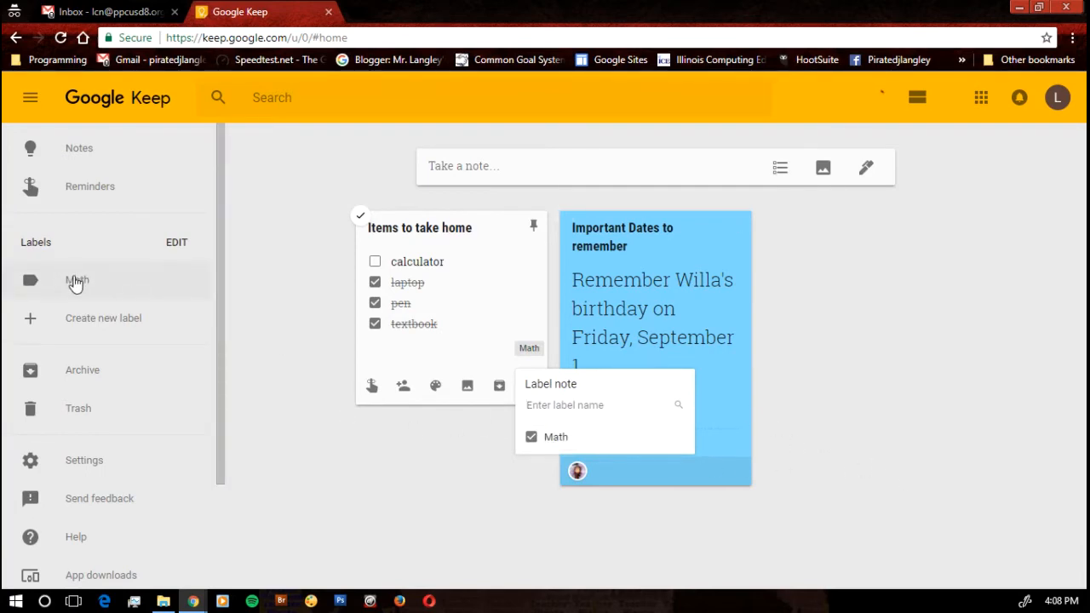
mouse_move(865, 453)
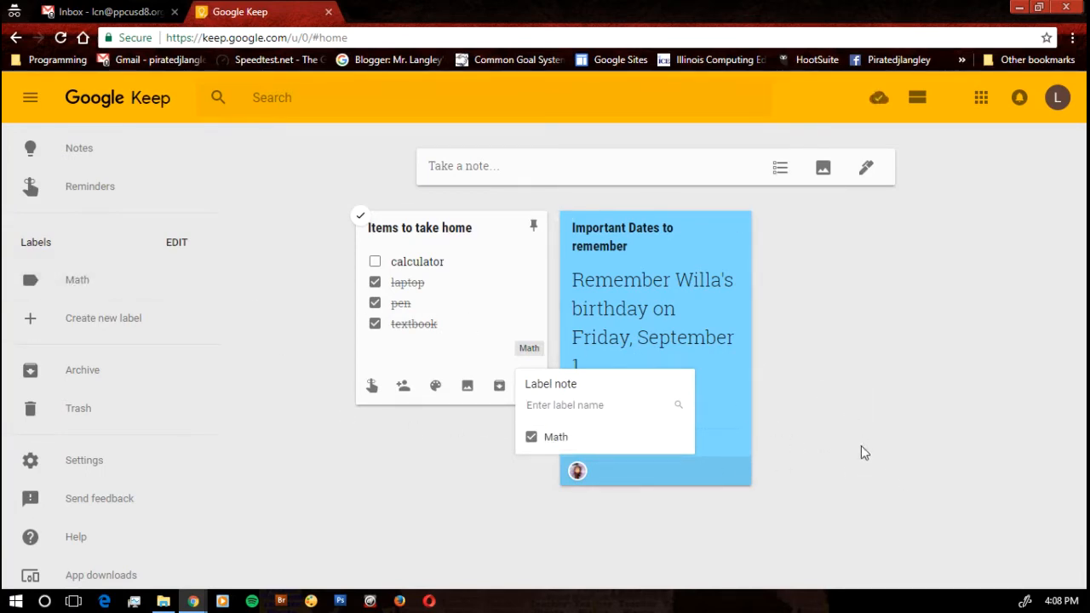
click(865, 453)
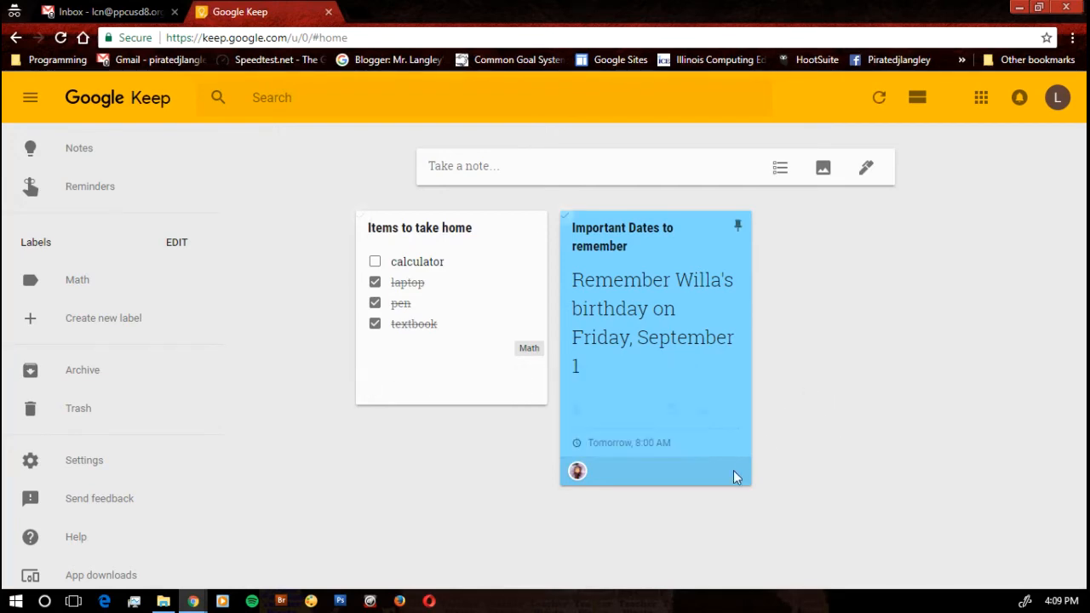
Create a new Home label and apply it to the Willa's birthday note
click(732, 408)
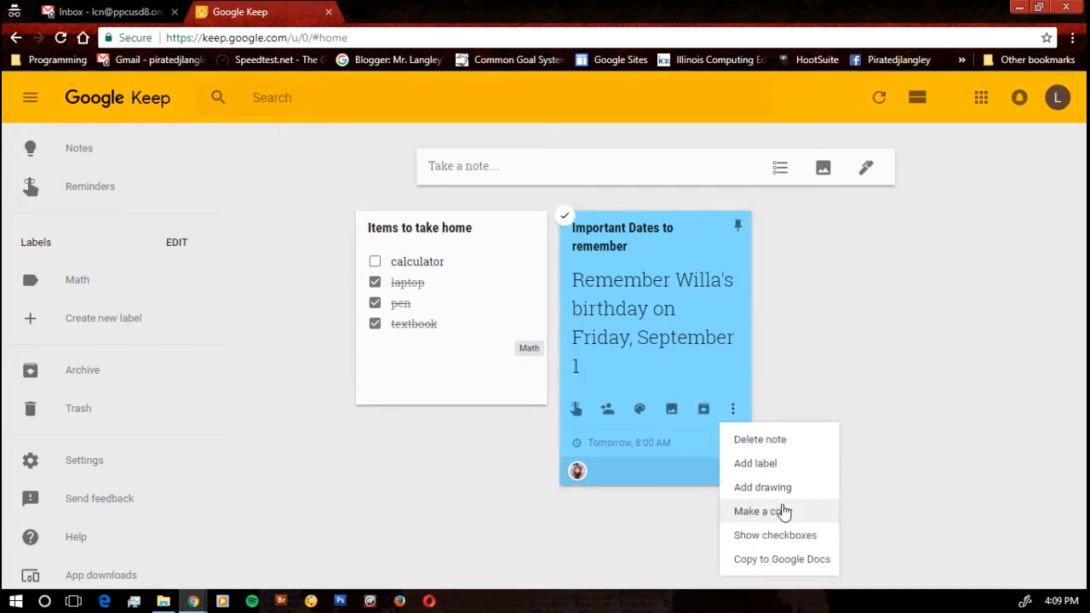
click(755, 463)
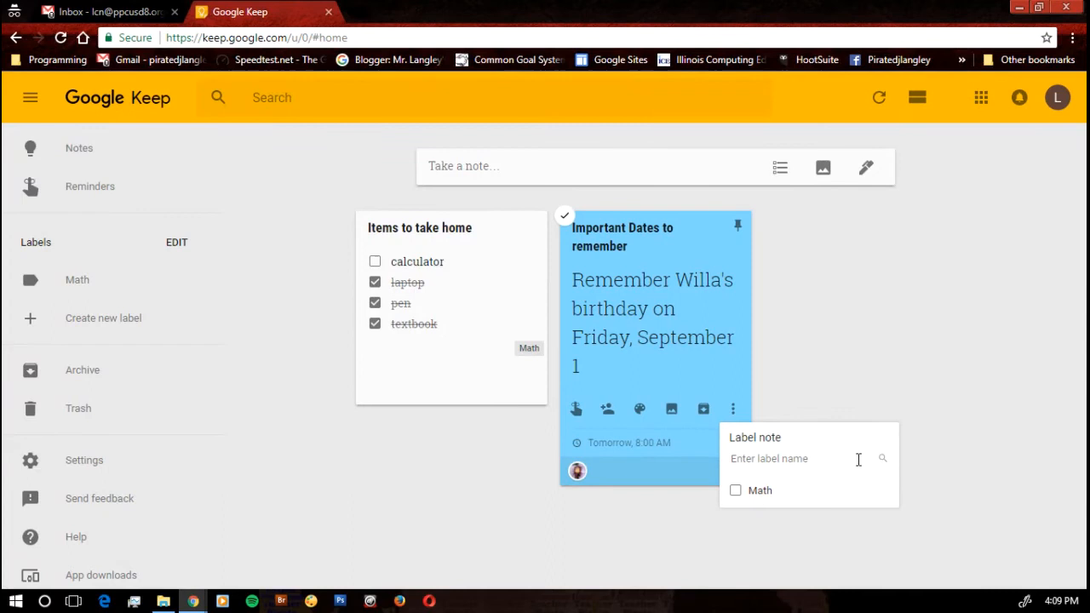
text(Home)
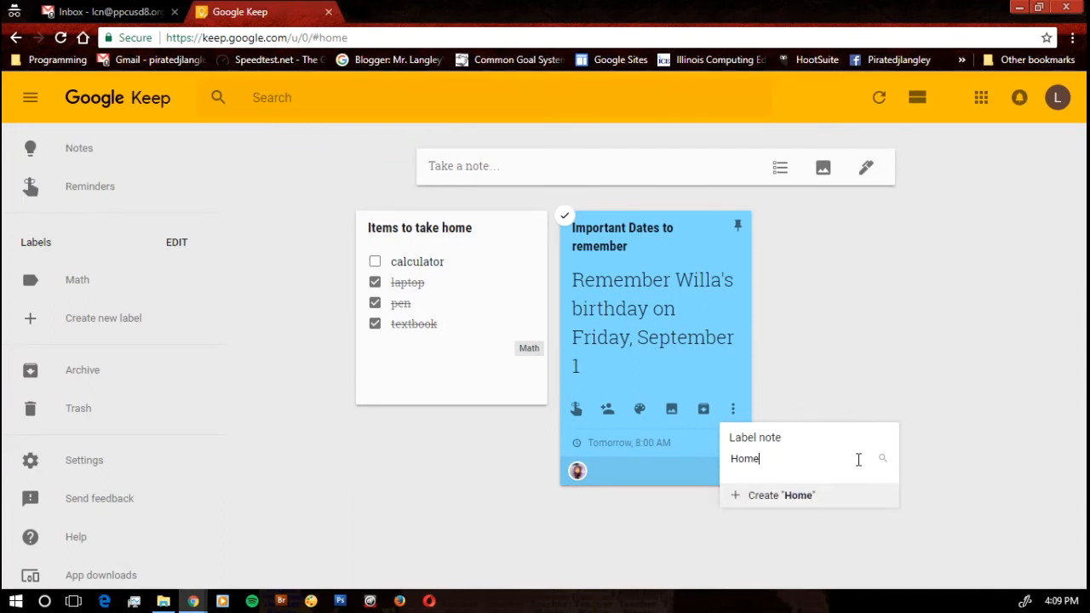
click(780, 494)
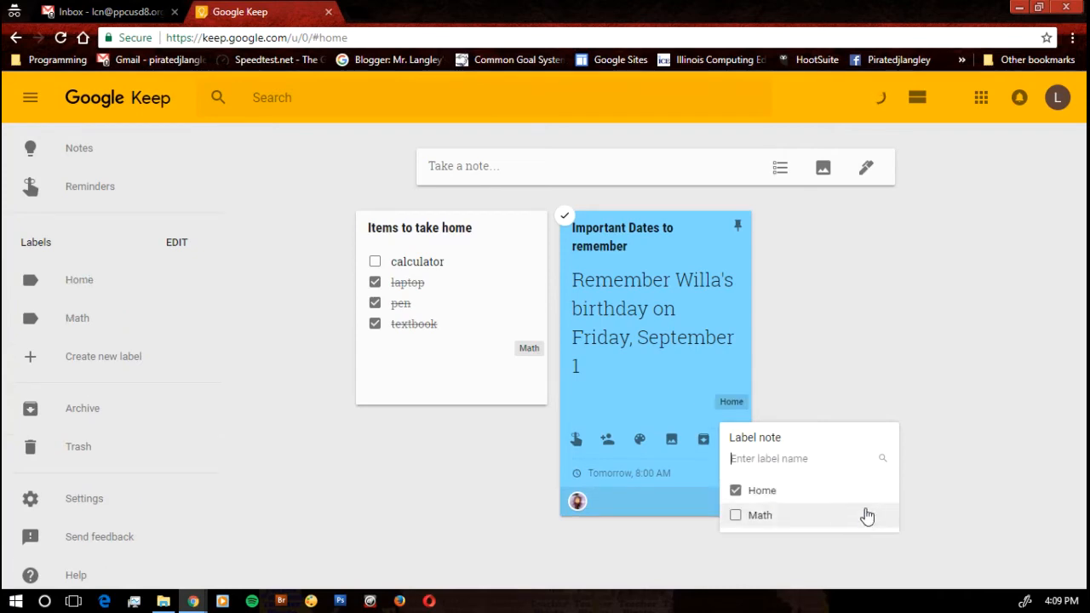
click(903, 329)
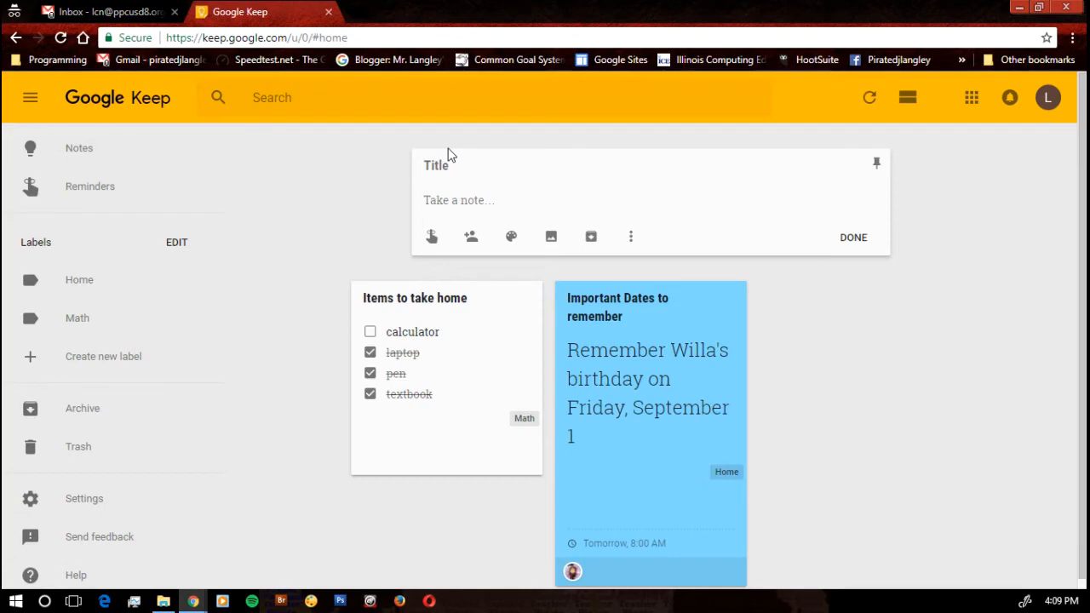
Write a new note titled 'Reading Quiz' with the body 'Reading Quiz next Monday'
text(Reading)
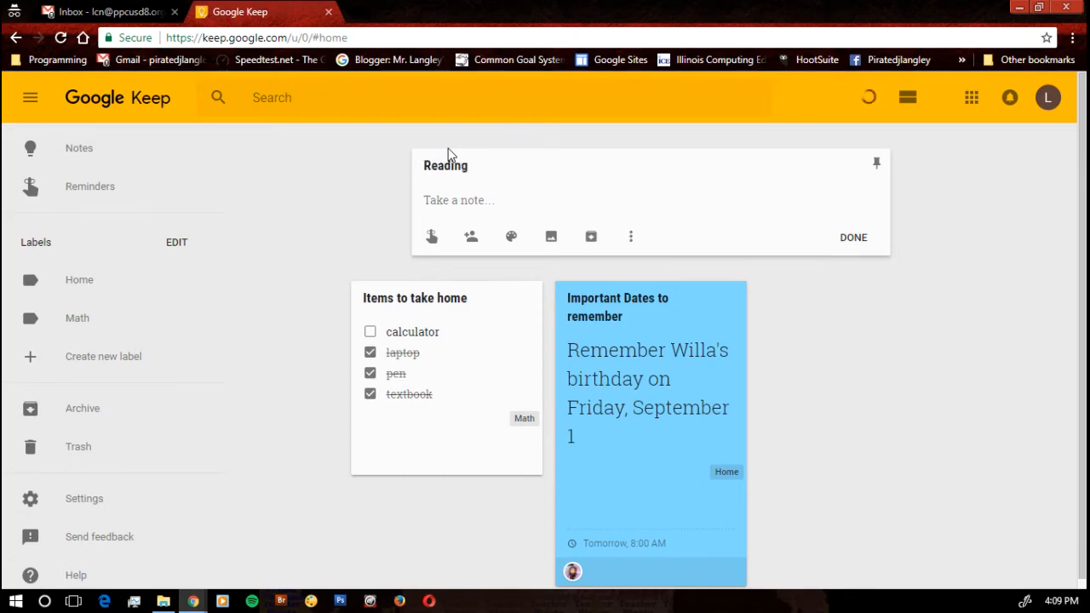
text(Quiz)
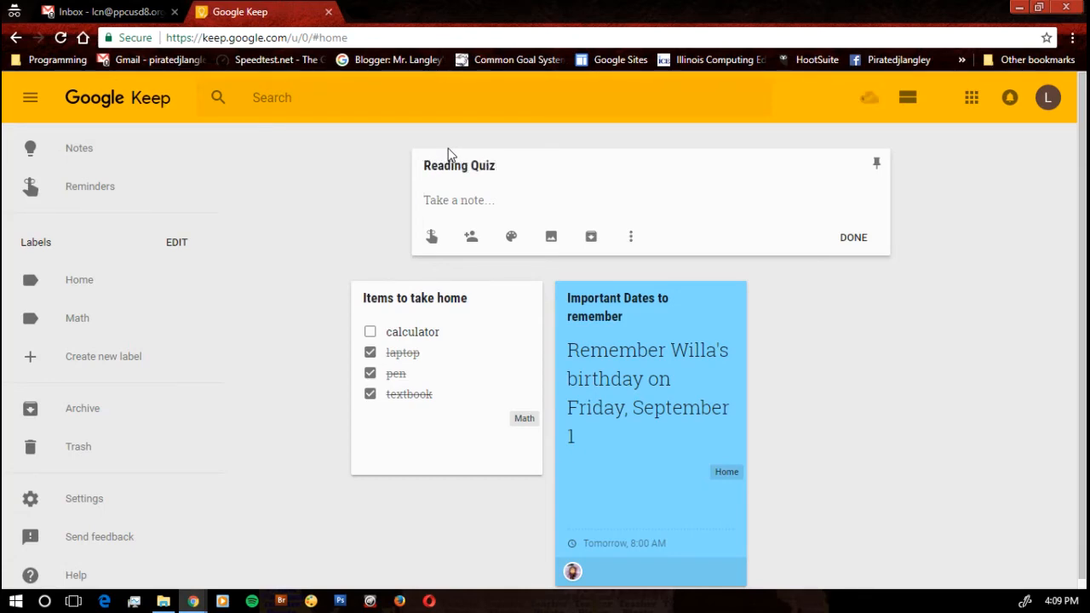
text(Reading Quiz ne)
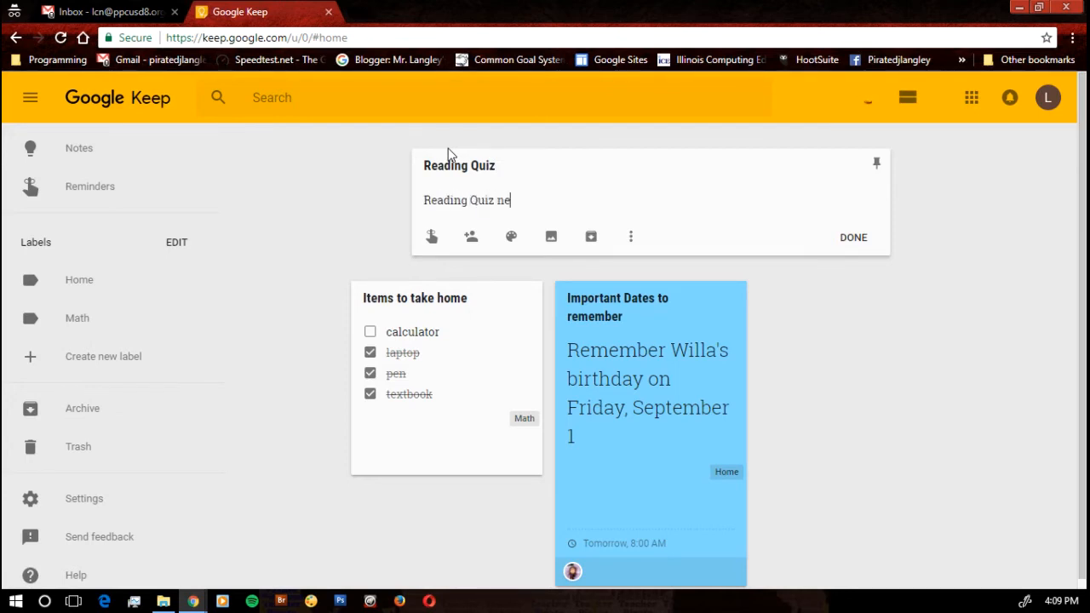
text(xt Monda)
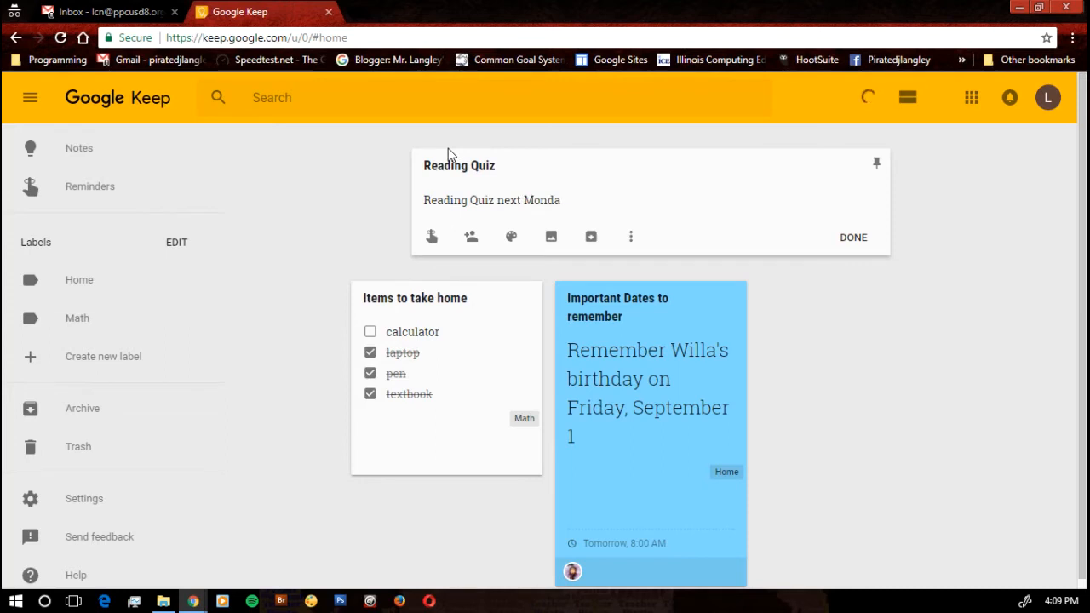
text(y)
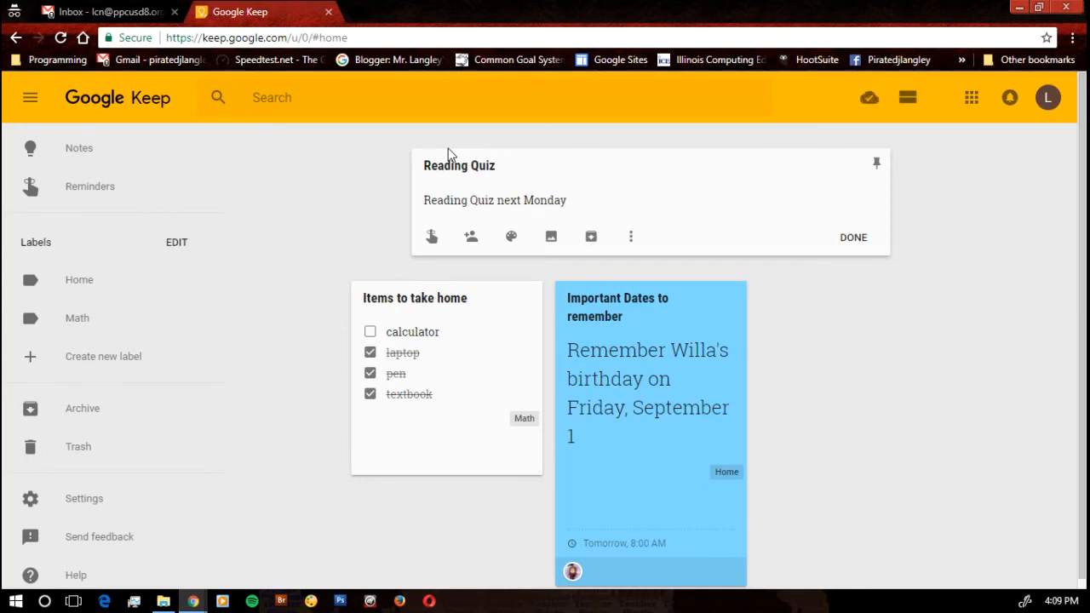
Give the Reading Quiz note a custom reminder for Sep 4, 2017 at 9:10am and save it
click(432, 237)
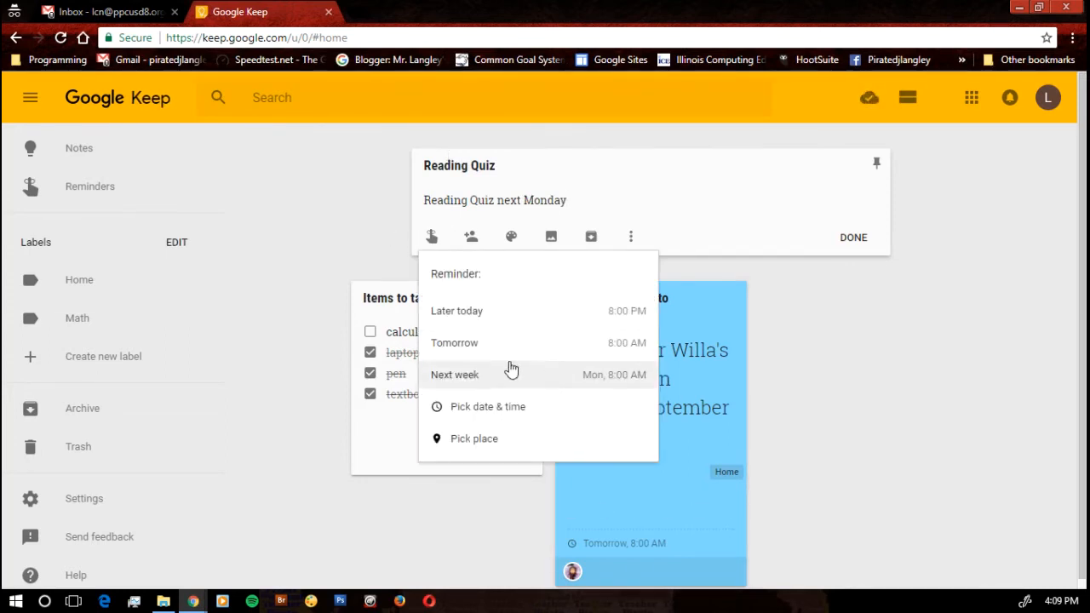
mouse_move(524, 408)
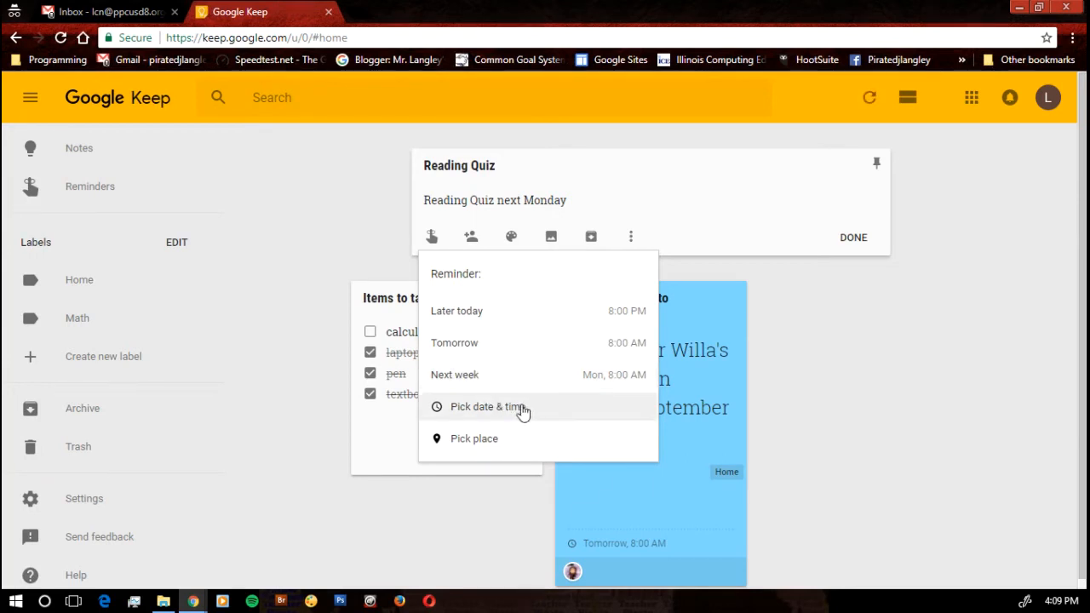
click(487, 405)
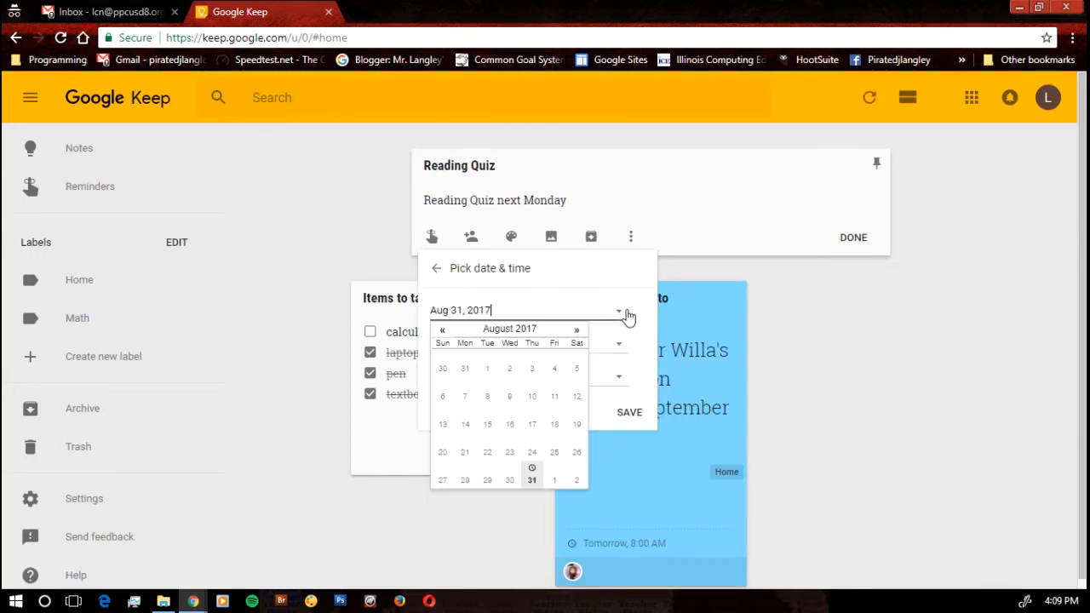
mouse_move(577, 337)
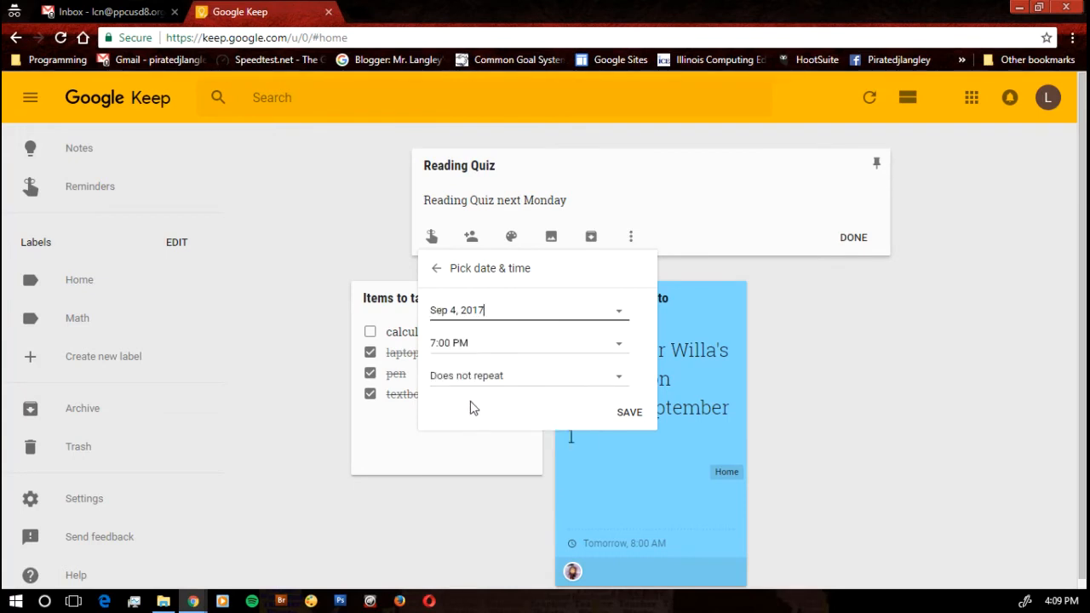
mouse_move(616, 348)
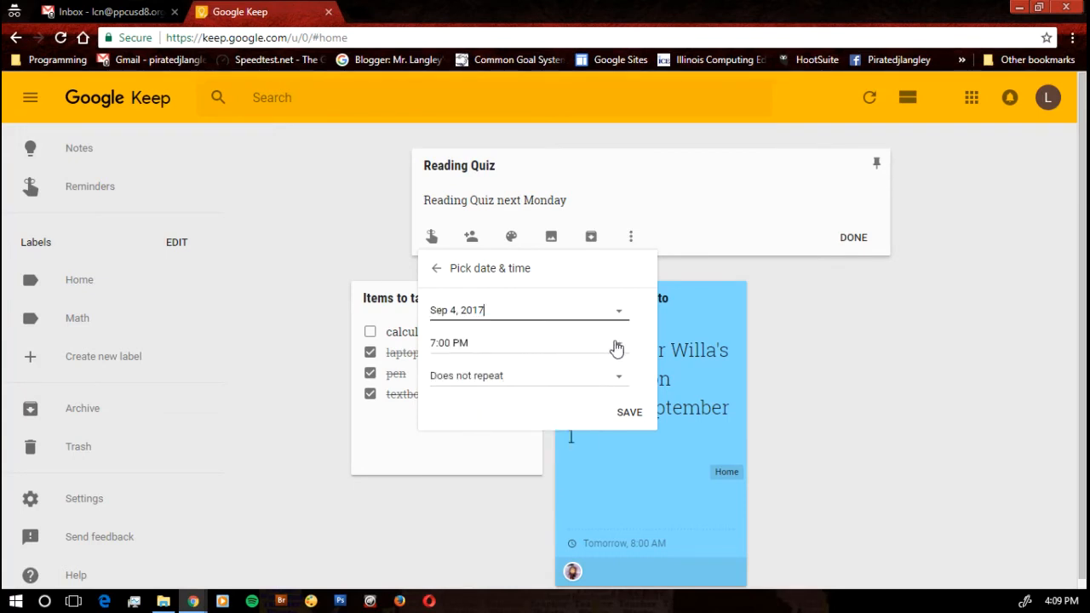
click(617, 342)
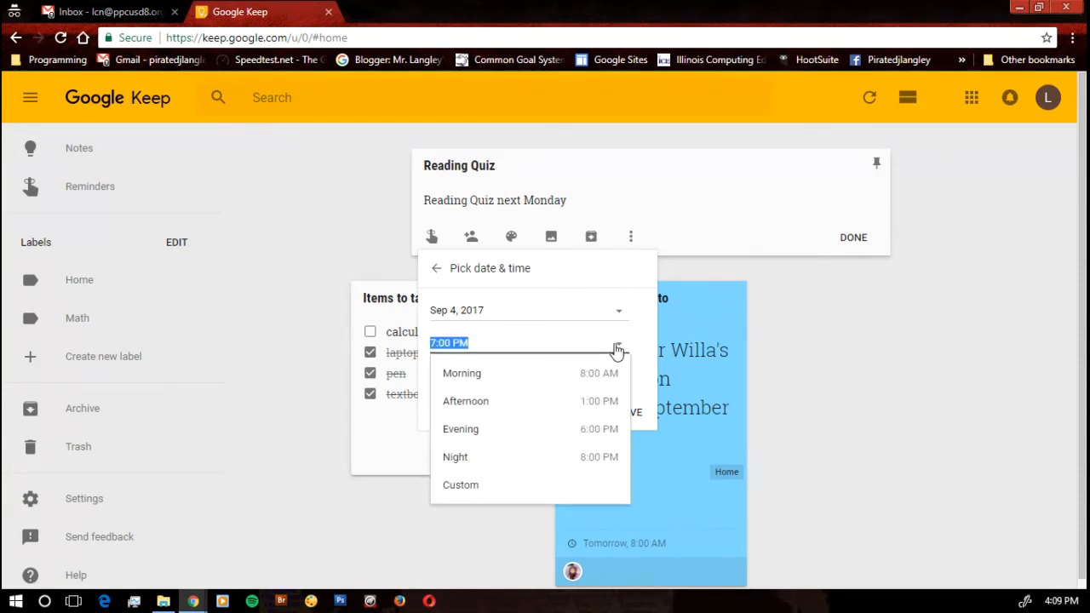
click(616, 343)
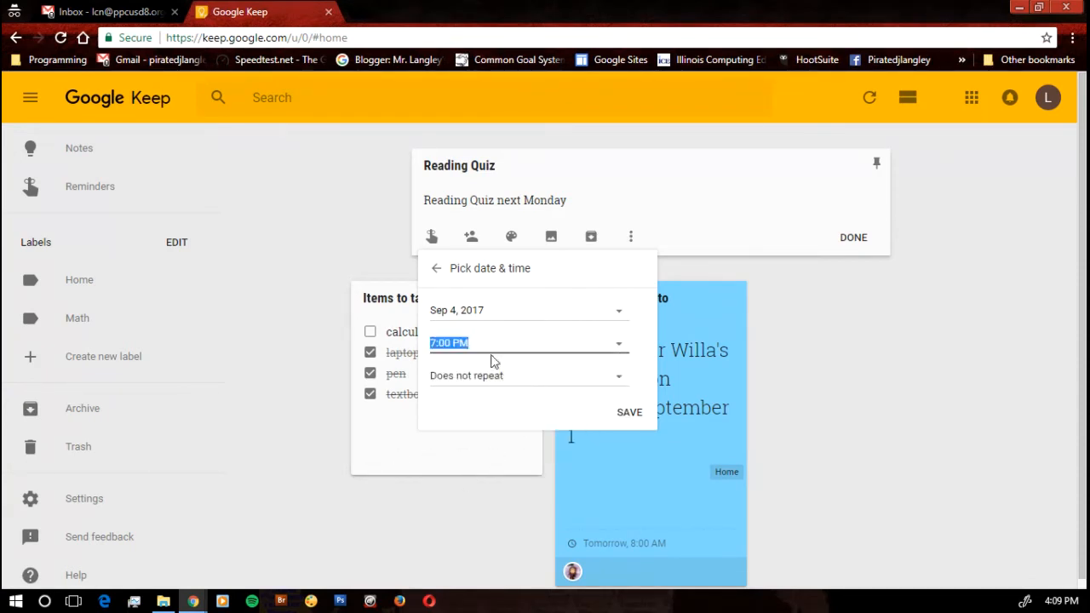
mouse_move(480, 351)
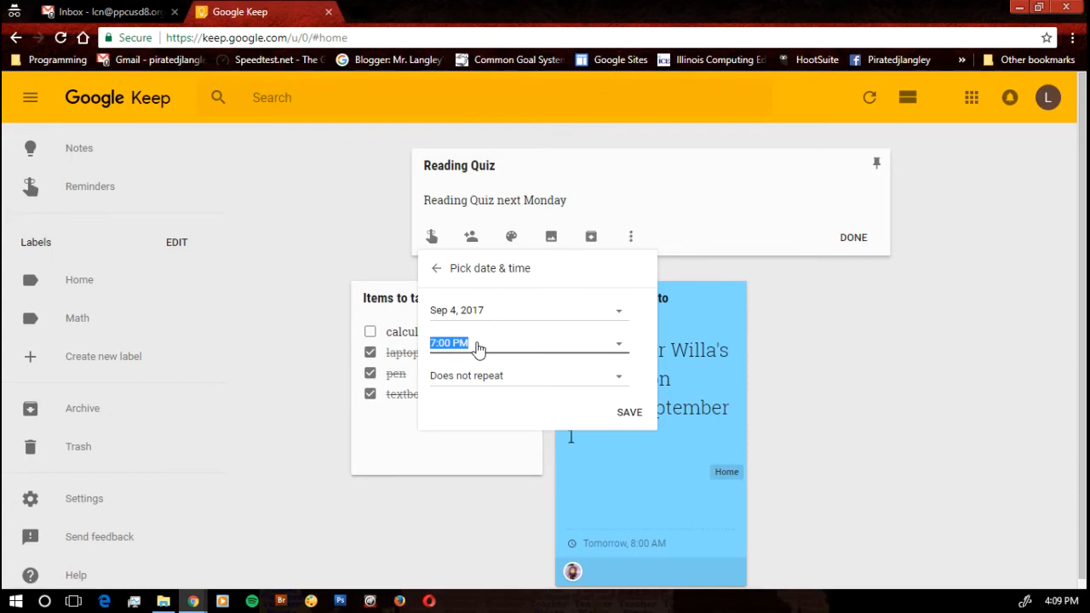
text(9)
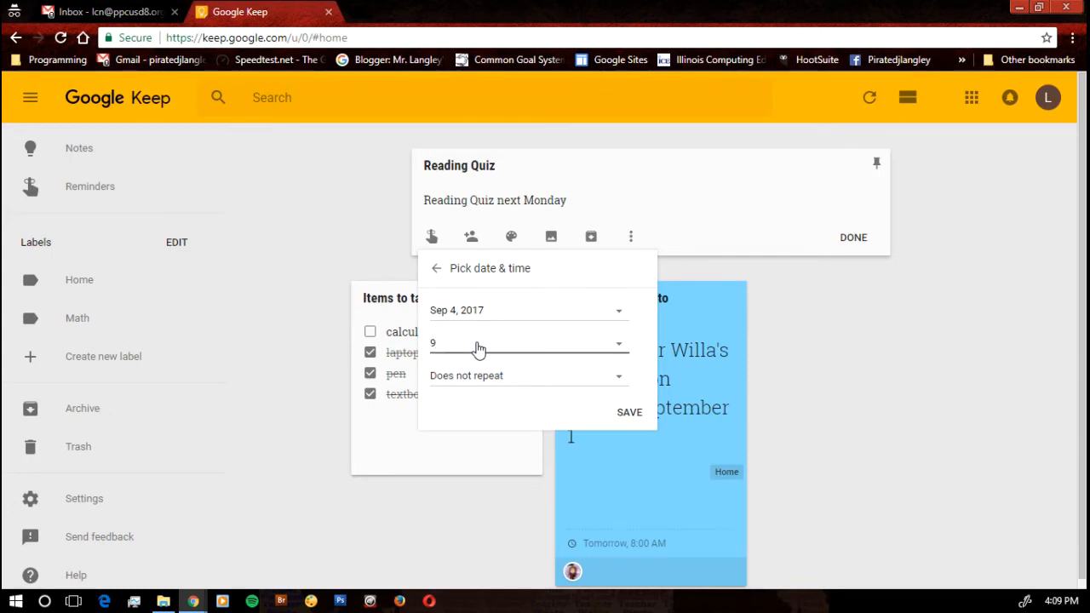
text(:10)
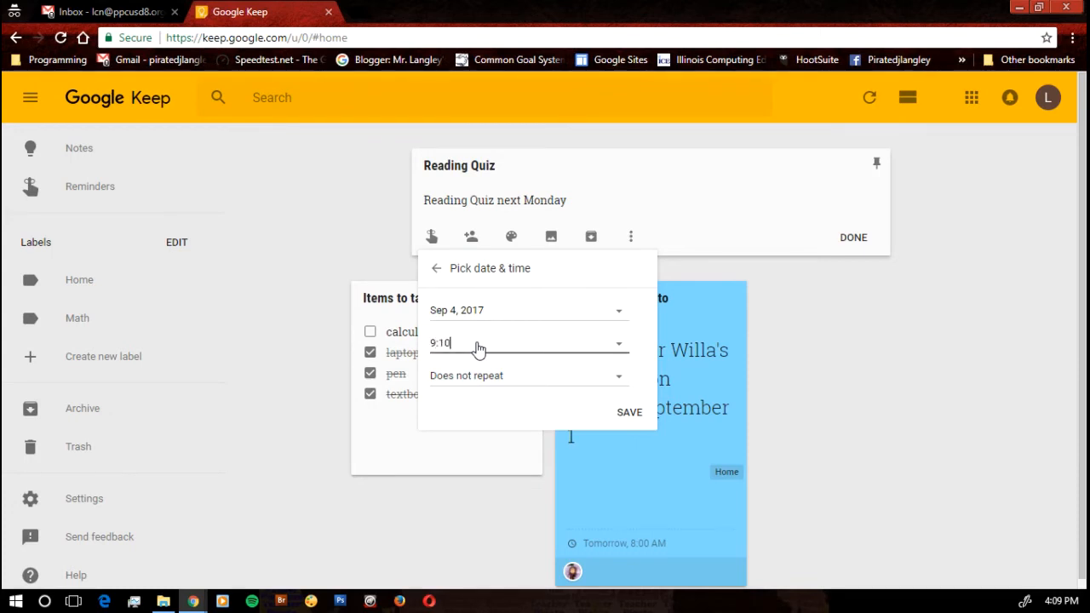
text(am)
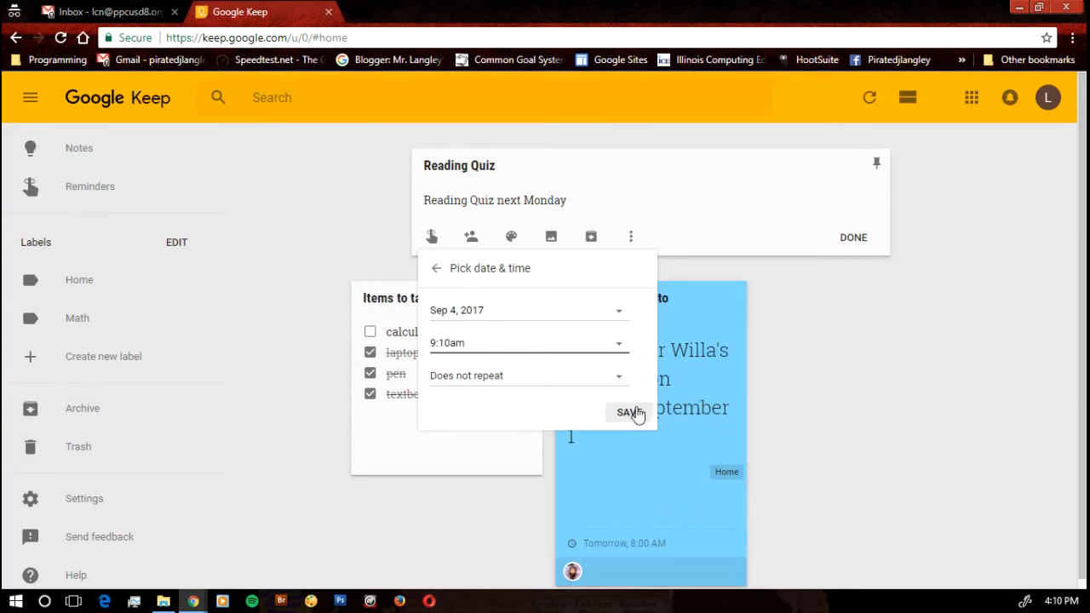
click(630, 412)
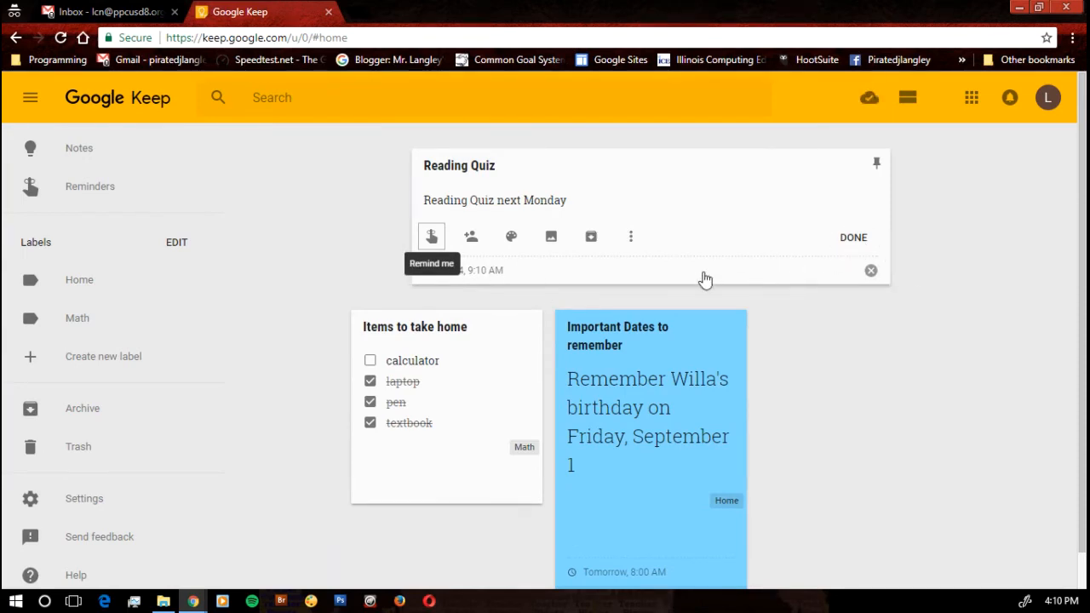
Create a new Reading label on the Reading Quiz note and return it to the board
click(630, 237)
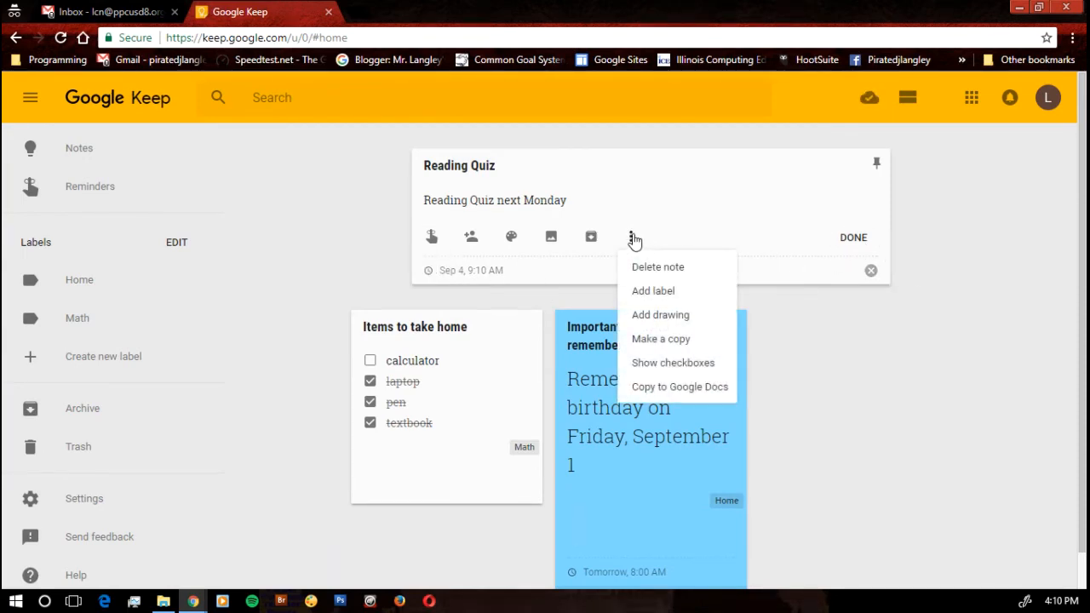
mouse_move(729, 310)
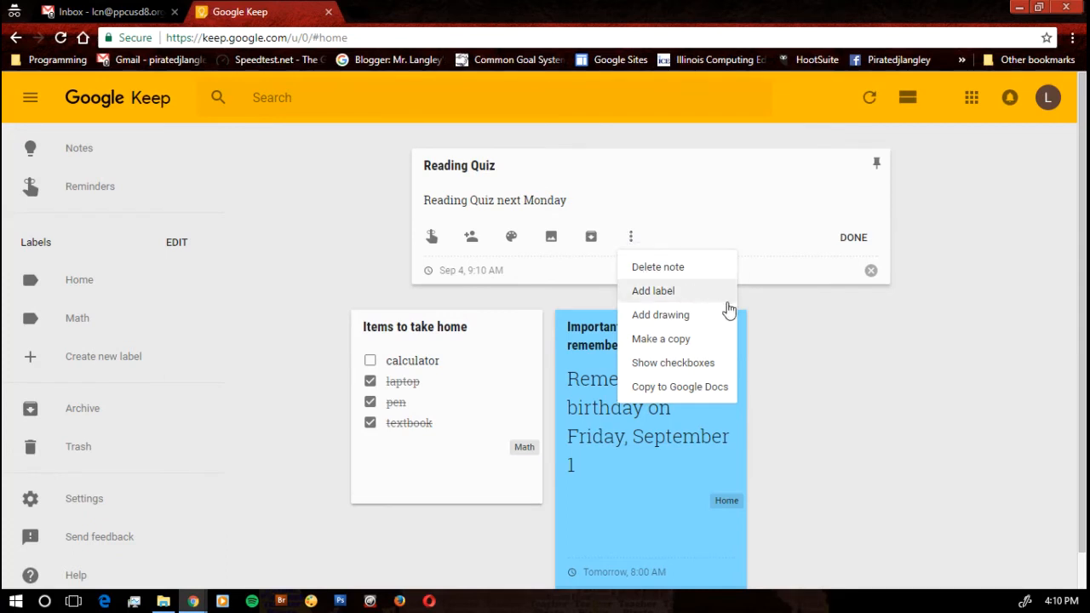
click(654, 290)
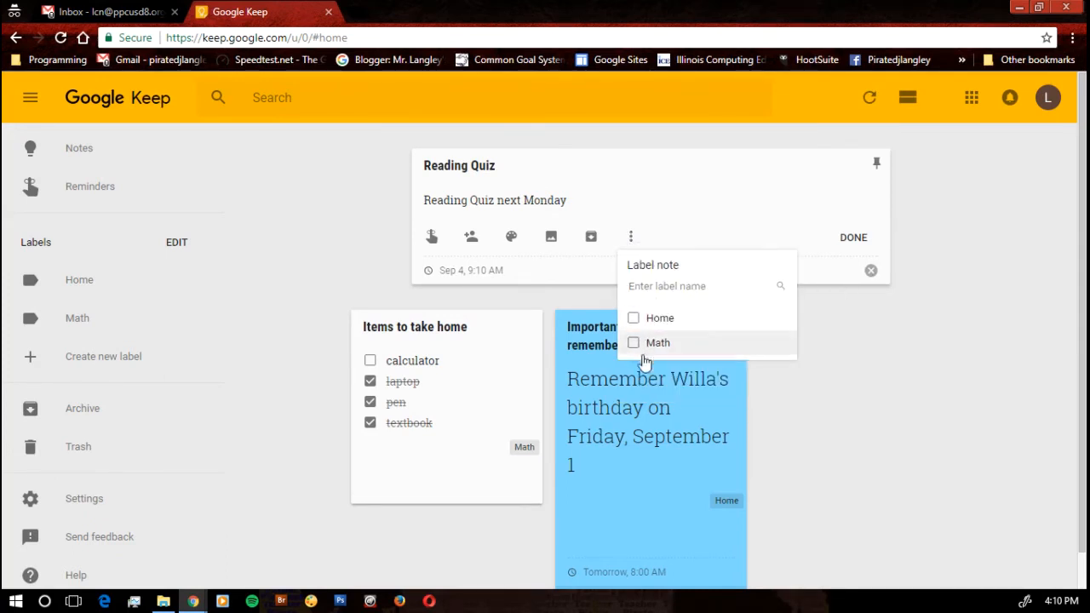
mouse_move(639, 327)
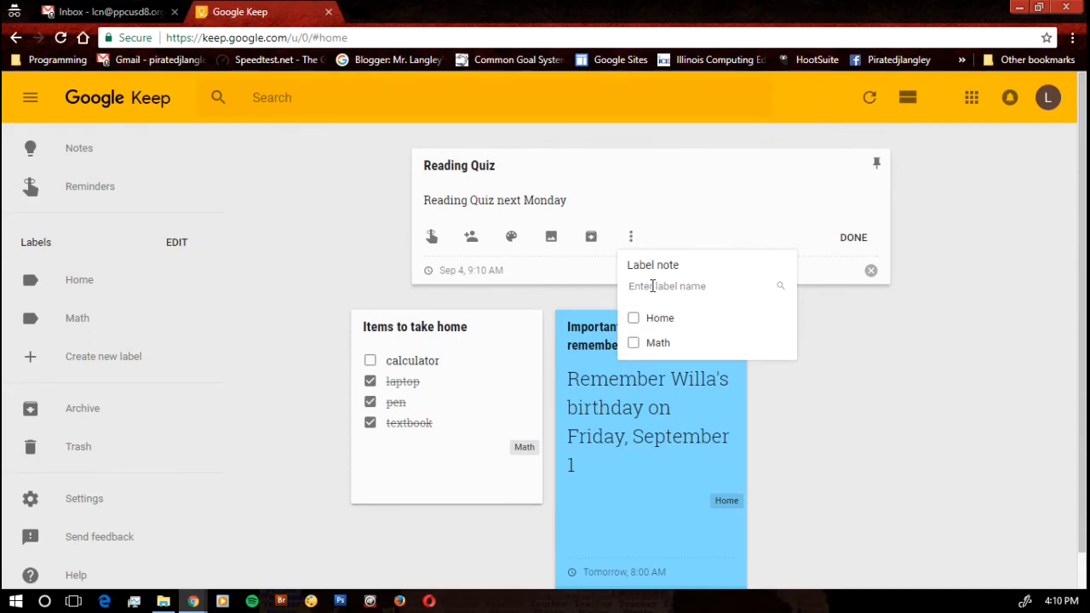
text(Rea)
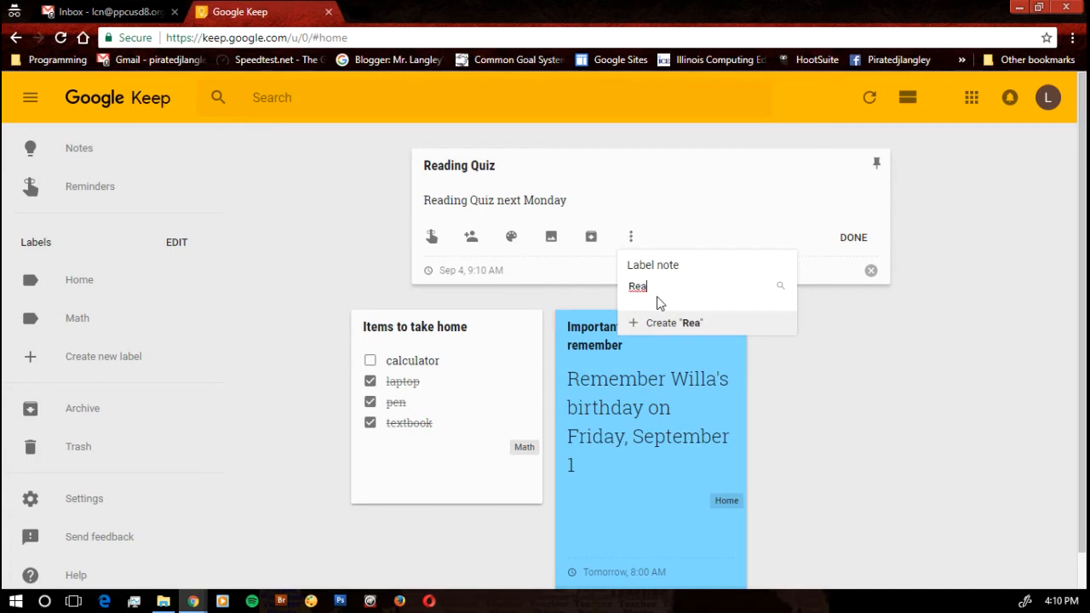
text(din)
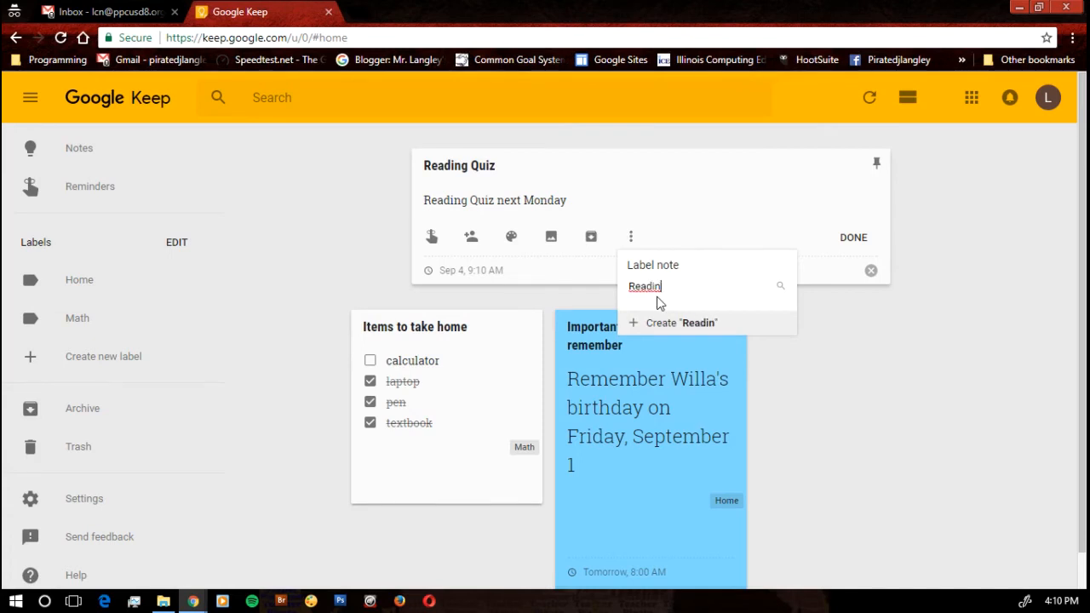
text(g)
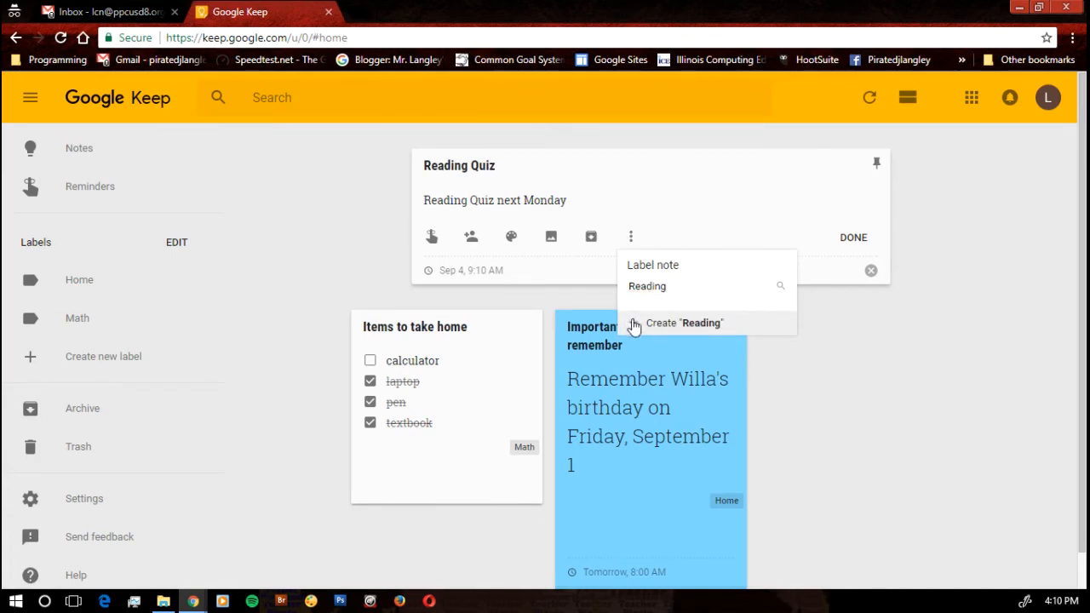
click(684, 324)
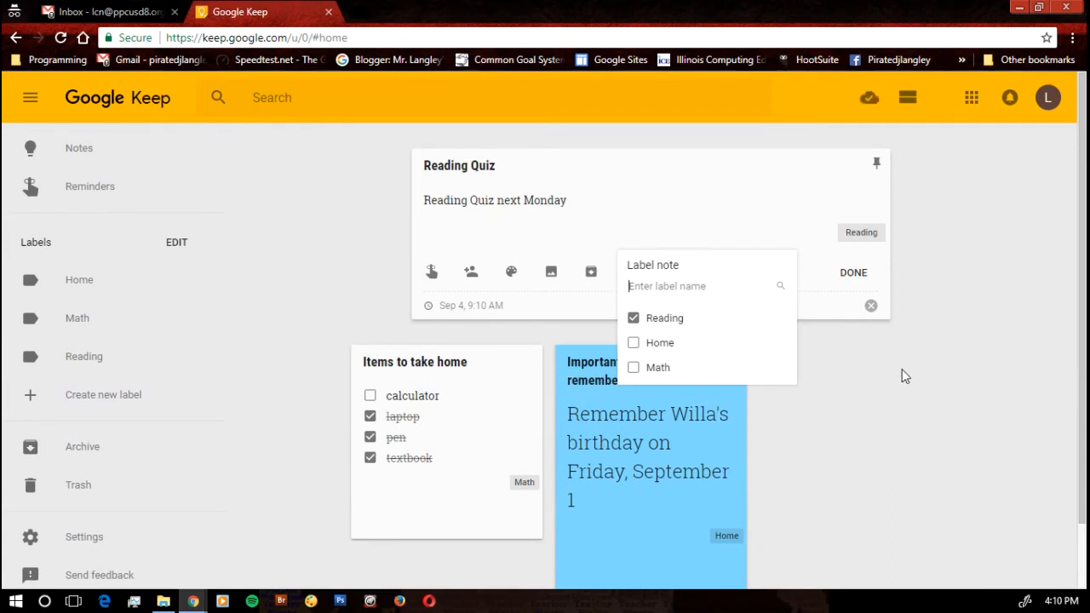
click(852, 273)
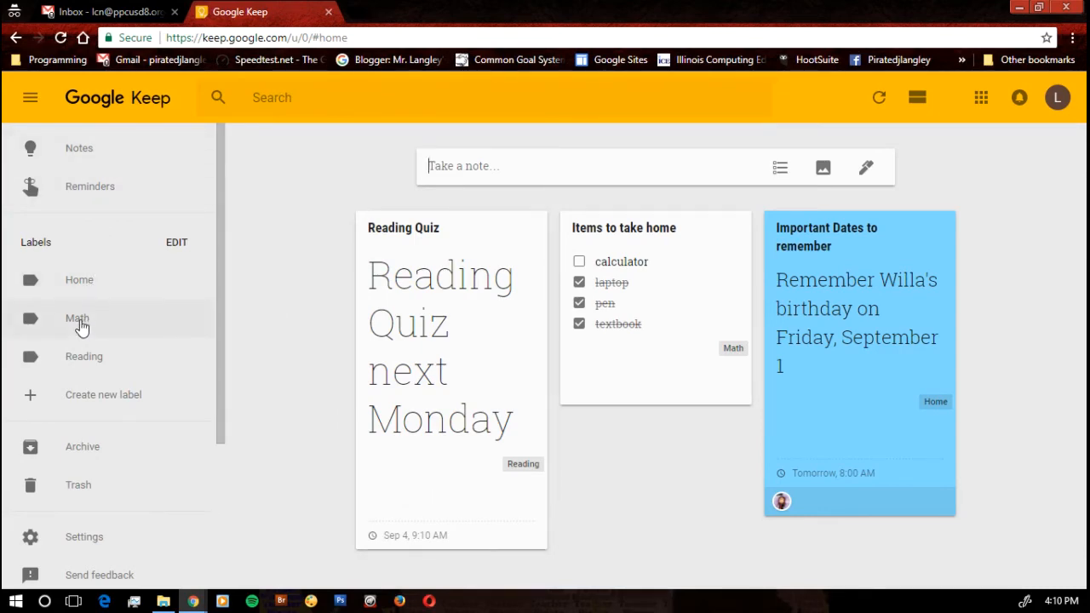
click(79, 319)
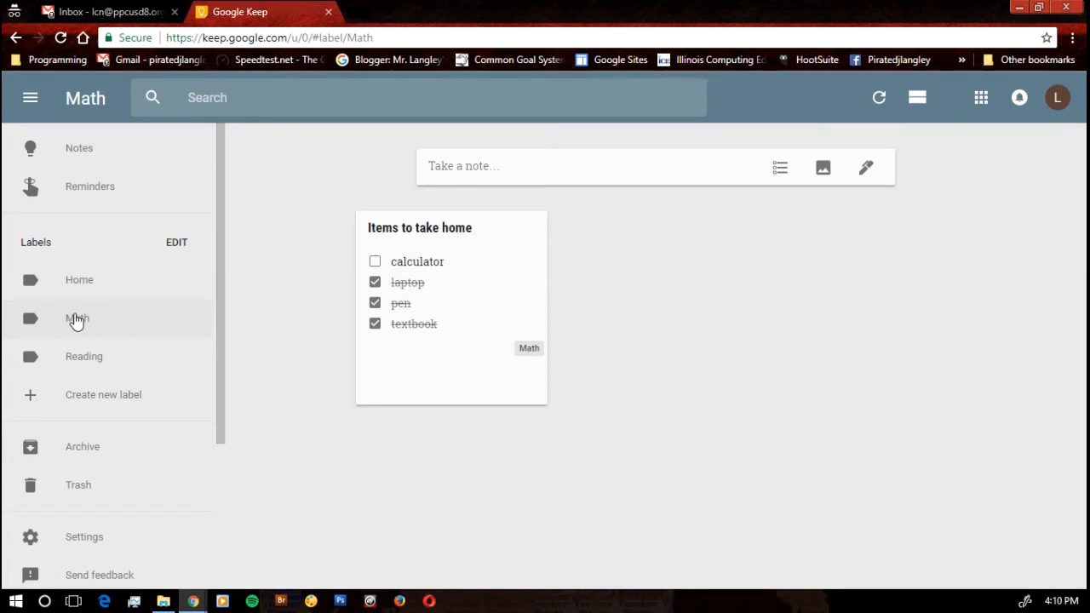
mouse_move(112, 356)
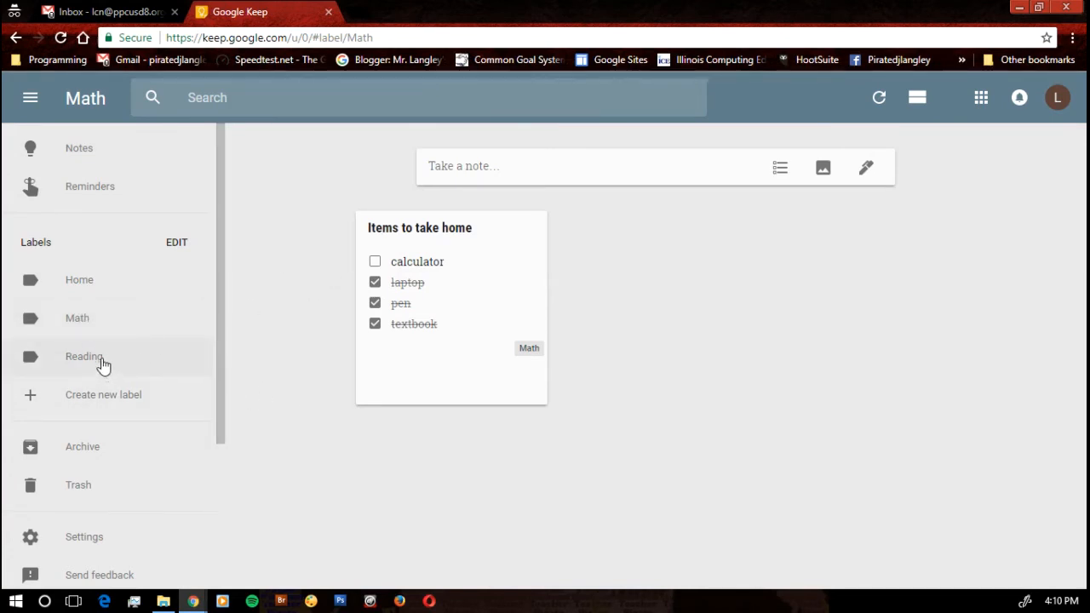
click(82, 356)
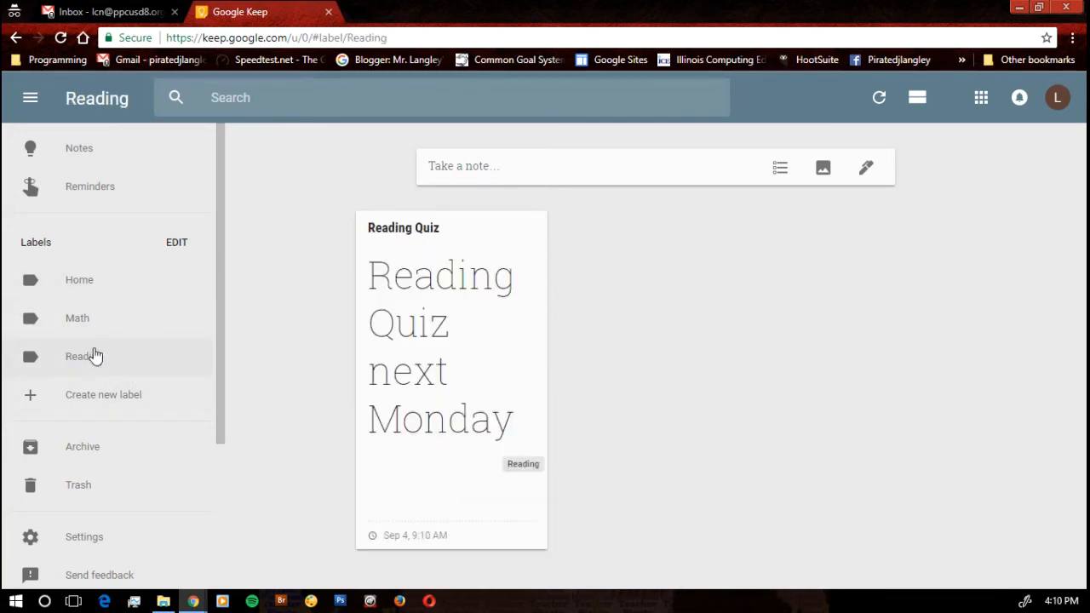
mouse_move(78, 279)
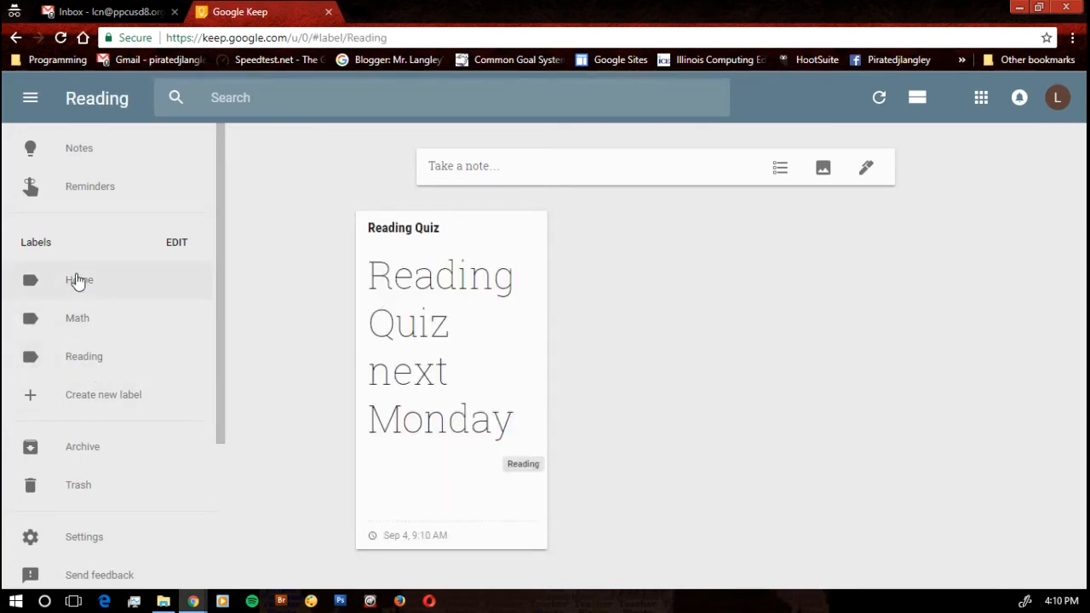
click(78, 279)
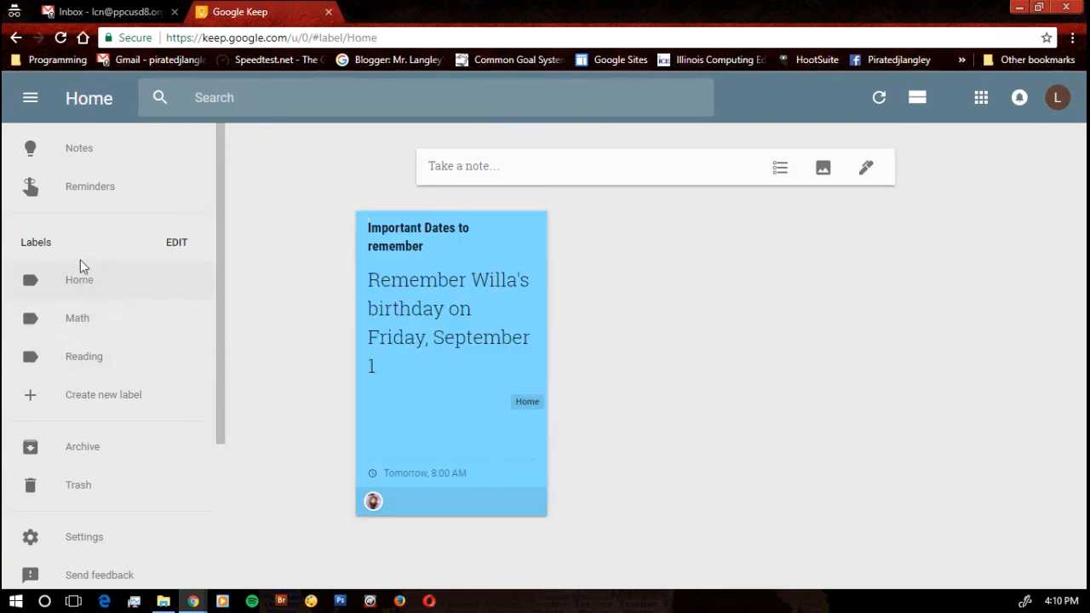
mouse_move(86, 212)
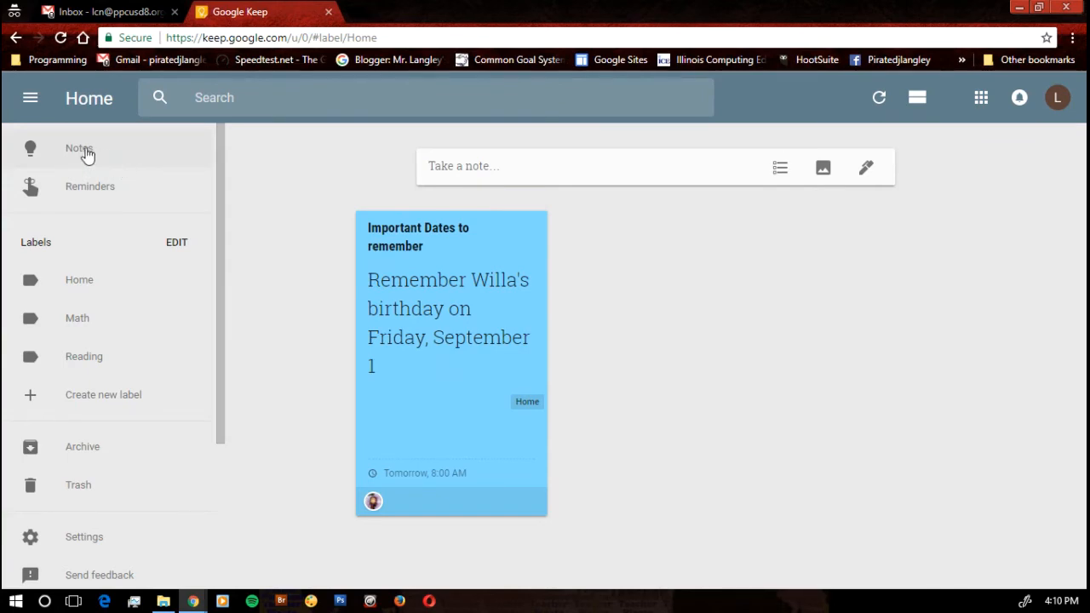
click(79, 146)
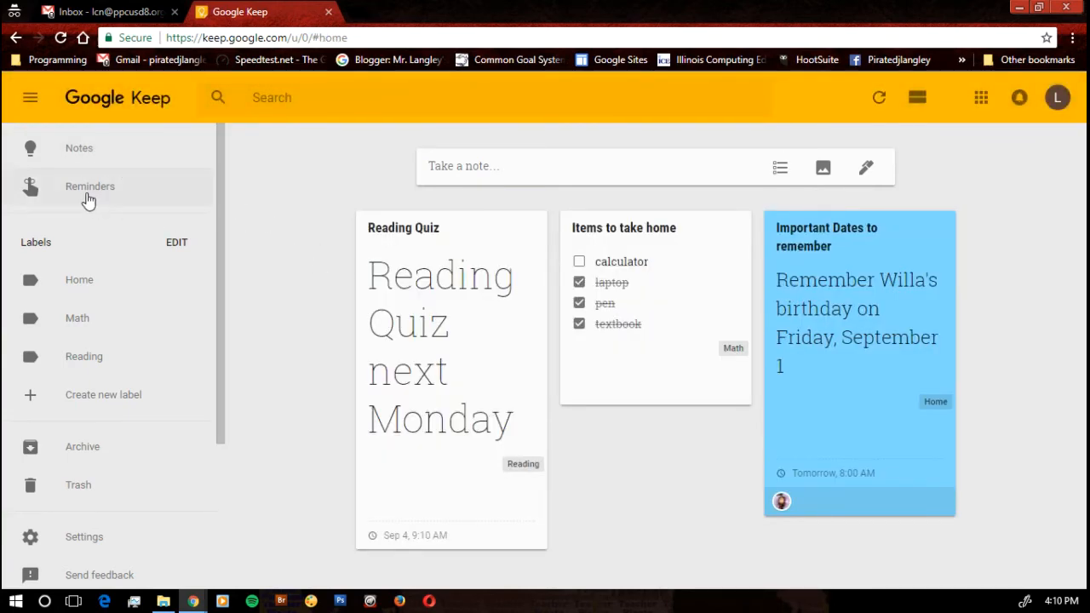
click(88, 186)
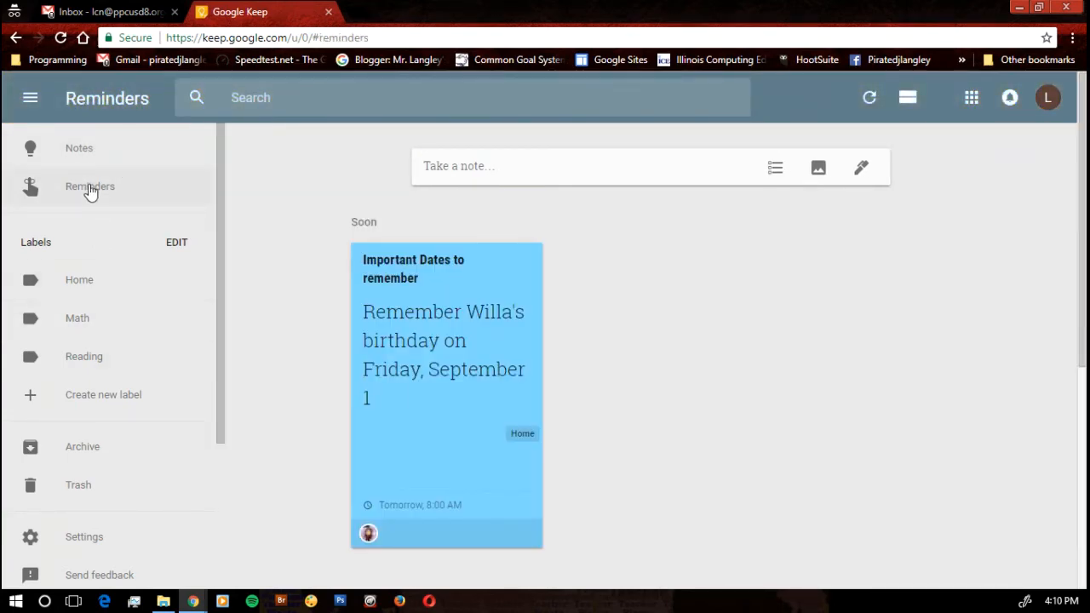
click(79, 146)
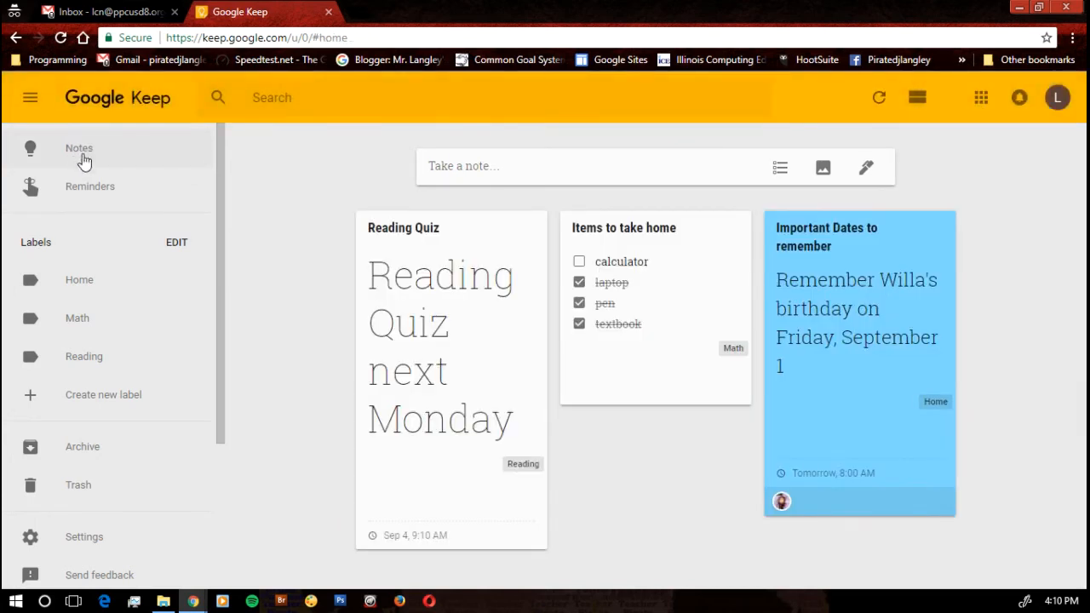
mouse_move(282, 259)
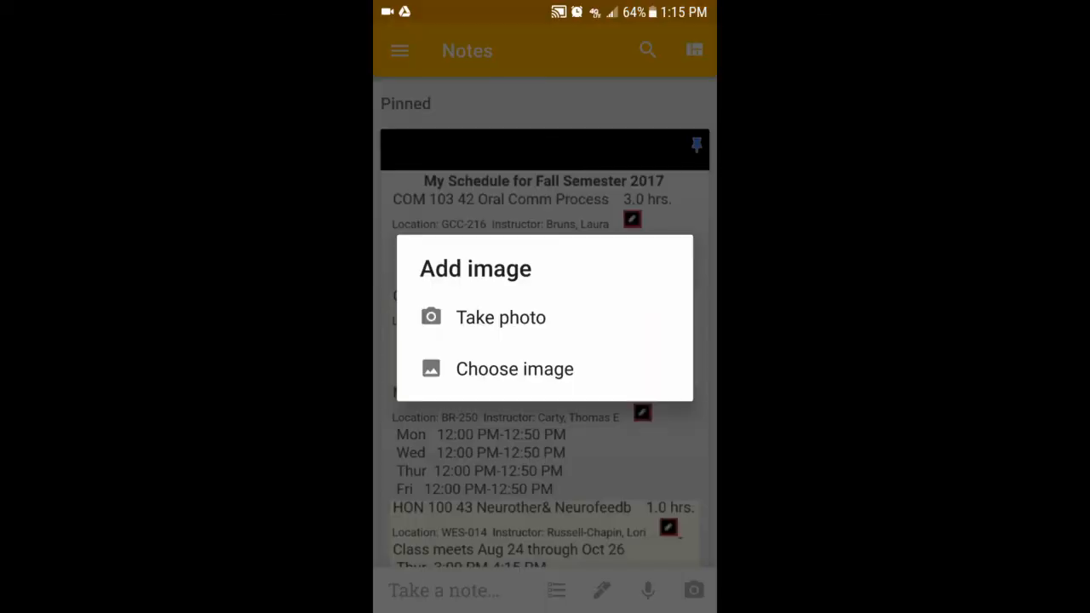
Attach the existing printing-sign photo to a note and grab its image text into the body
click(500, 317)
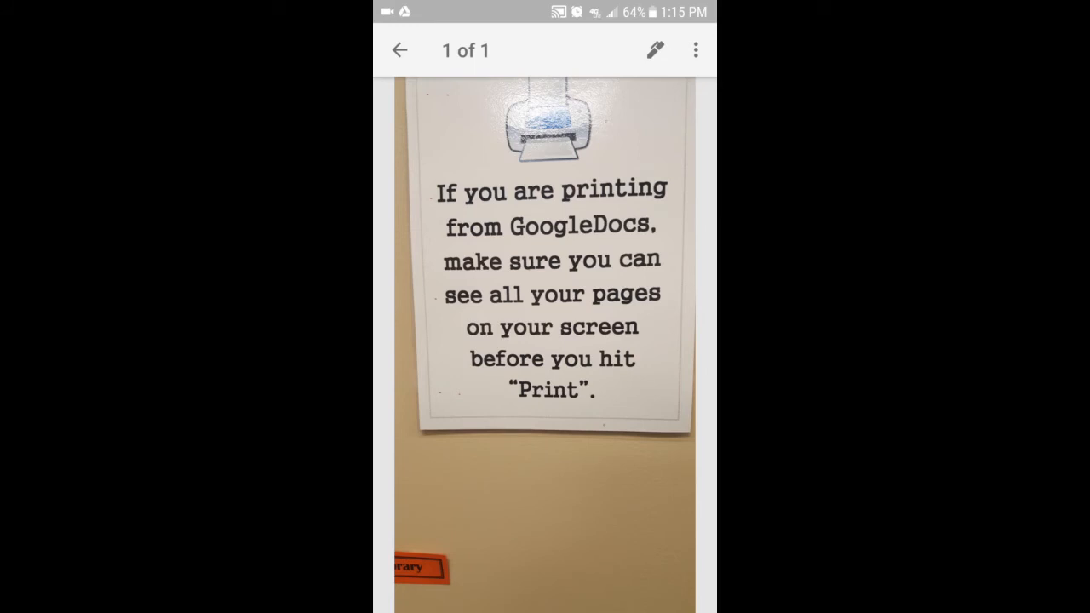
click(695, 49)
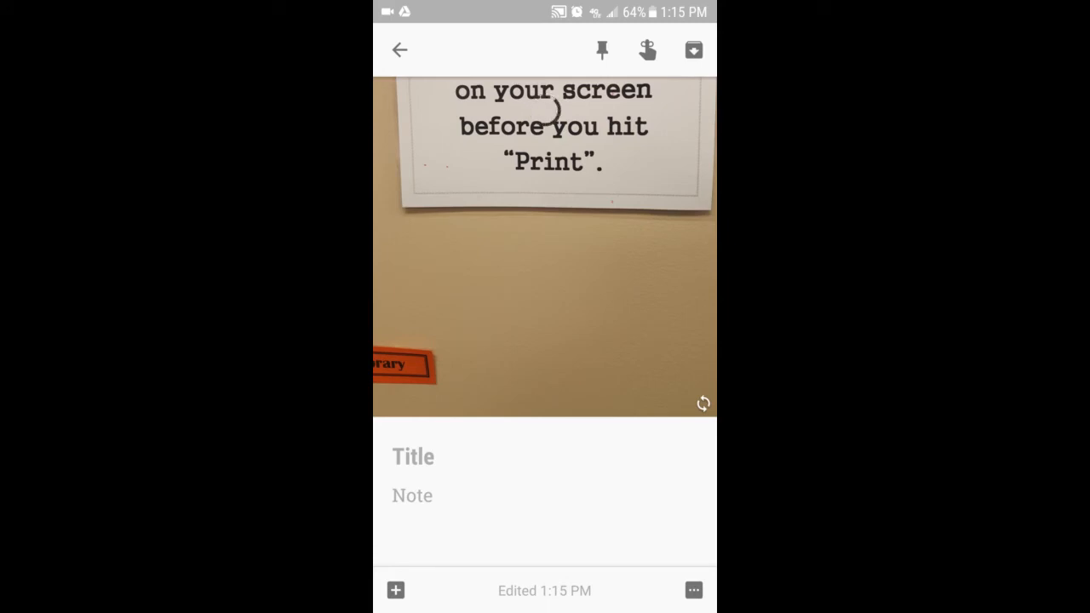
click(647, 50)
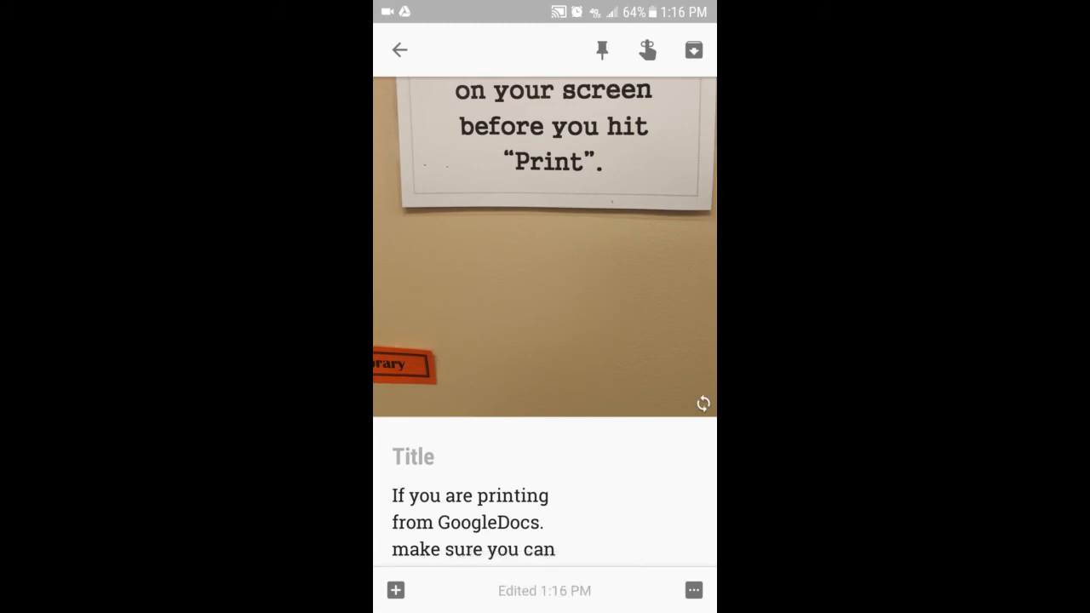
scroll(down, 3)
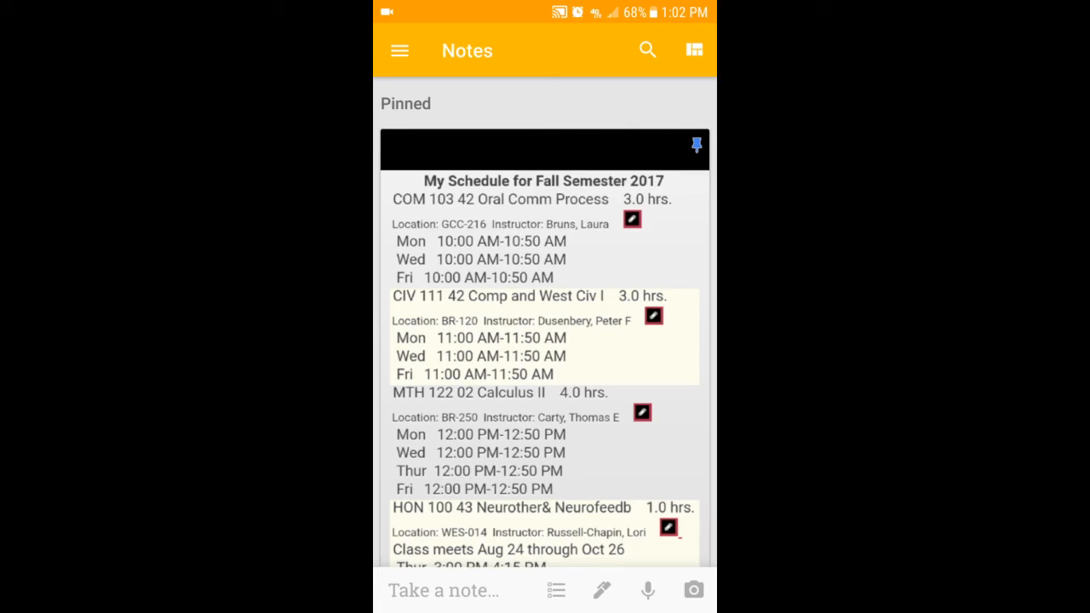
Switch to the Keep web board, now showing the Starter Strings photo note with its text
click(647, 590)
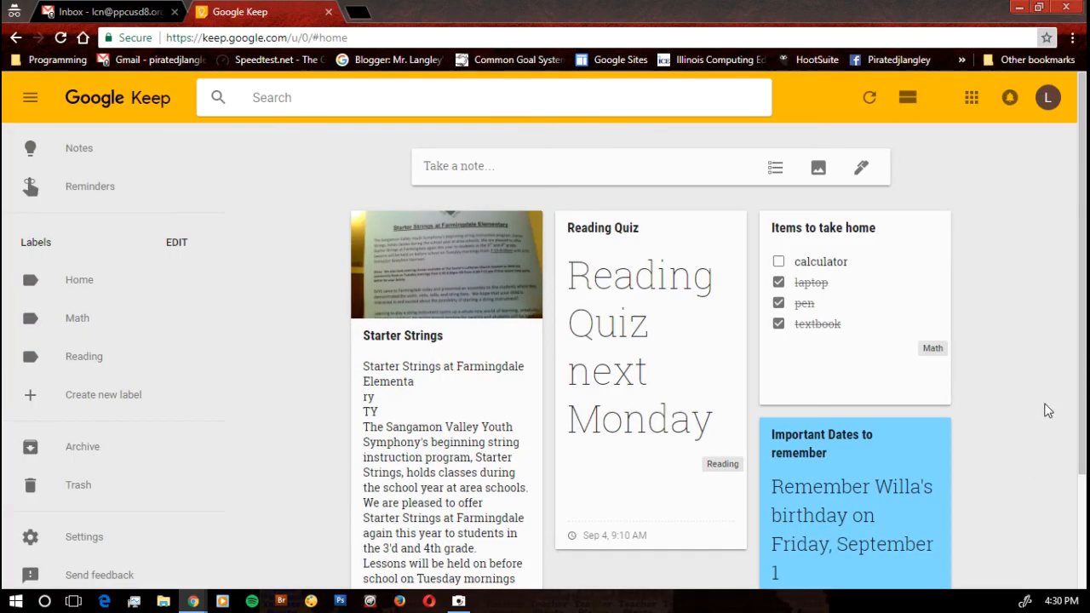
mouse_move(901, 157)
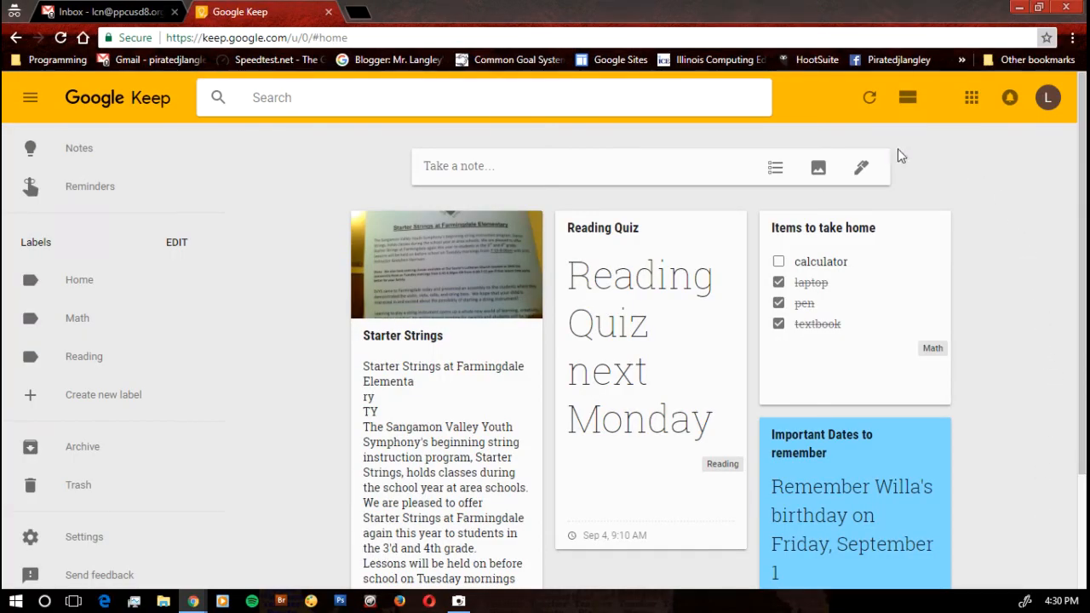
Handwrite 555-5555 with the pen on a new drawing note and finish it onto the board
click(862, 167)
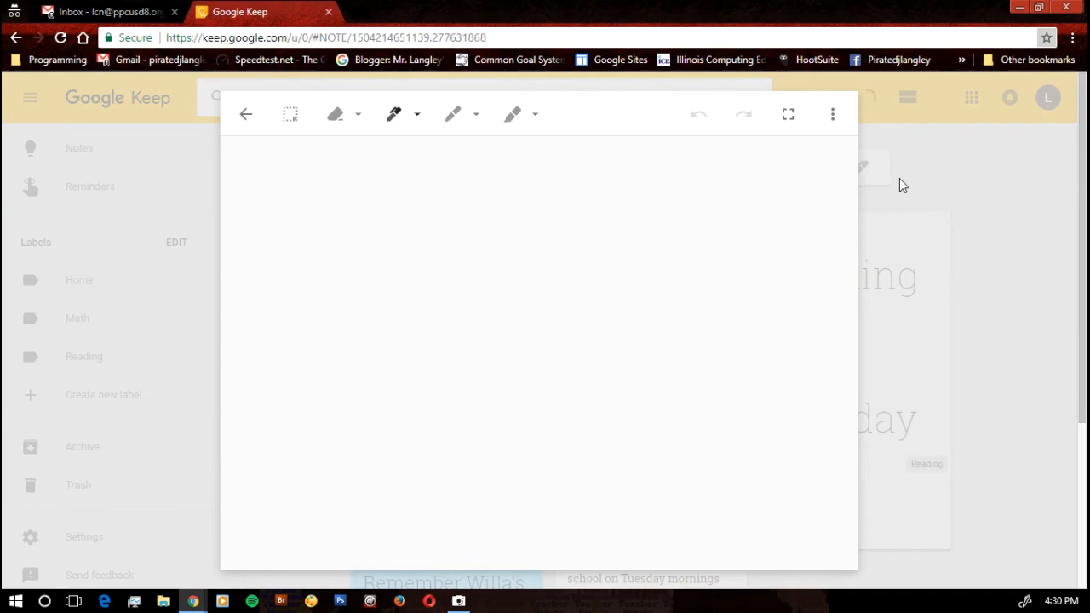
click(505, 215)
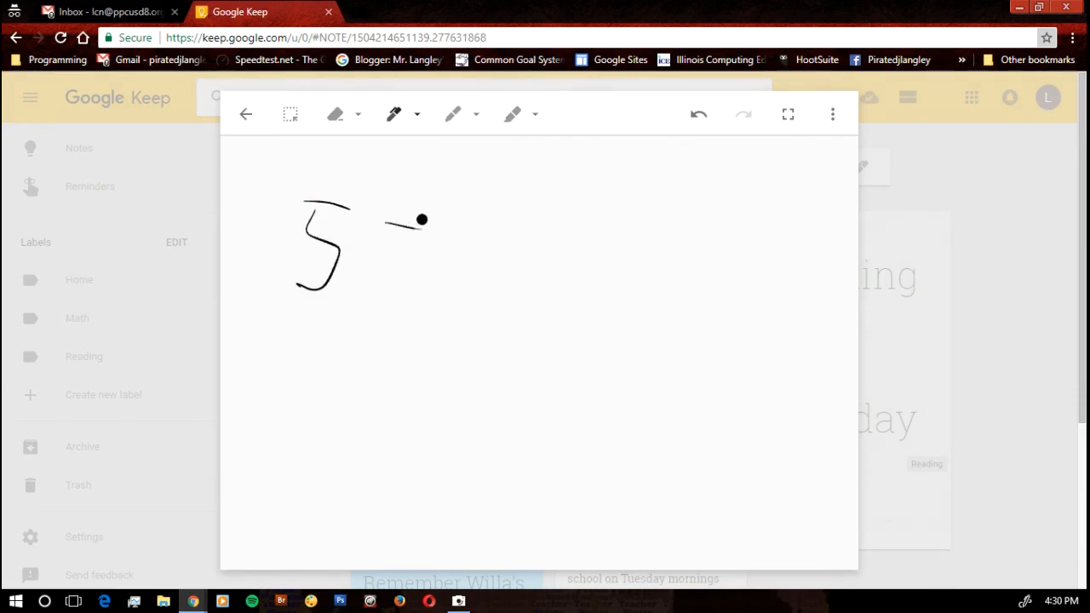
drag(391, 222, 537, 287)
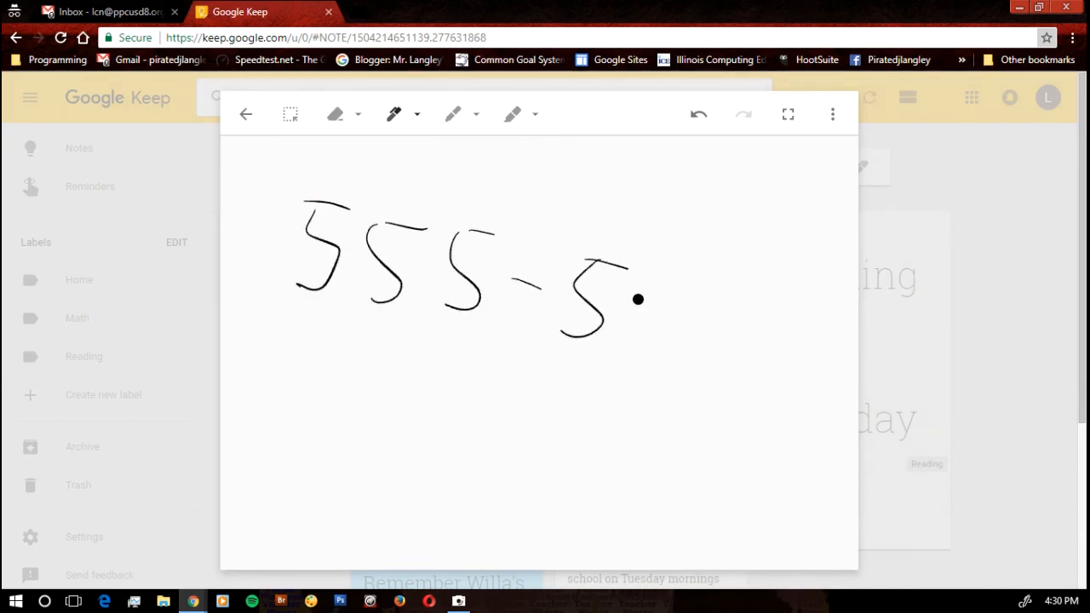
drag(639, 298, 746, 358)
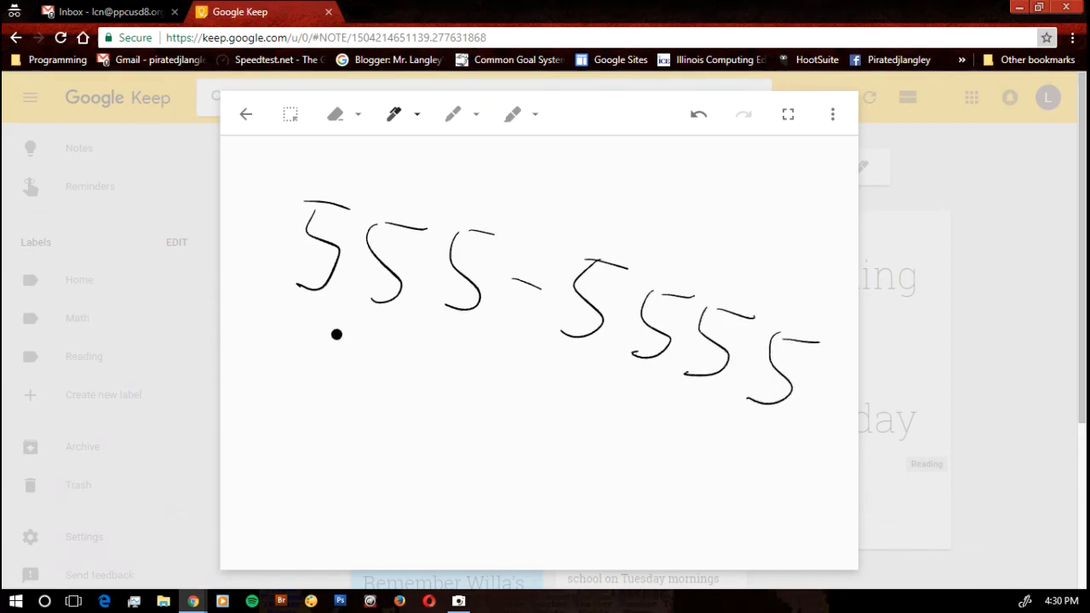
click(245, 112)
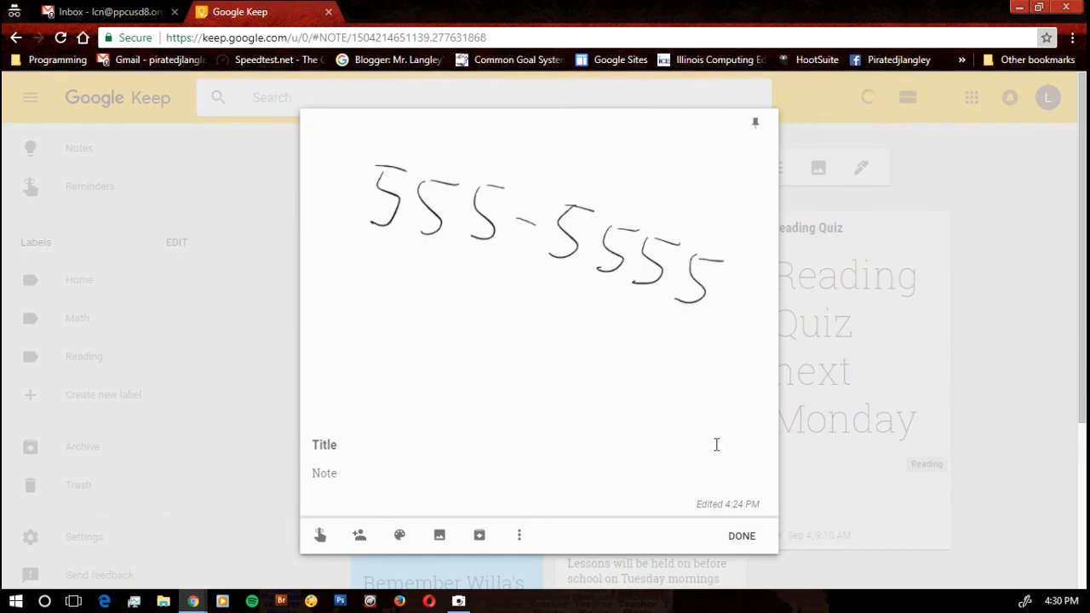
click(739, 534)
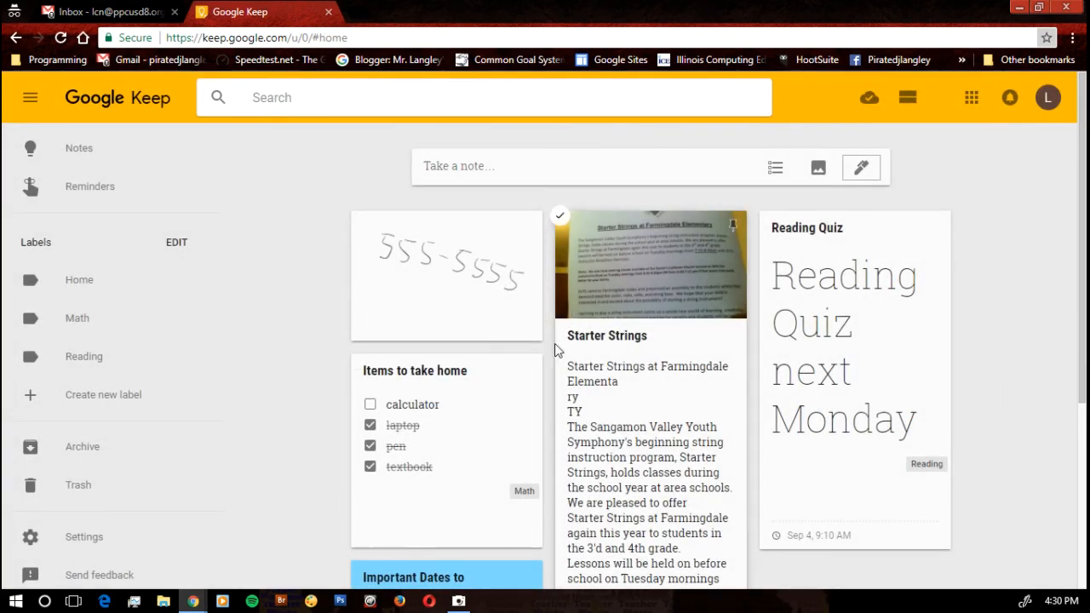
mouse_move(383, 259)
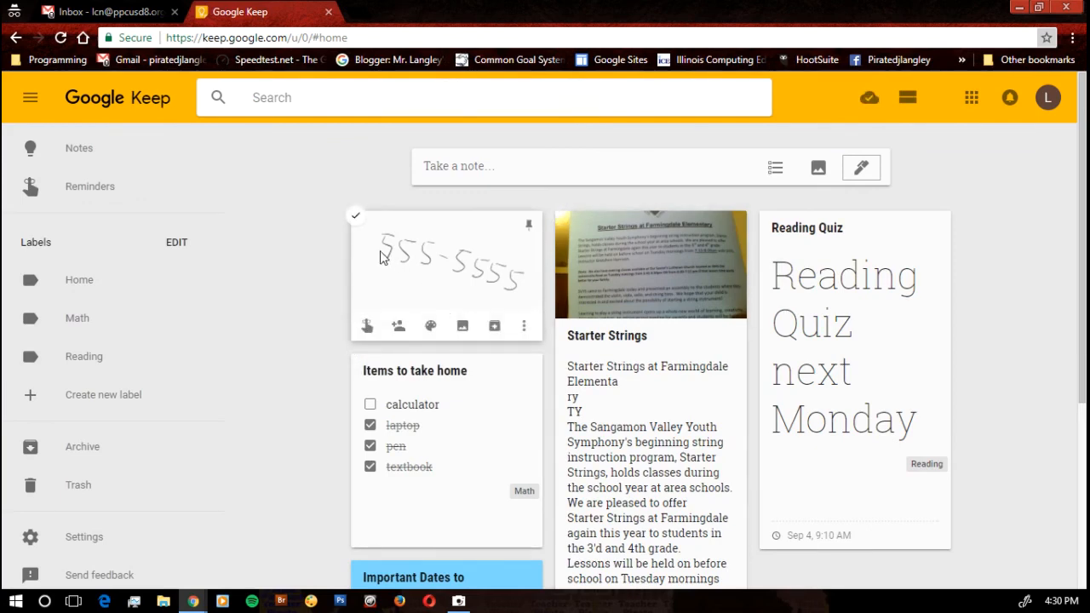
mouse_move(133, 12)
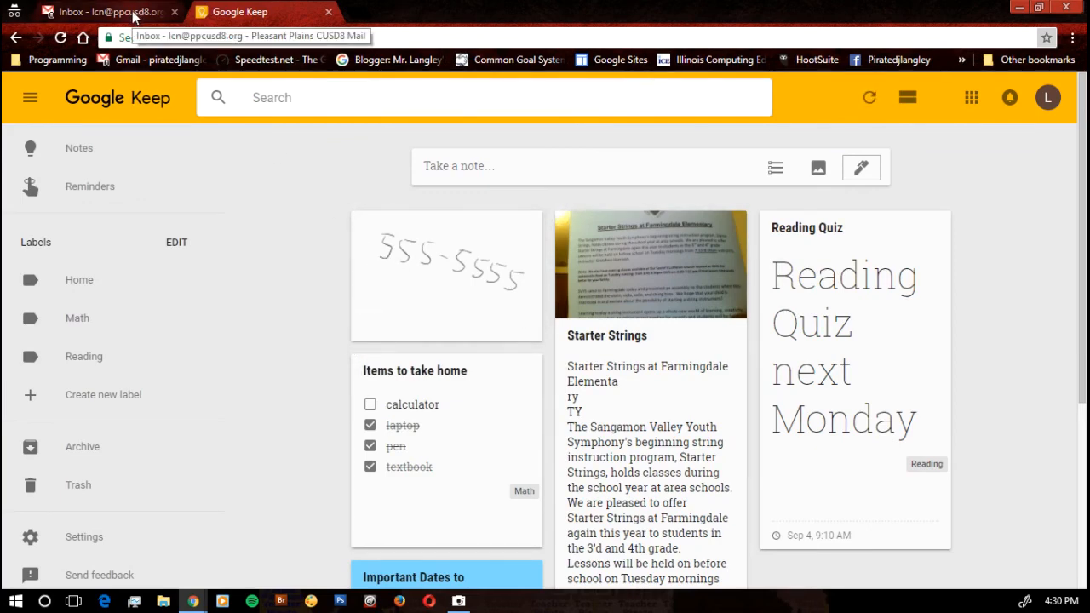
From Gmail's apps grid, open the 'Six Things That Make Stories Go Viral' worksheet in Docs
click(105, 10)
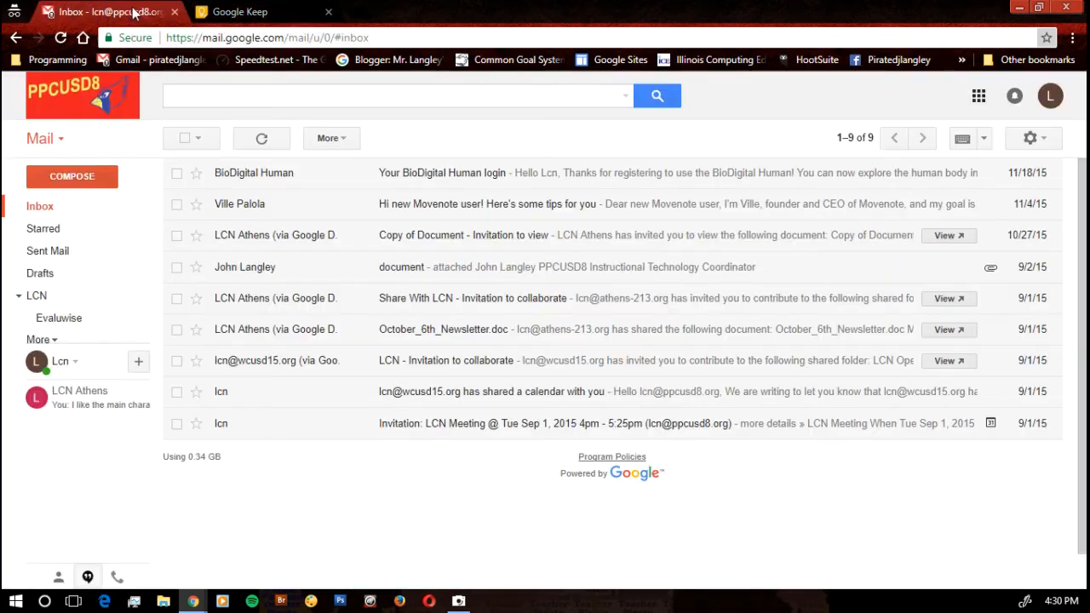
click(977, 95)
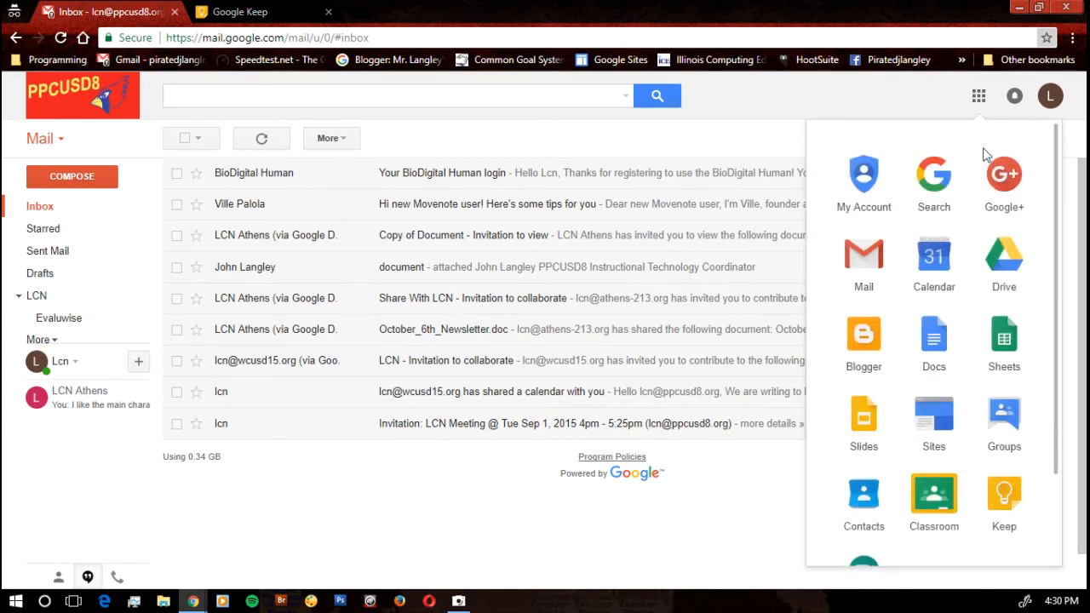
mouse_move(933, 341)
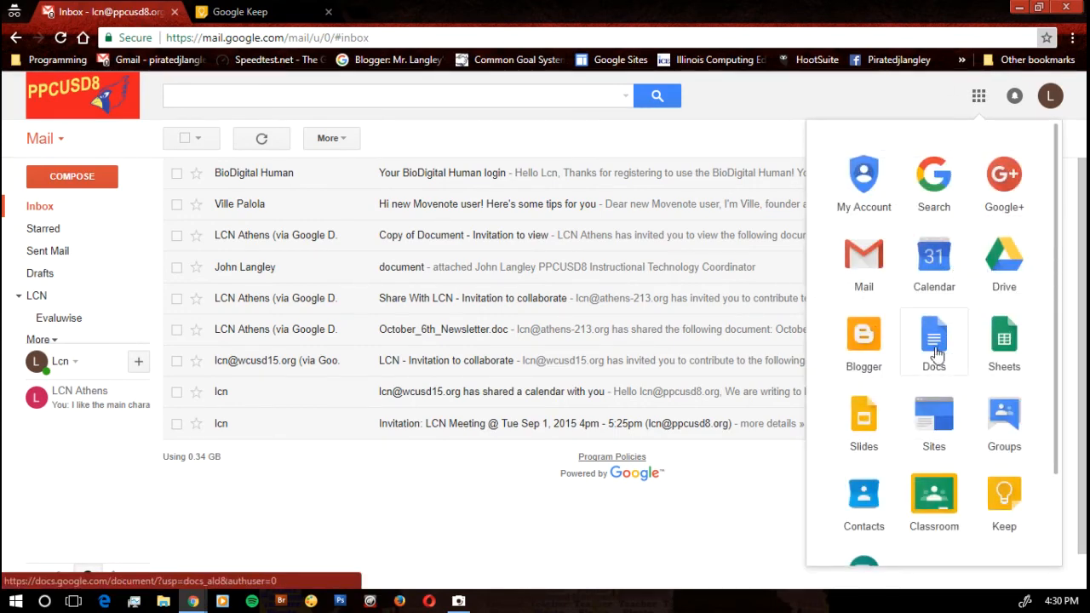
click(933, 340)
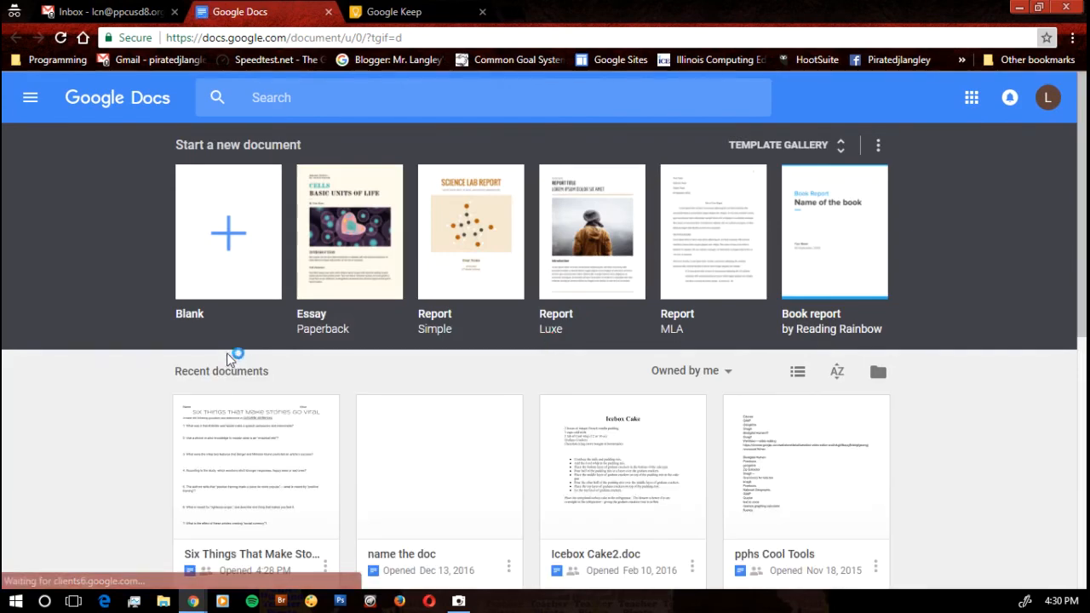
click(256, 467)
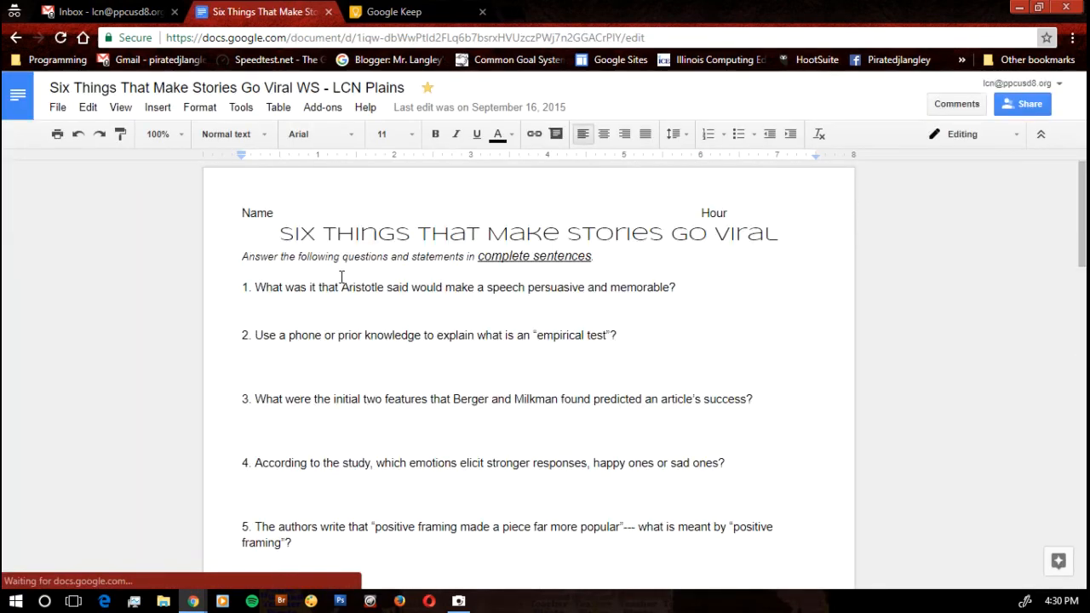
mouse_move(242, 113)
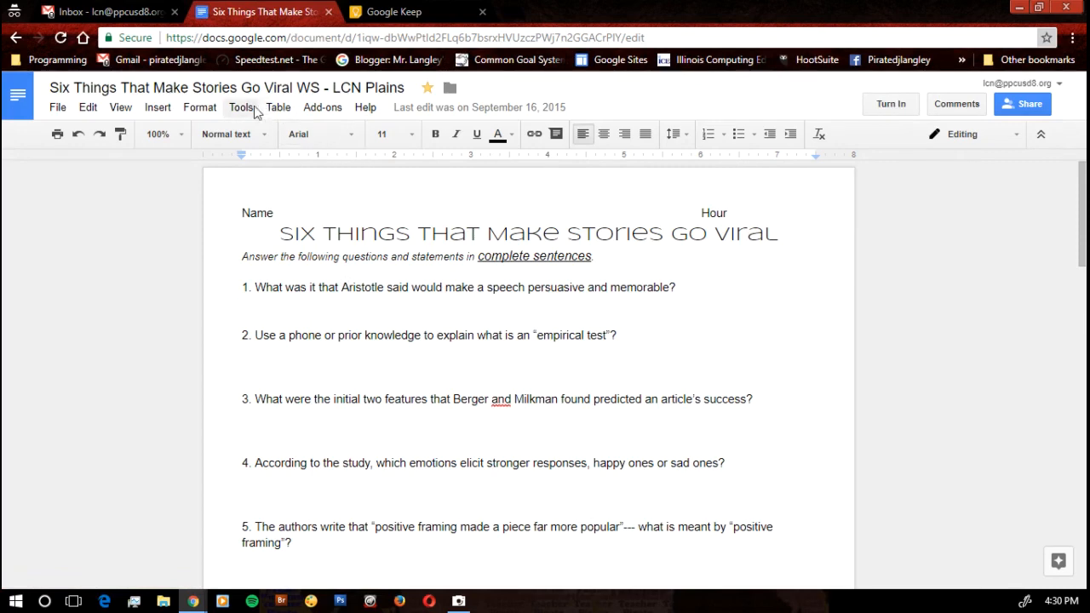
click(240, 107)
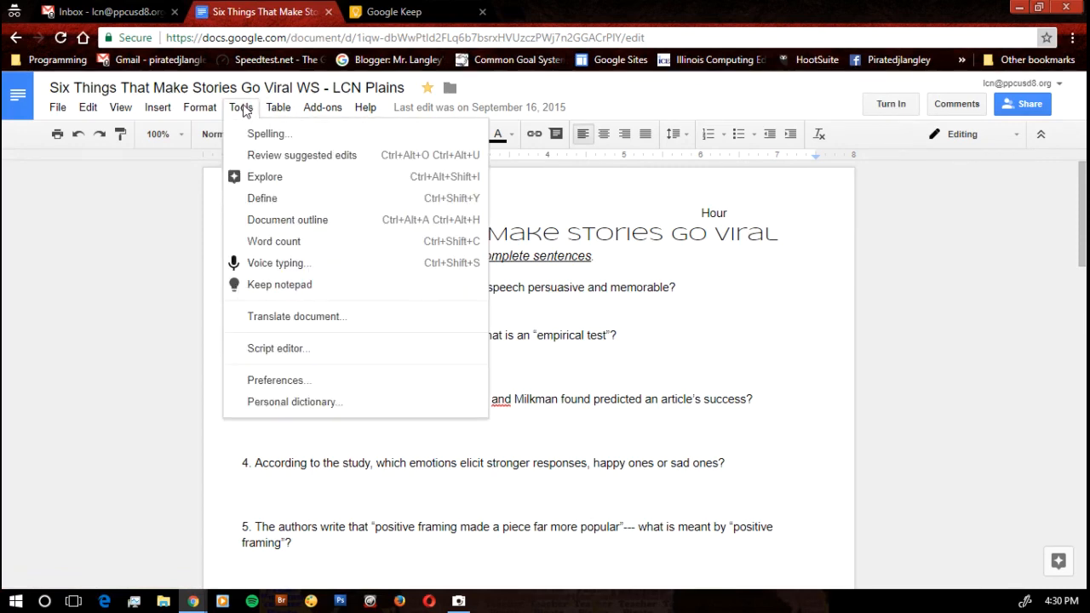
mouse_move(279, 285)
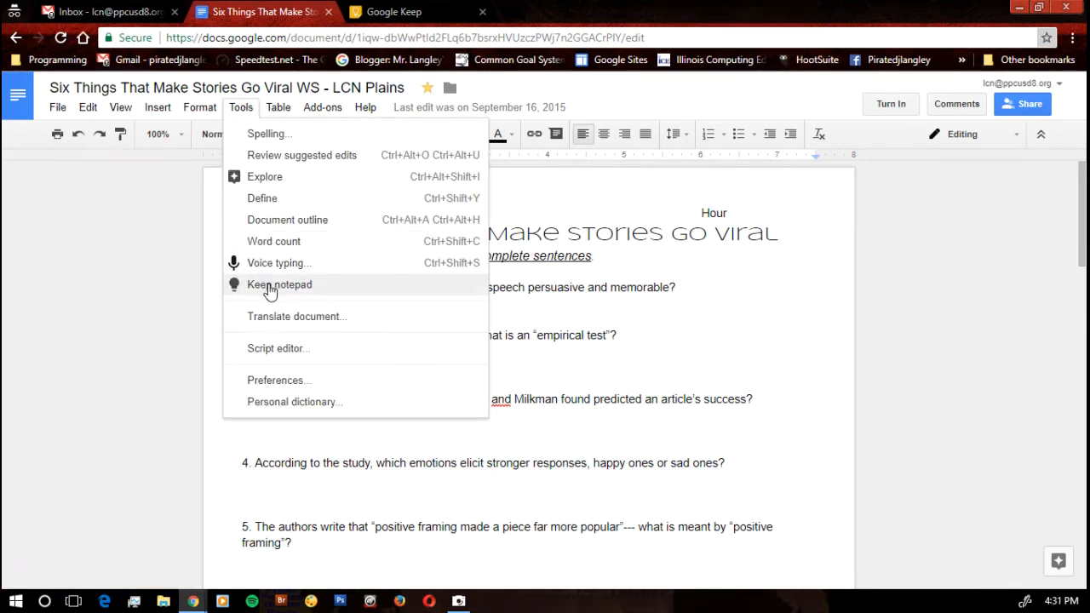
In the Docs Keep notepad, start a new note titled 'Remember to review'
click(279, 284)
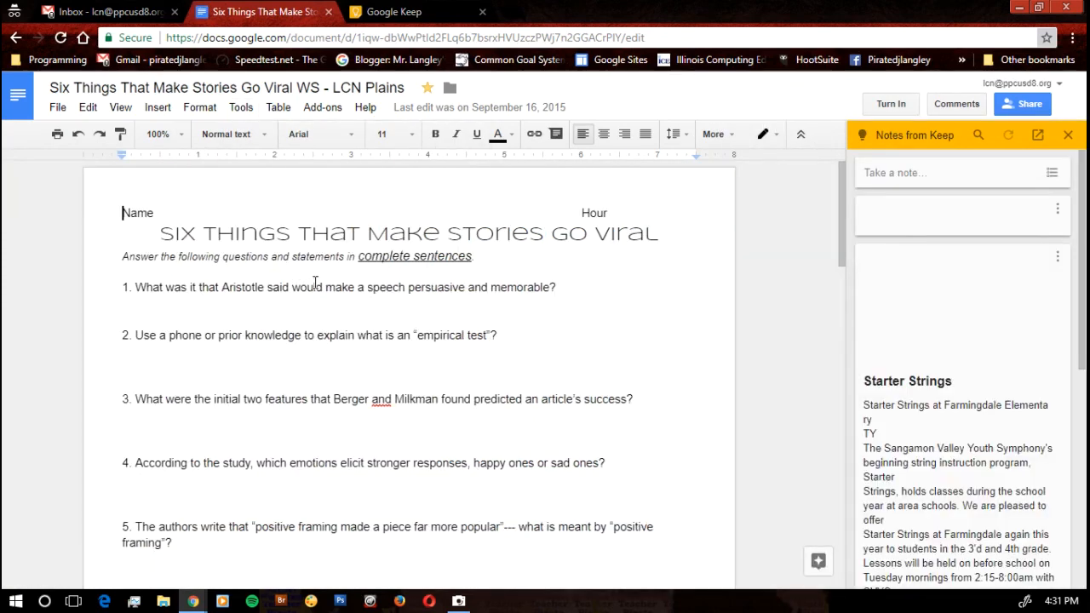
click(1008, 135)
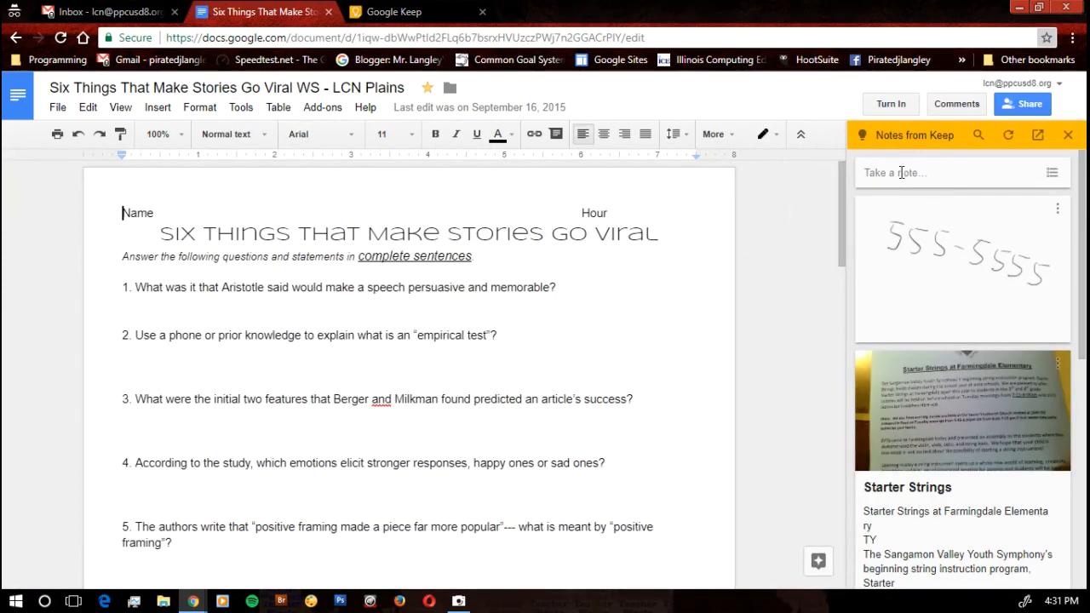
click(937, 172)
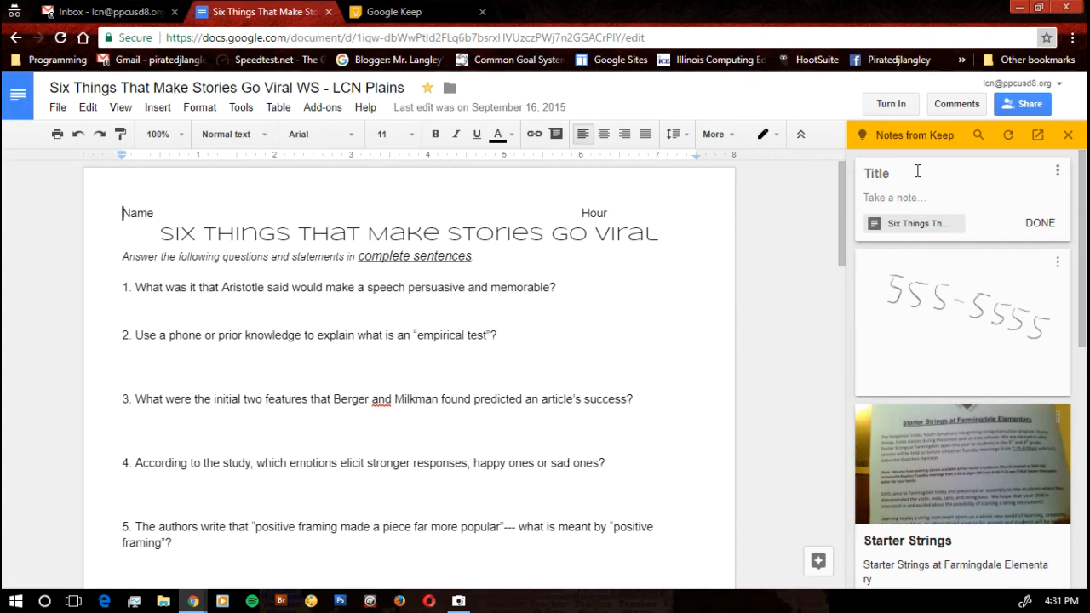
click(877, 174)
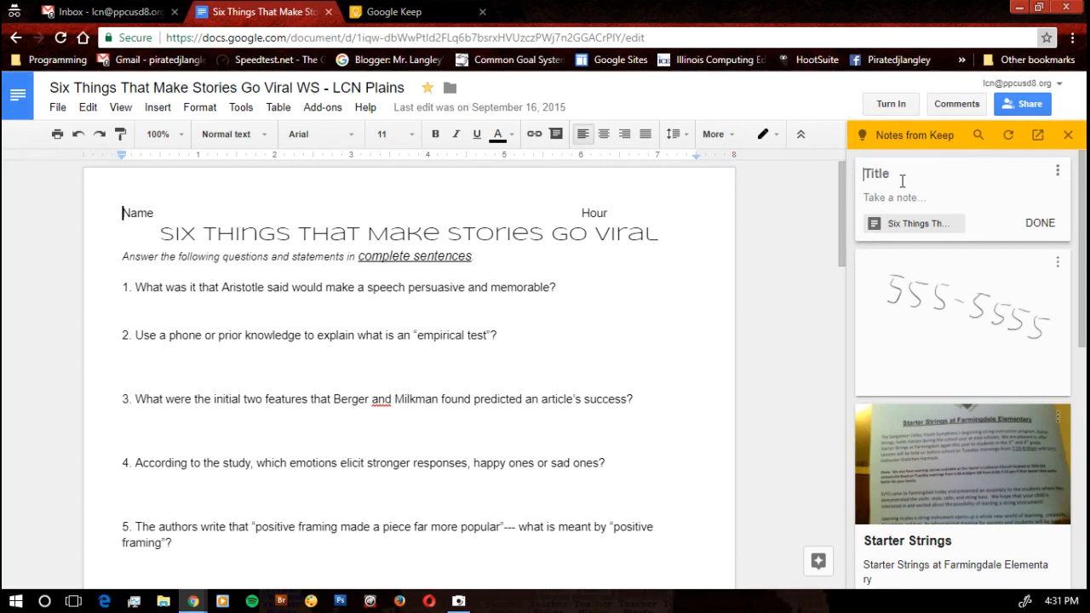
text(Rememb)
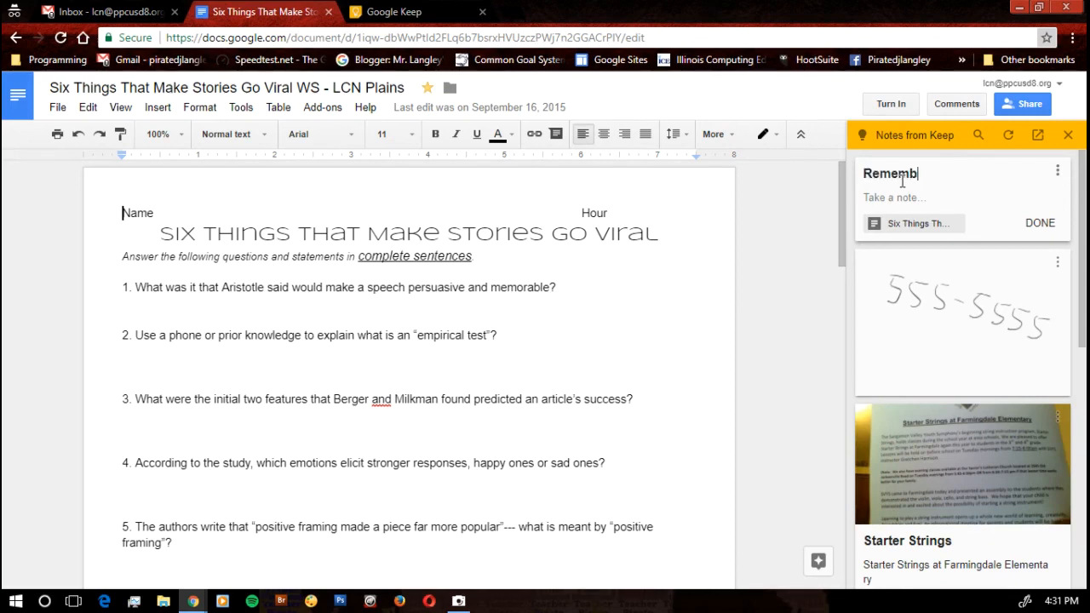
text(er to)
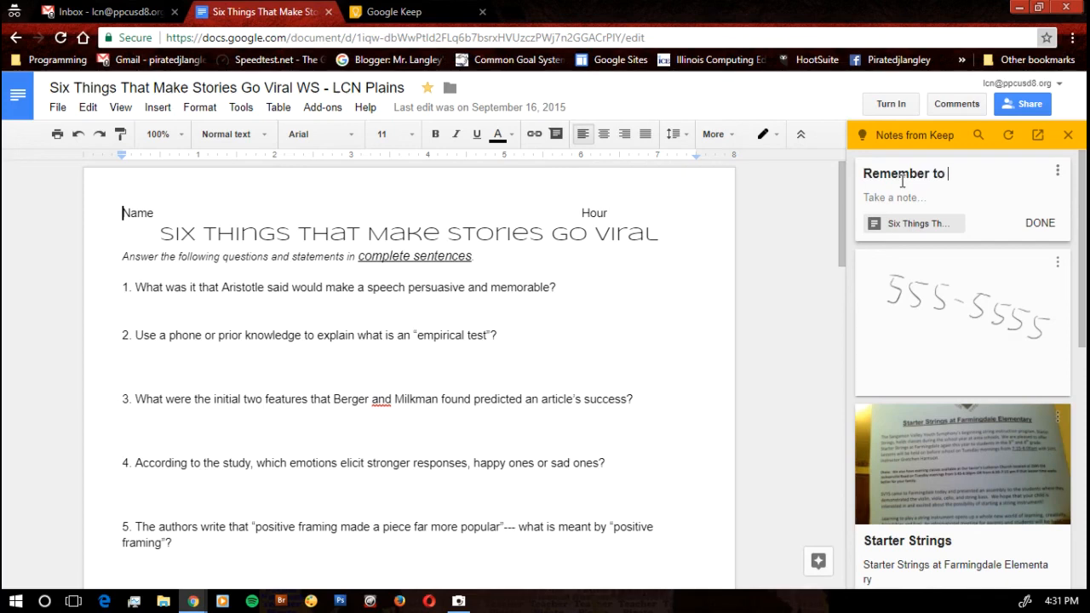
text(review)
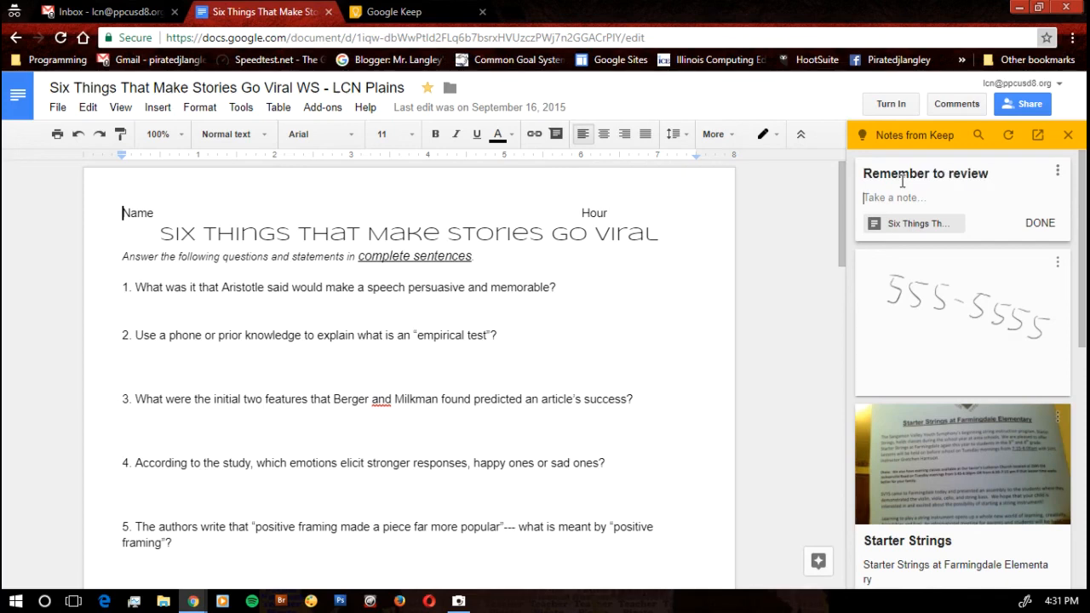
Give the note the body 'Rough draft due next class' and return to the Keep board
text(Rough draft d)
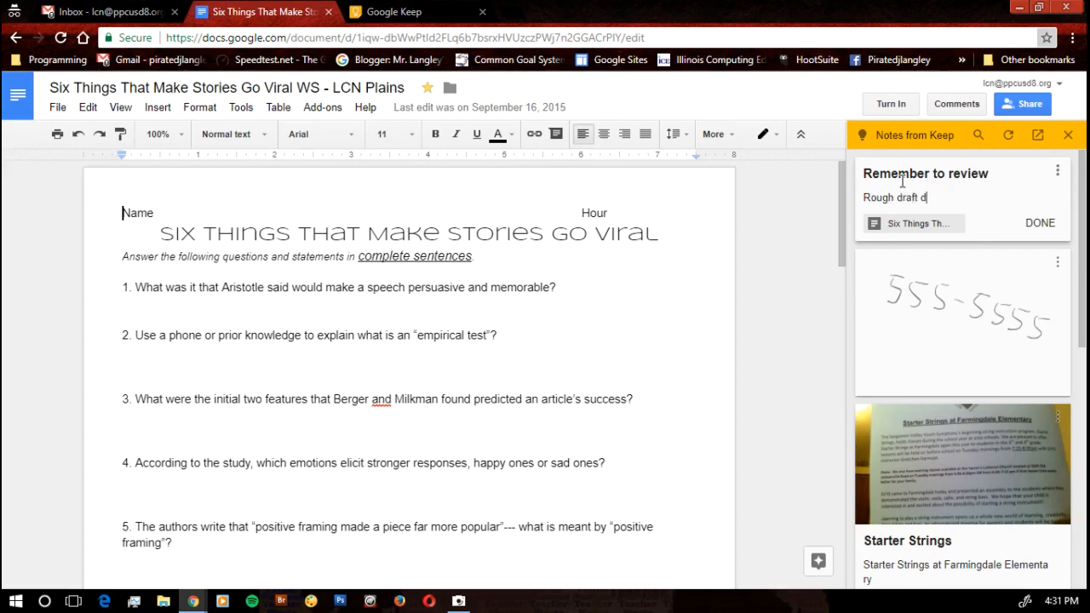
text(ue next c)
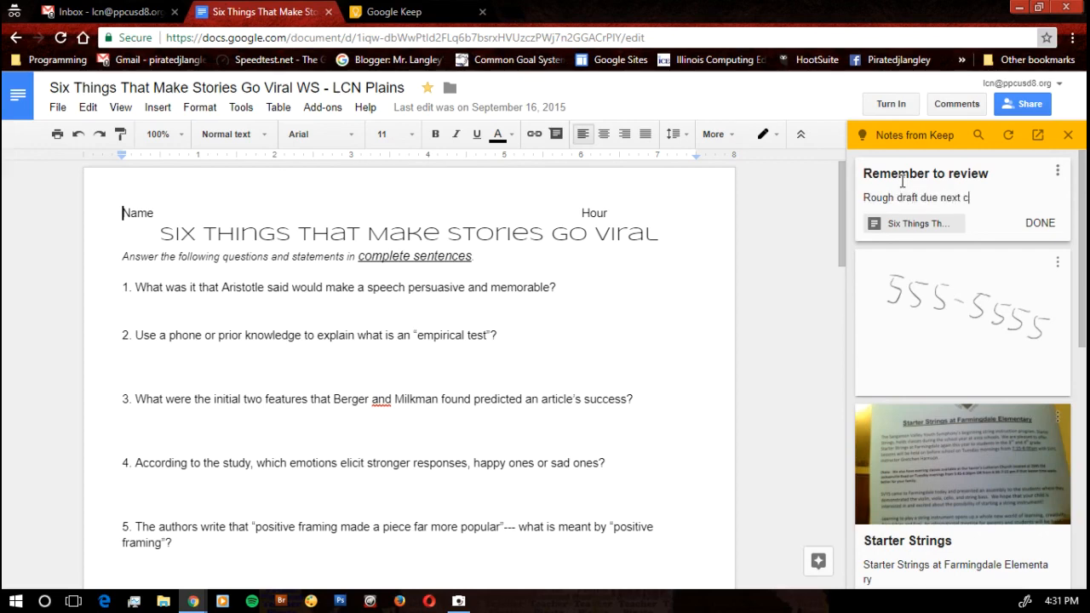
text(lass)
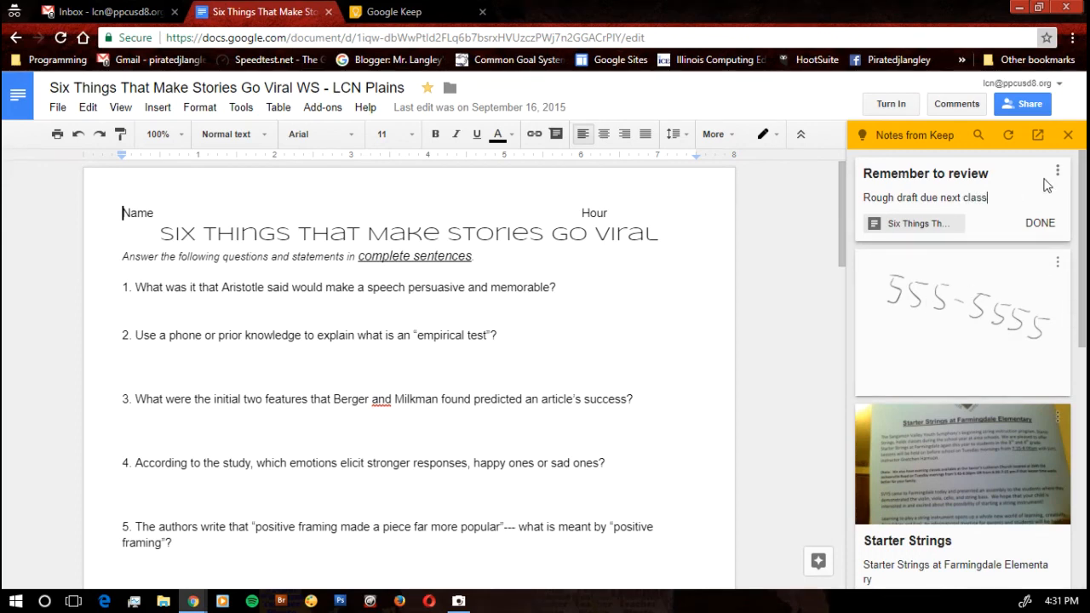
click(1056, 171)
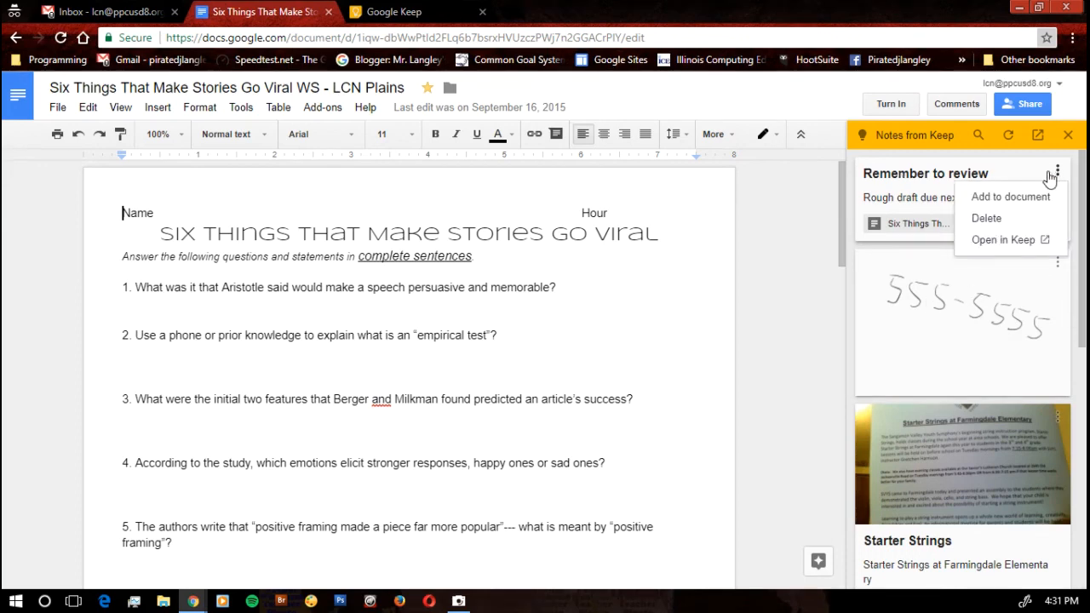
mouse_move(930, 230)
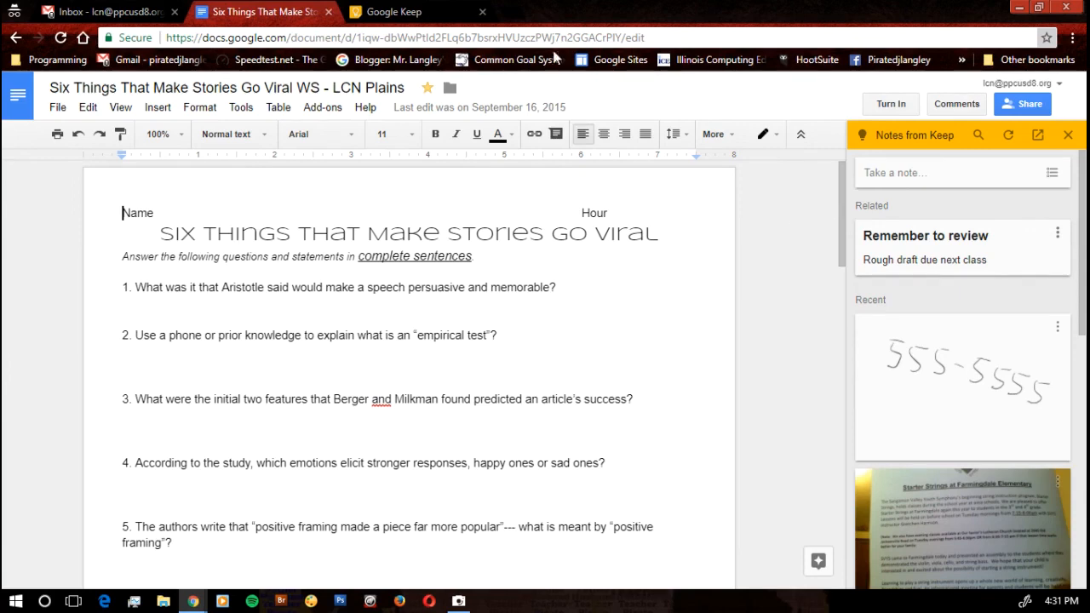
click(393, 10)
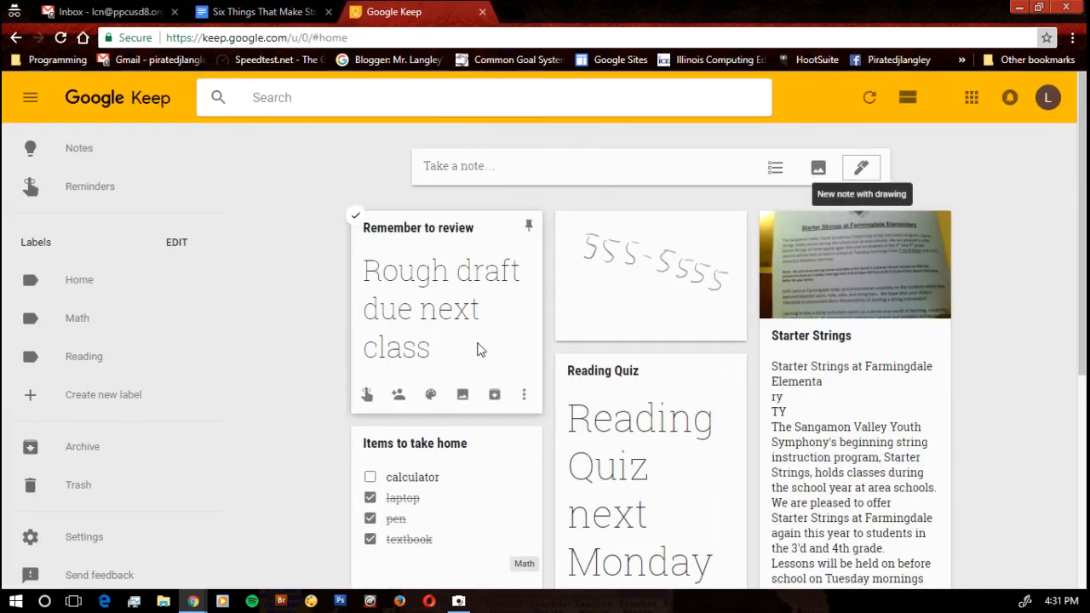
Verify the 'Remember to review' note's chip opens the Six Things worksheet, then close the note
click(441, 306)
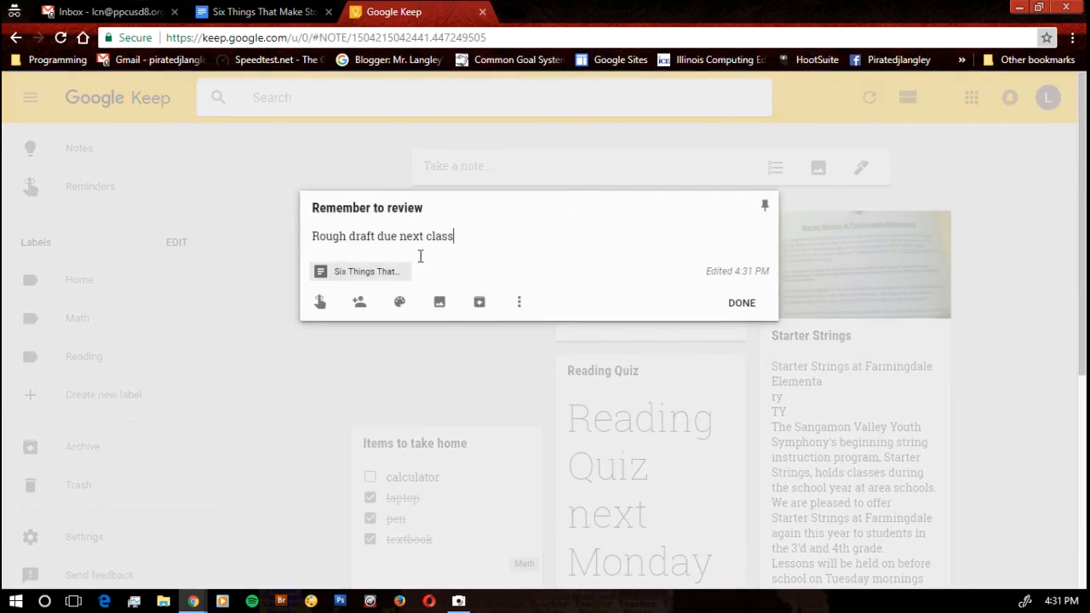
mouse_move(348, 274)
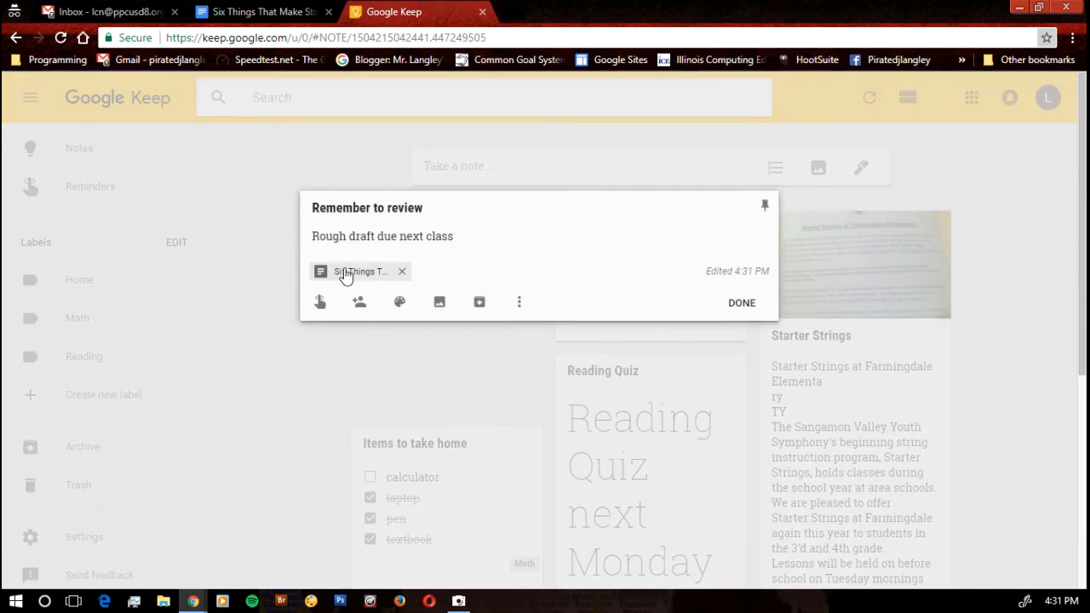
click(360, 271)
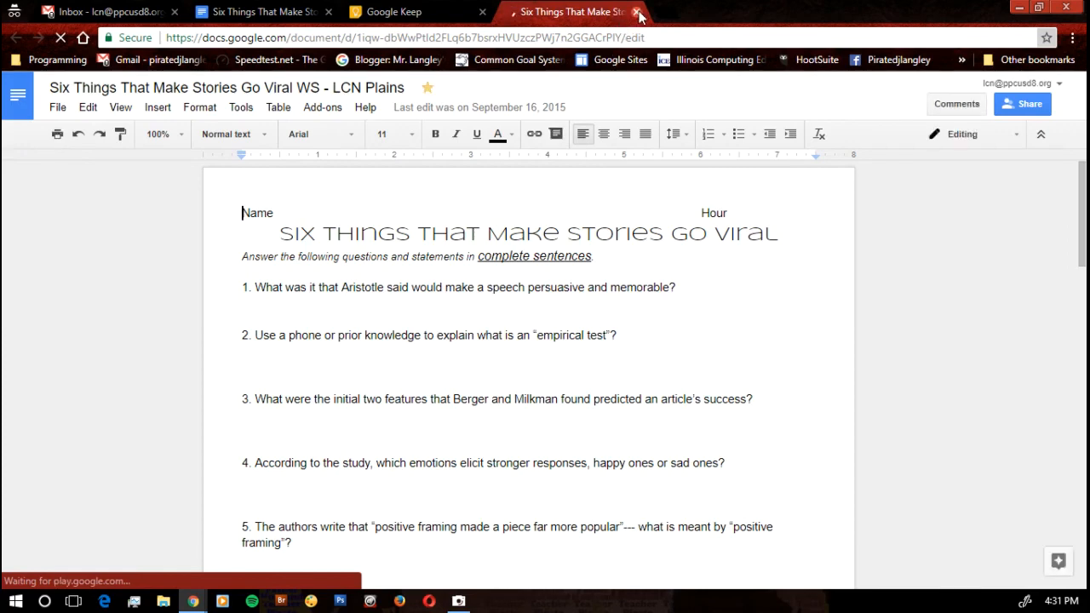
click(637, 10)
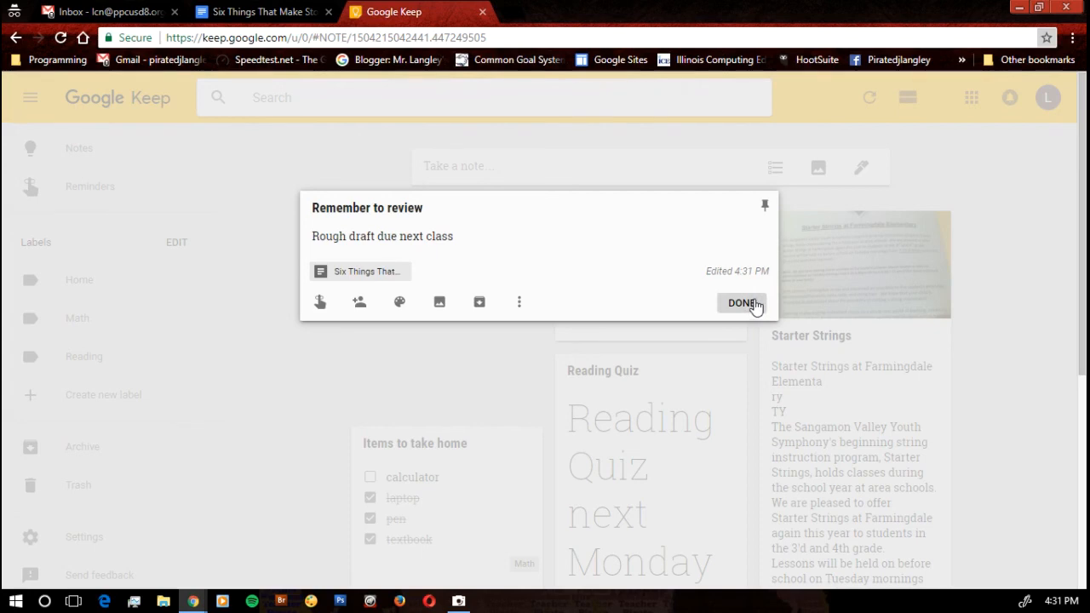
click(742, 304)
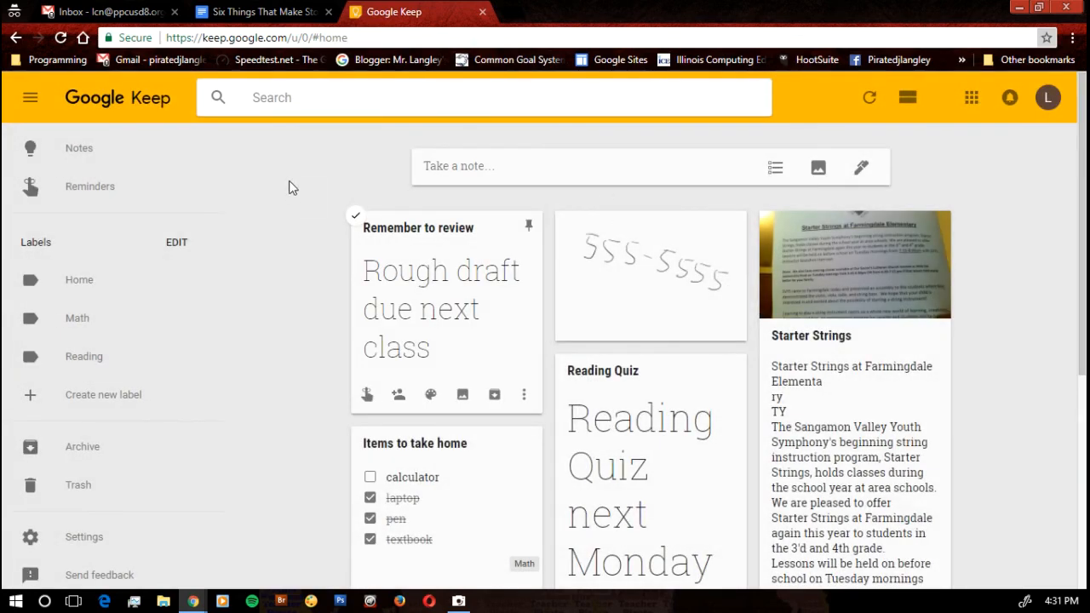